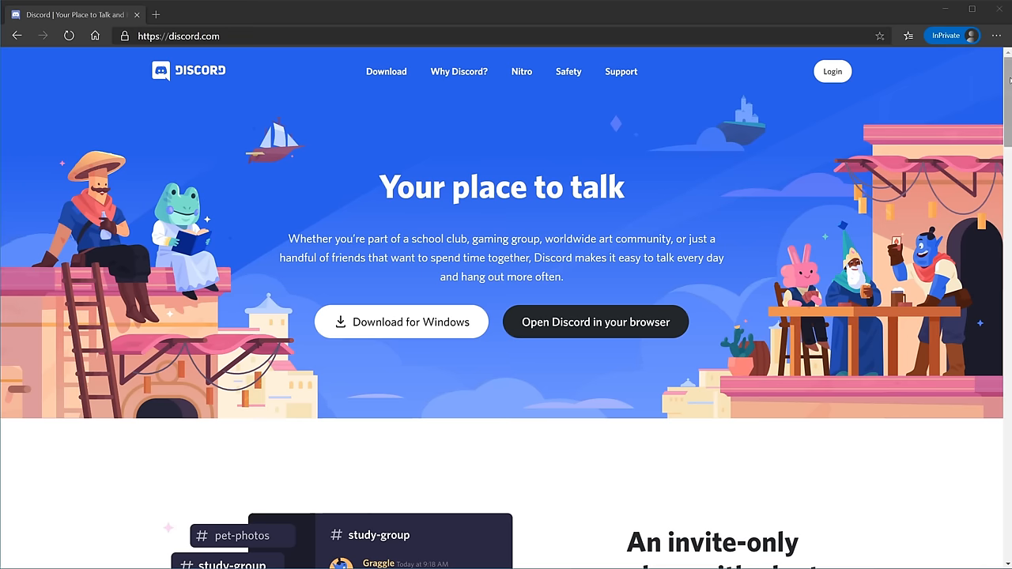
# Scroll down through the Discord landing page.
pyautogui.scroll(-3)
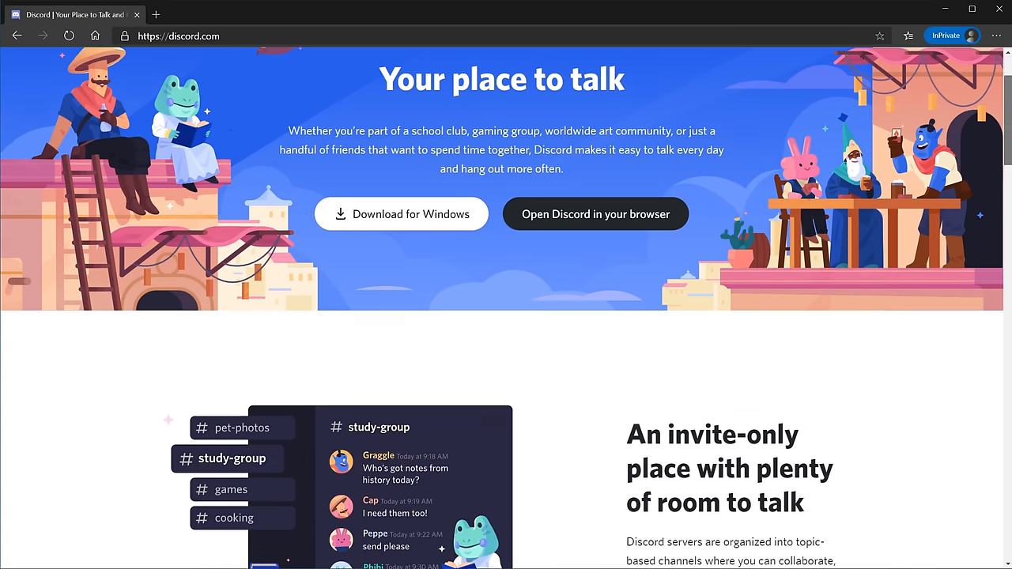
pyautogui.scroll(-3)
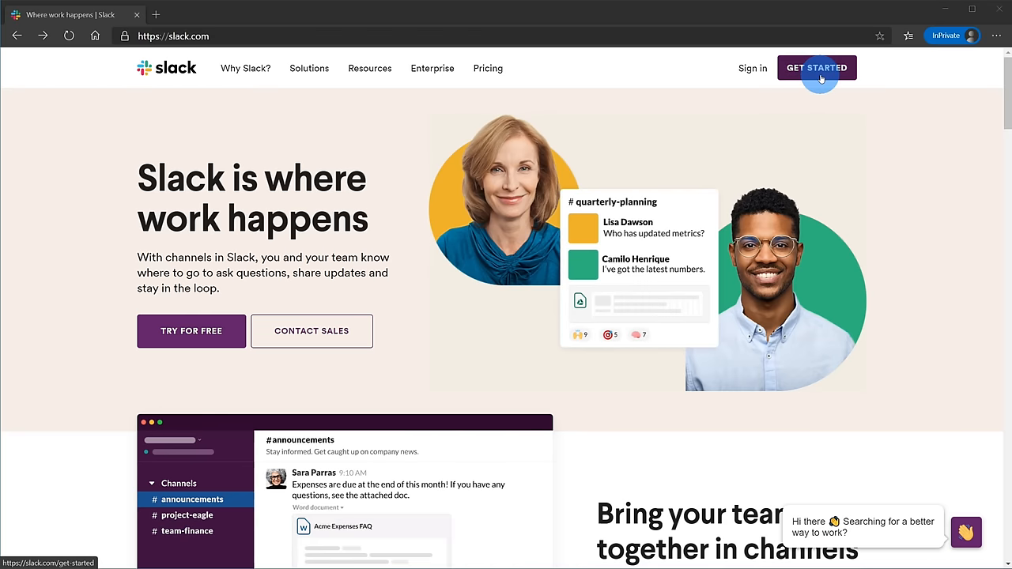
# Choose GET STARTED on slack.com to reach the create-or-sign-in page.
pyautogui.click(816, 67)
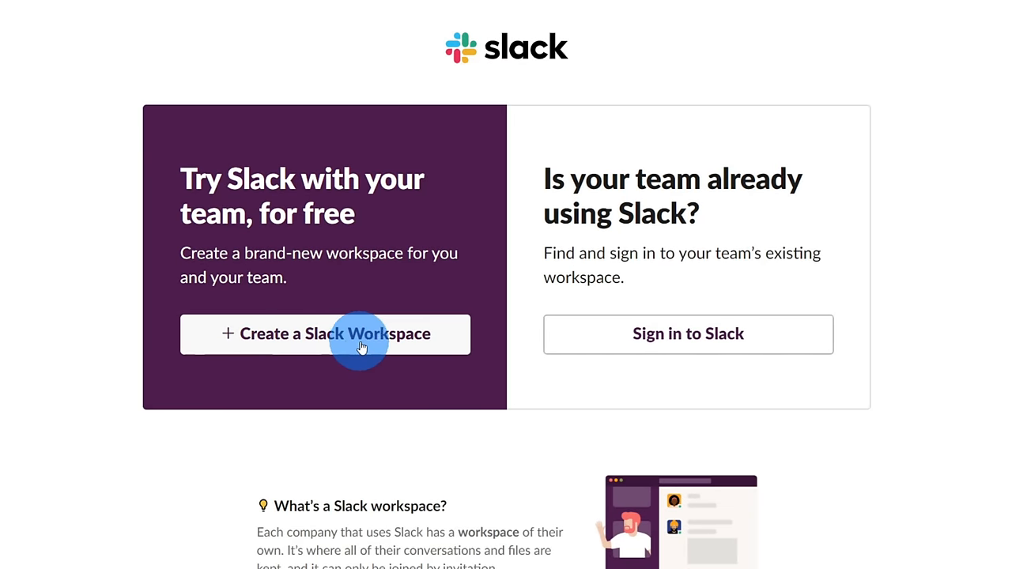
pyautogui.moveTo(419, 346)
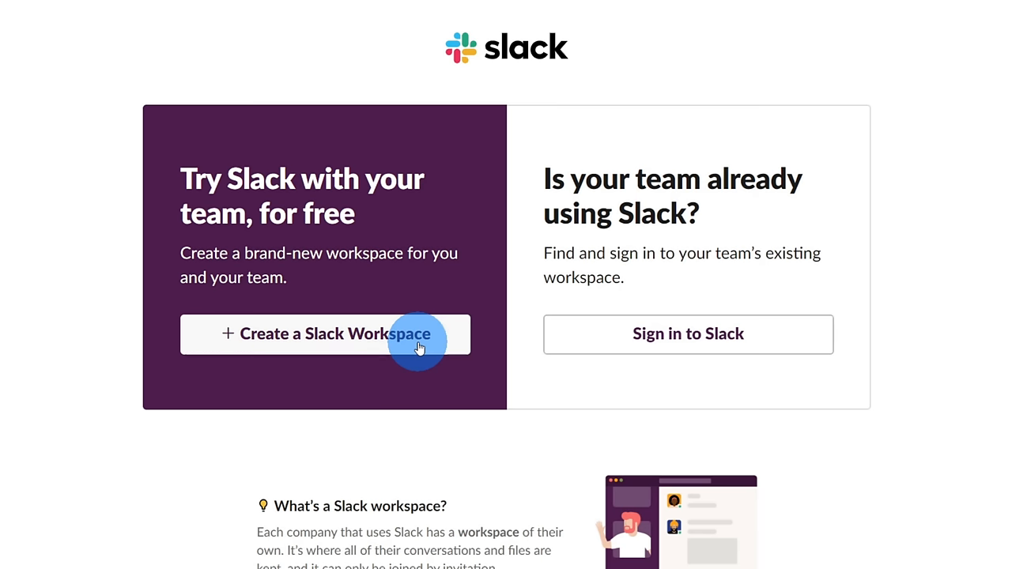
pyautogui.moveTo(385, 308)
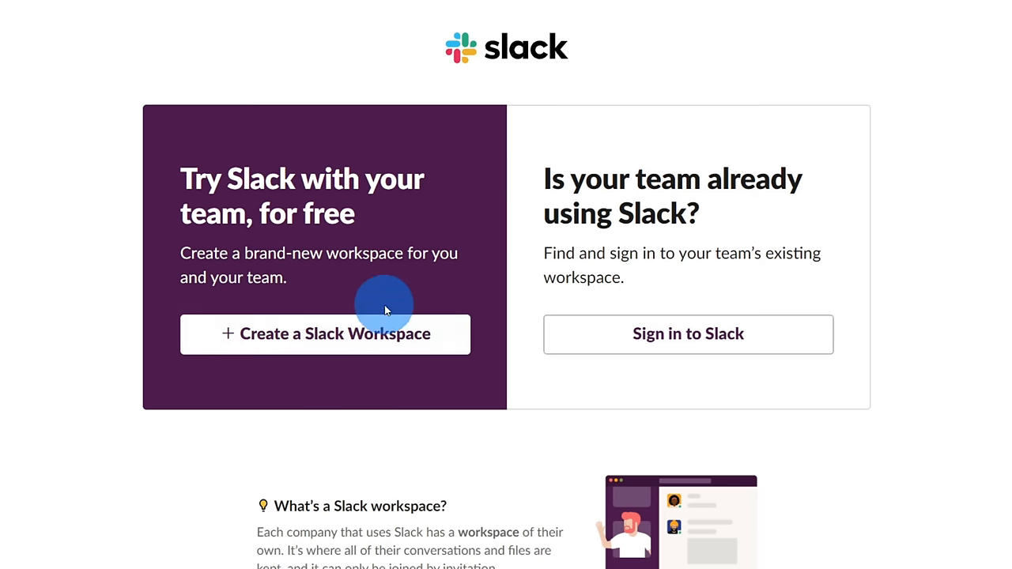
pyautogui.moveTo(332, 327)
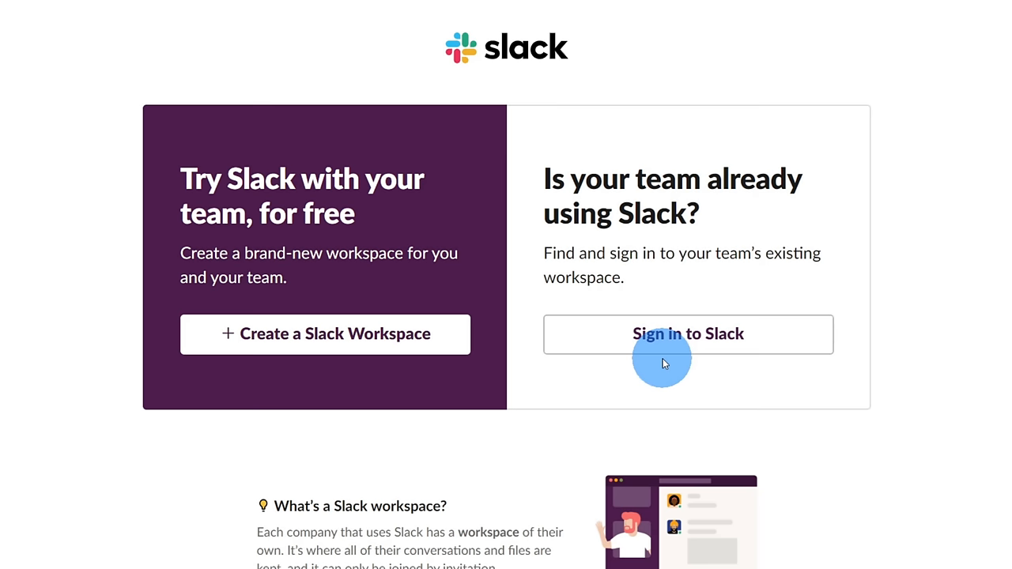
pyautogui.moveTo(765, 346)
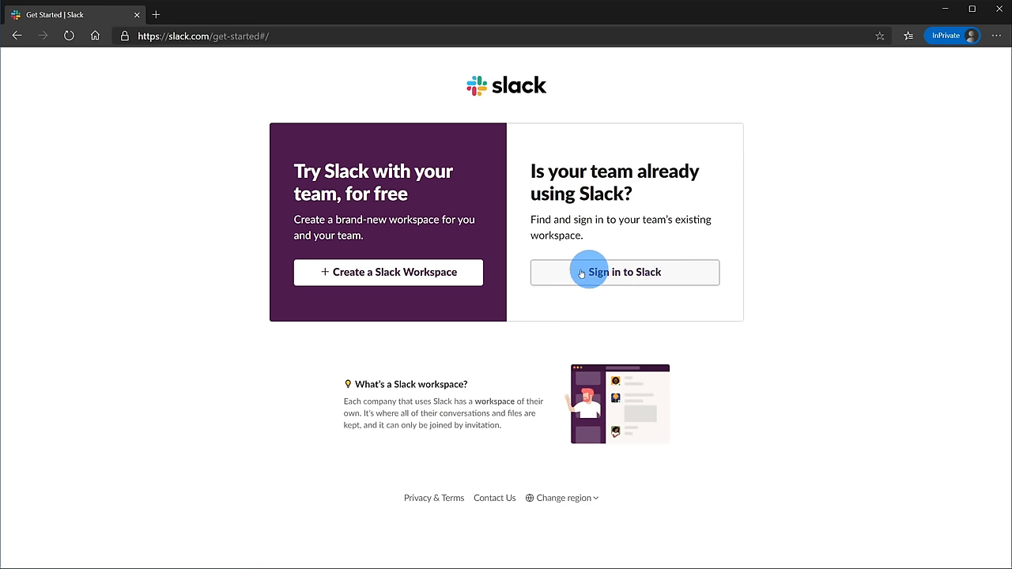
pyautogui.moveTo(525, 272)
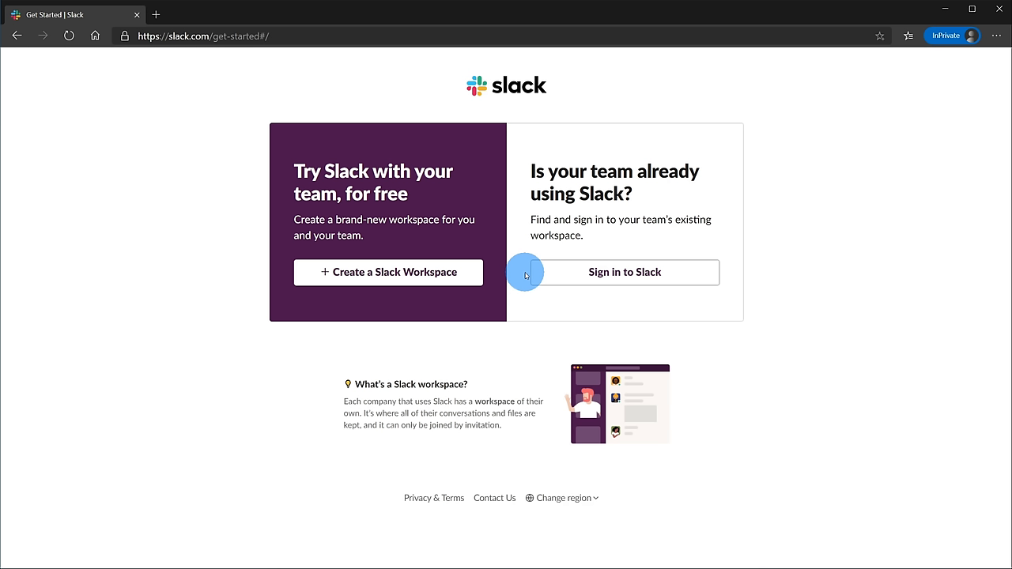
pyautogui.moveTo(617, 326)
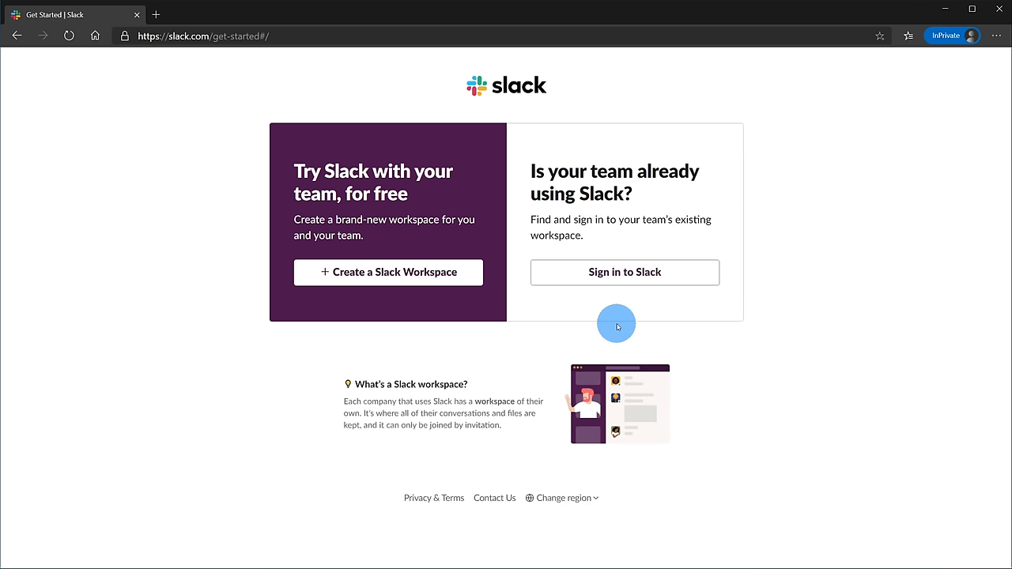
# Sign in to the existing workspace, opening on #finance.
pyautogui.click(624, 272)
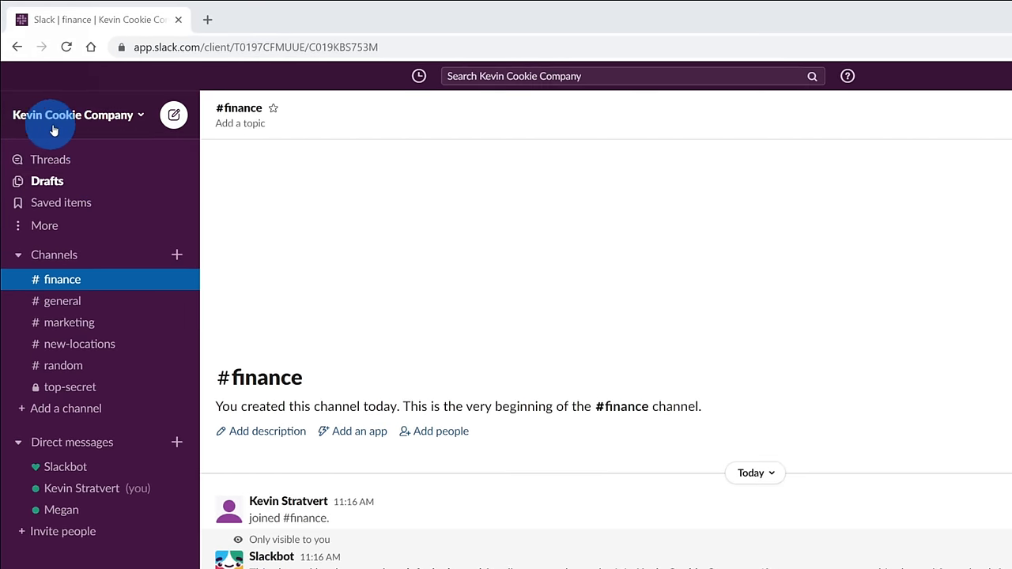
pyautogui.moveTo(87, 128)
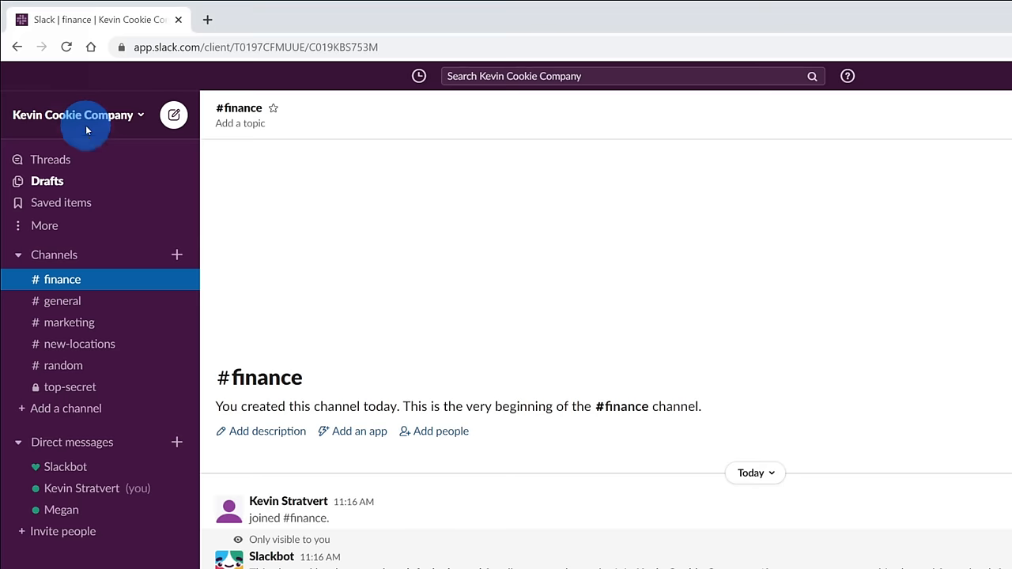
pyautogui.click(75, 114)
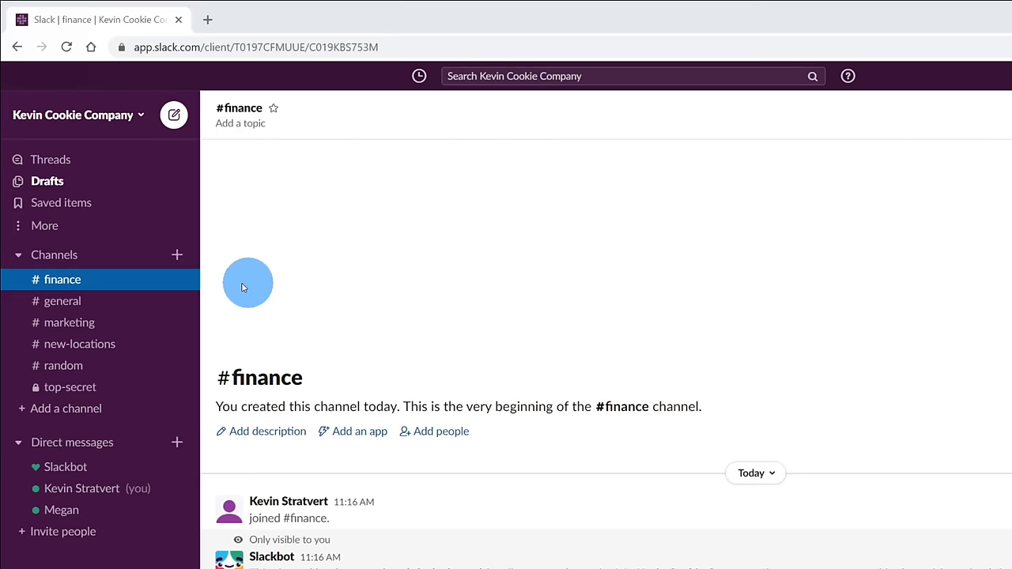
pyautogui.moveTo(173, 325)
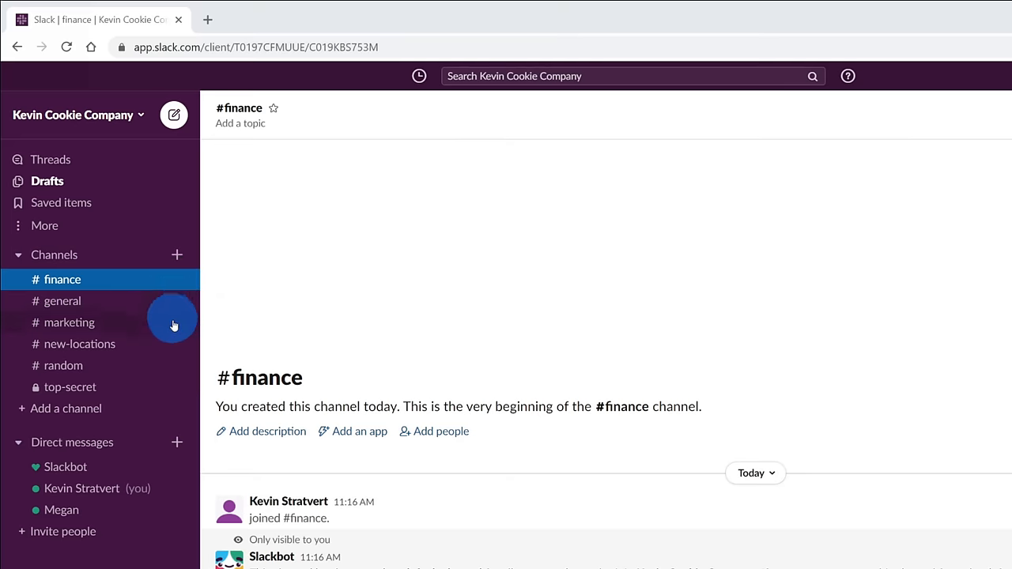
pyautogui.moveTo(165, 287)
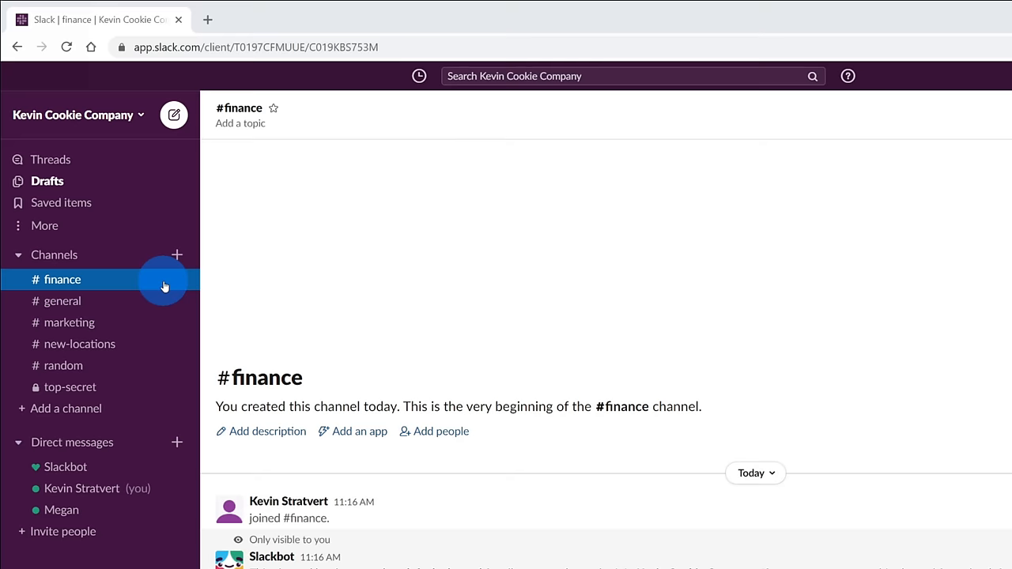
pyautogui.moveTo(145, 405)
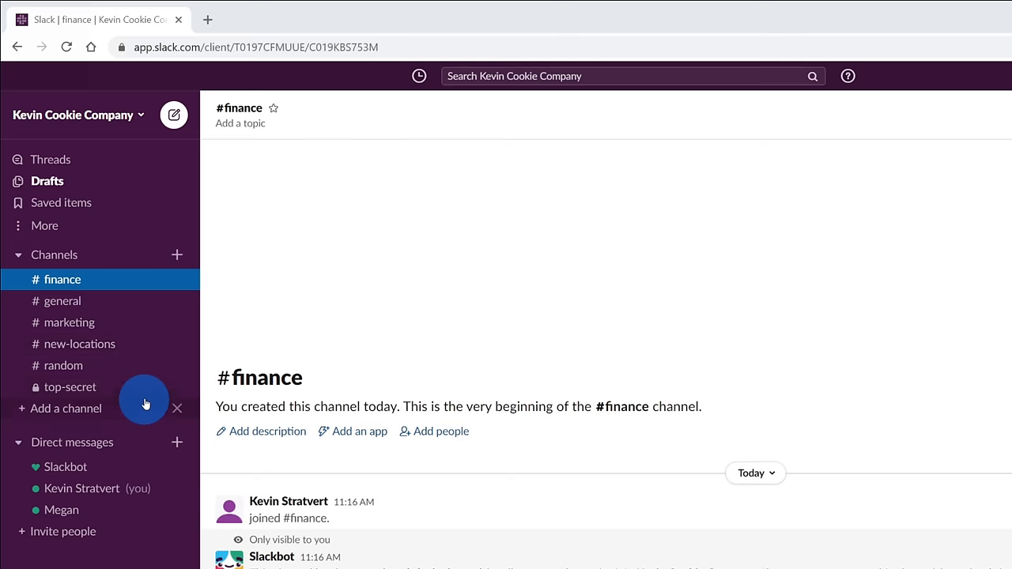
pyautogui.moveTo(143, 283)
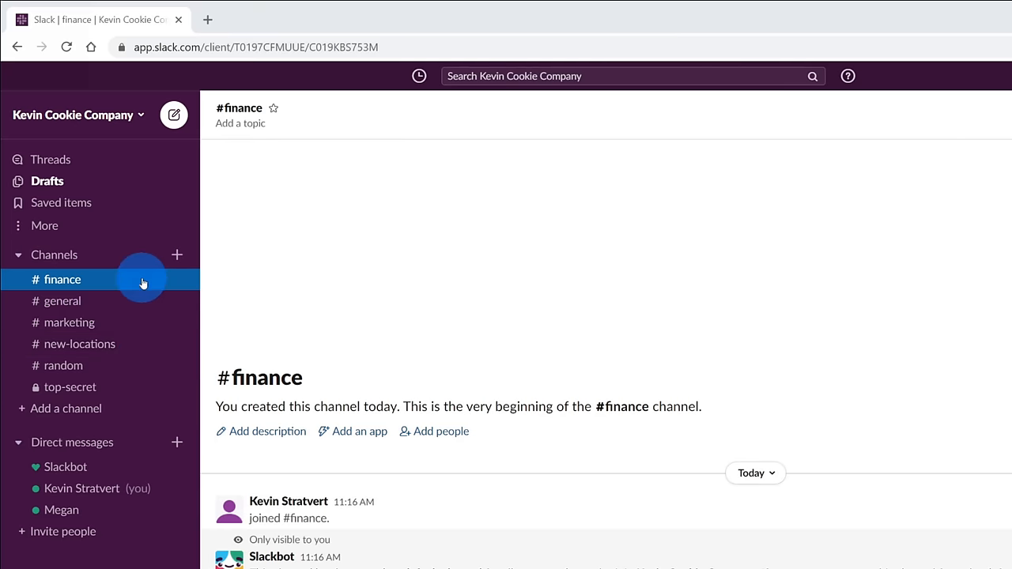
pyautogui.moveTo(111, 283)
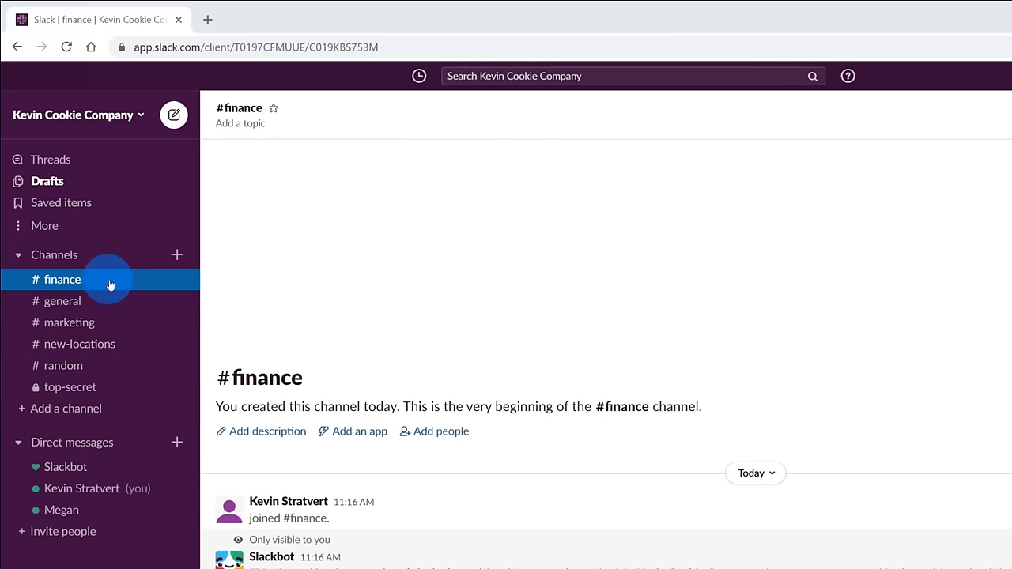
pyautogui.moveTo(125, 304)
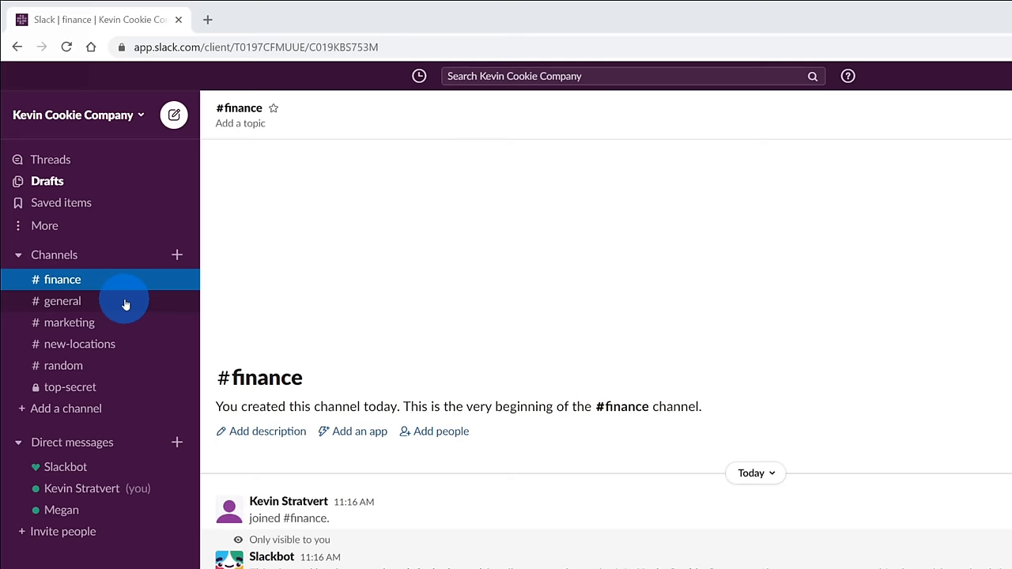
# Open #marketing from the sidebar Channels list.
pyautogui.click(69, 322)
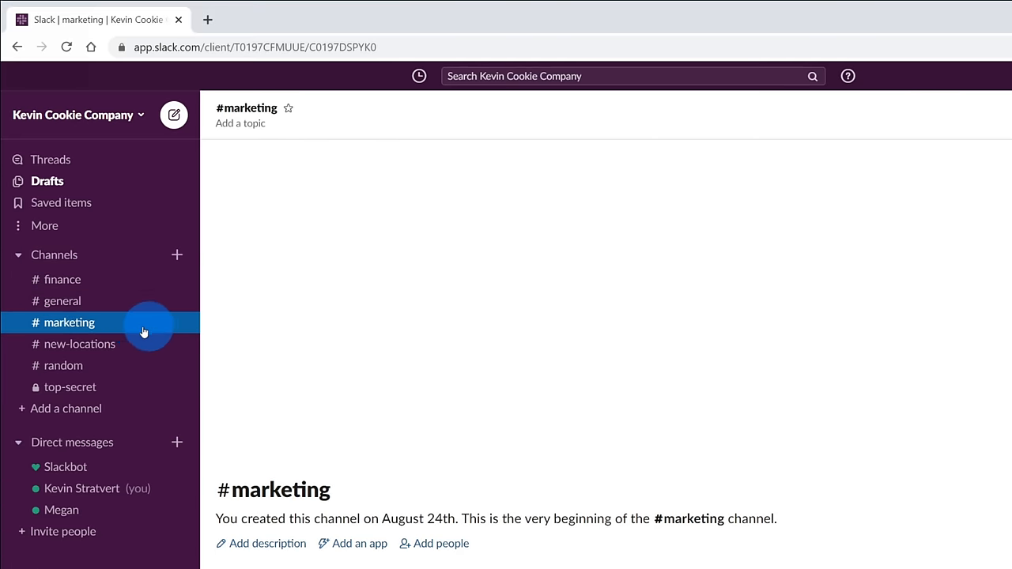
pyautogui.moveTo(126, 327)
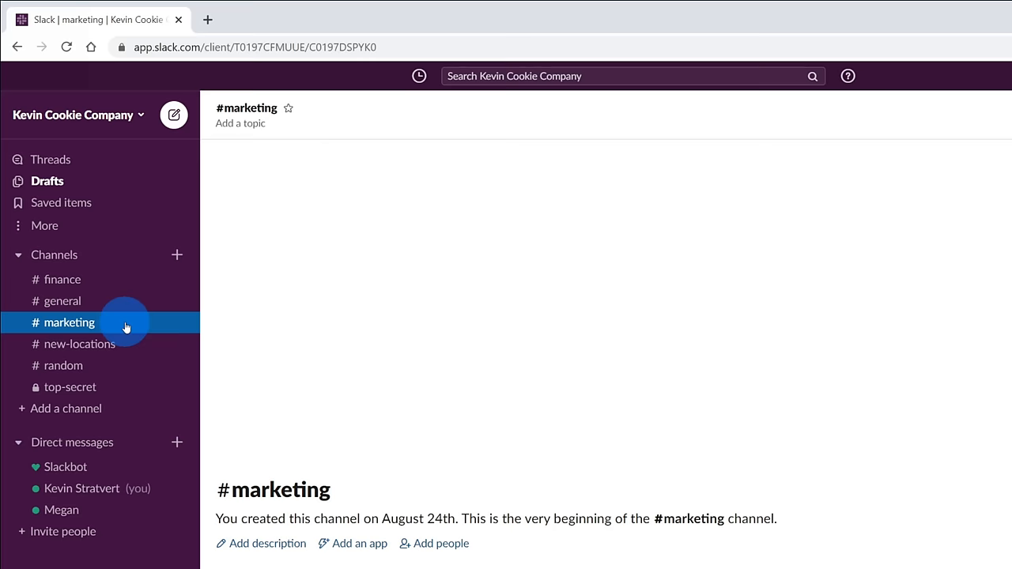
pyautogui.moveTo(117, 295)
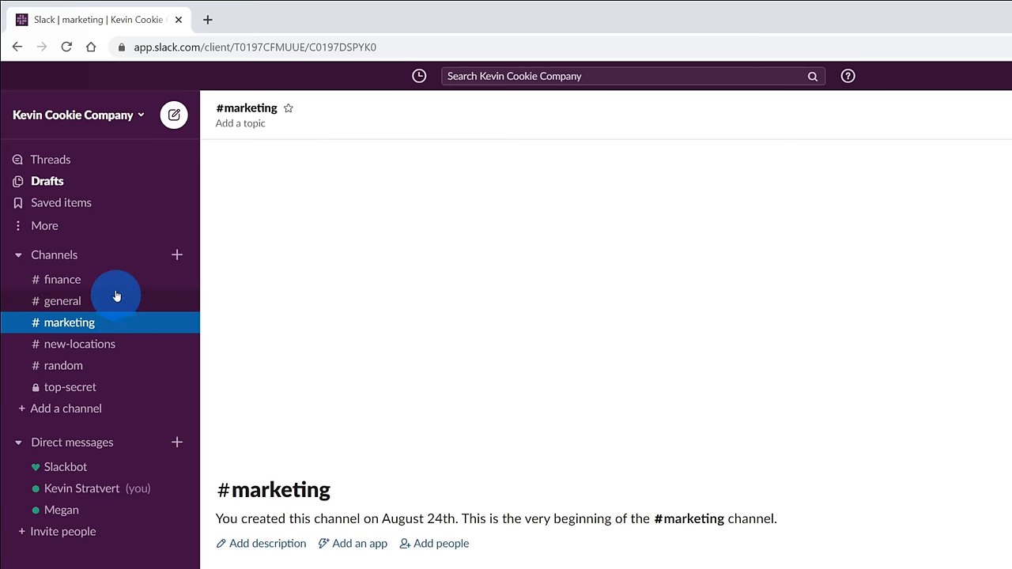
pyautogui.moveTo(115, 282)
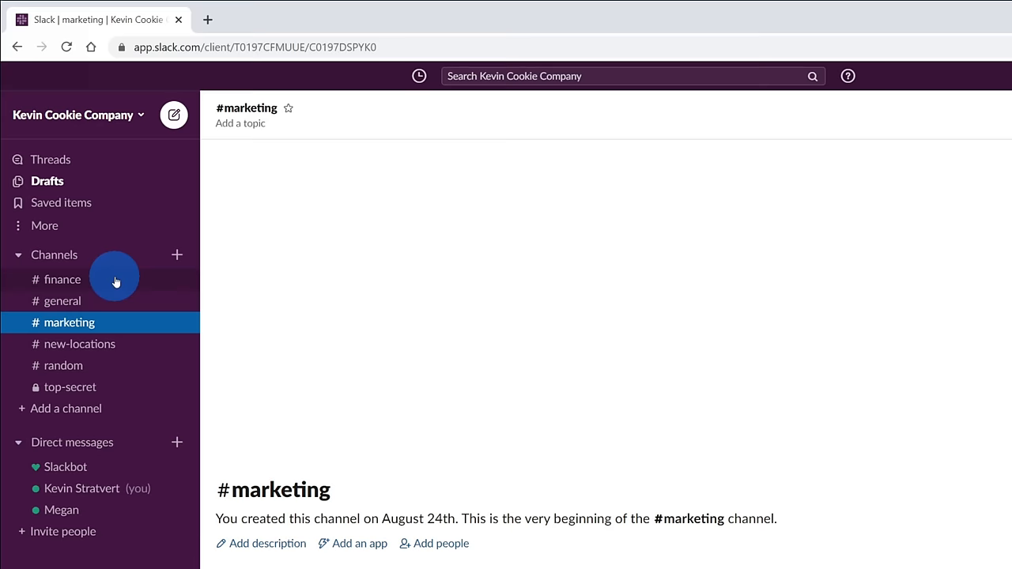
# Open #finance from the sidebar to see Megan's and Kevin's join messages.
pyautogui.click(62, 280)
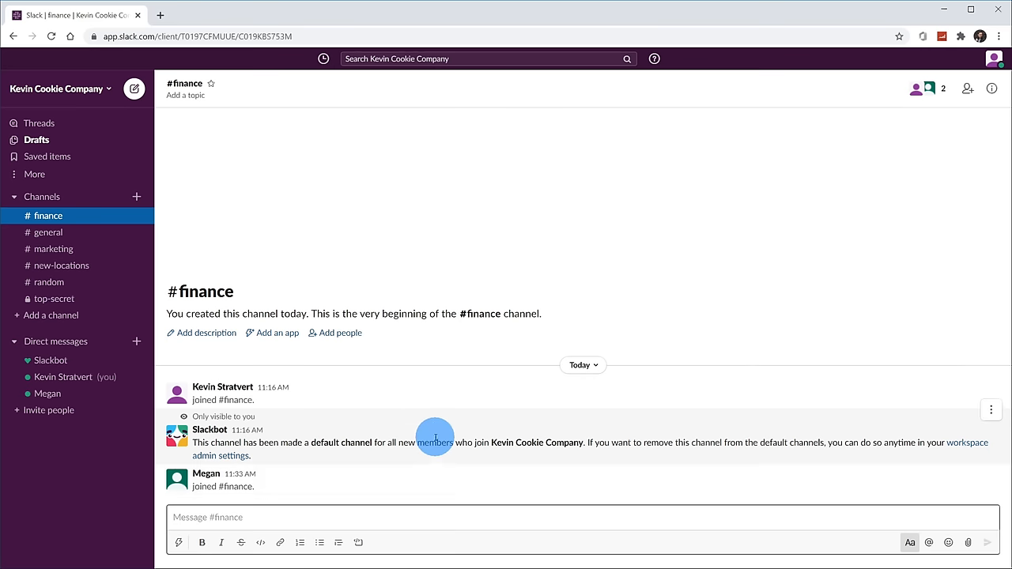
pyautogui.moveTo(143, 336)
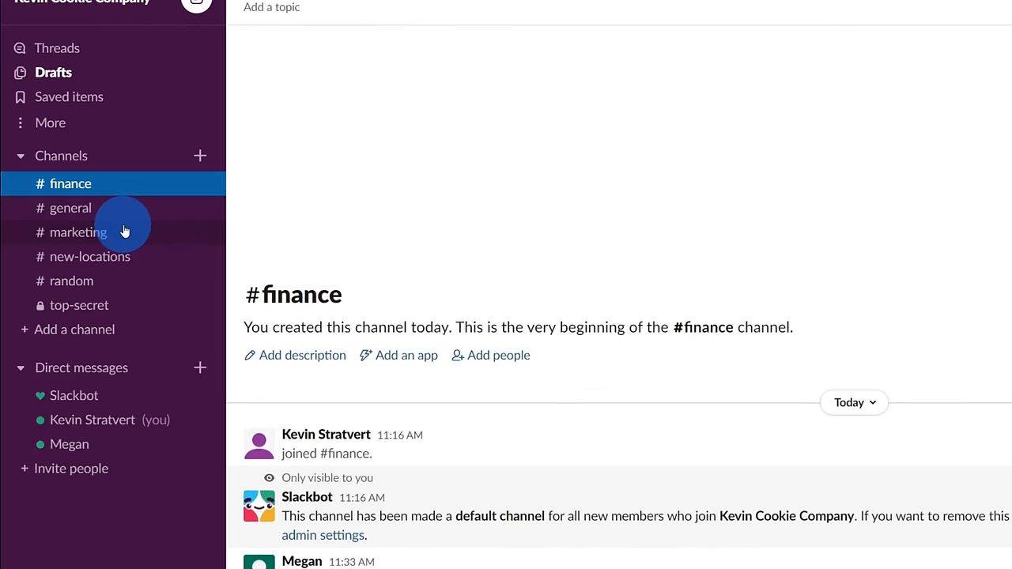
pyautogui.moveTo(71, 281)
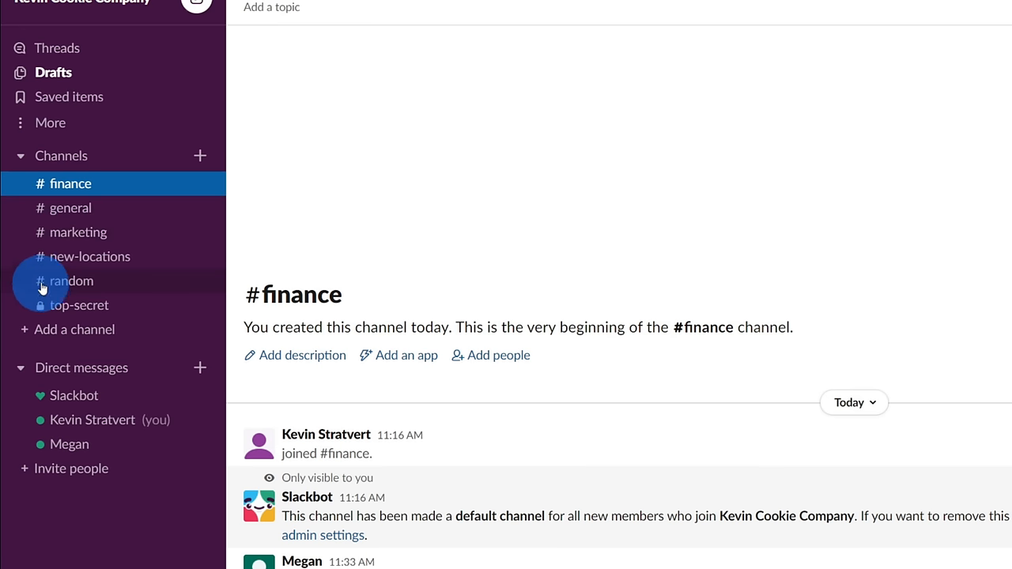
pyautogui.moveTo(42, 224)
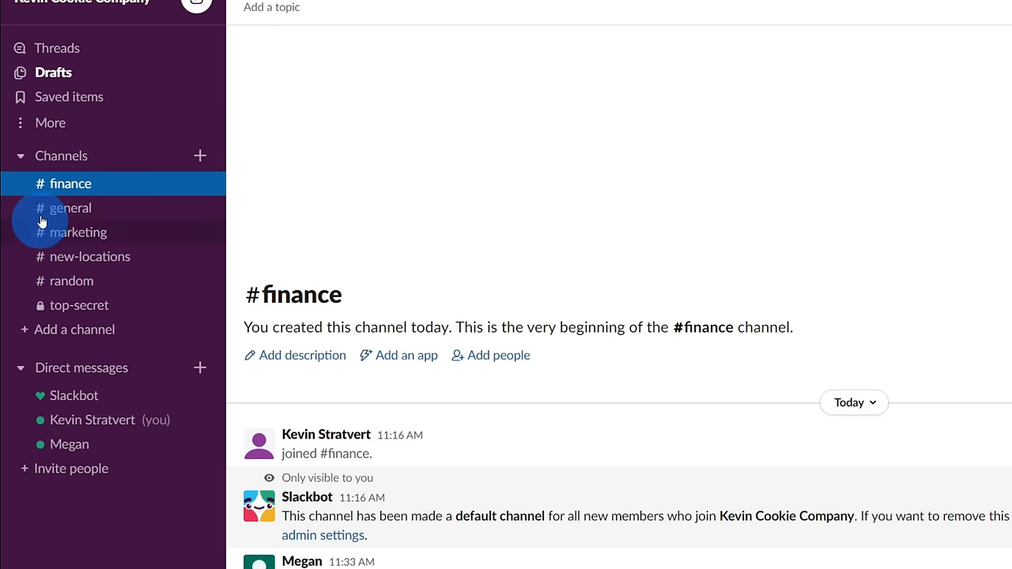
pyautogui.moveTo(42, 193)
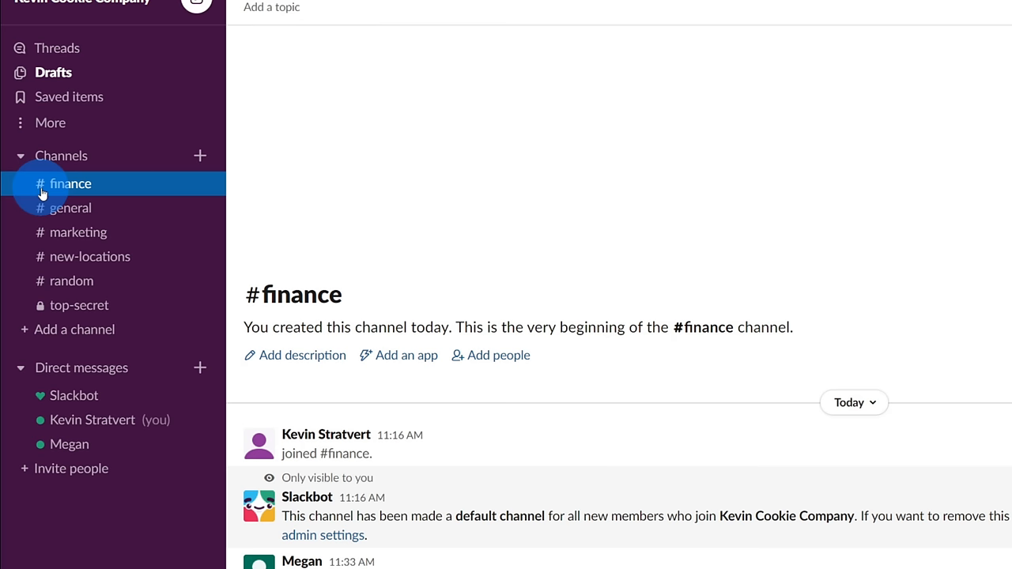
pyautogui.moveTo(177, 306)
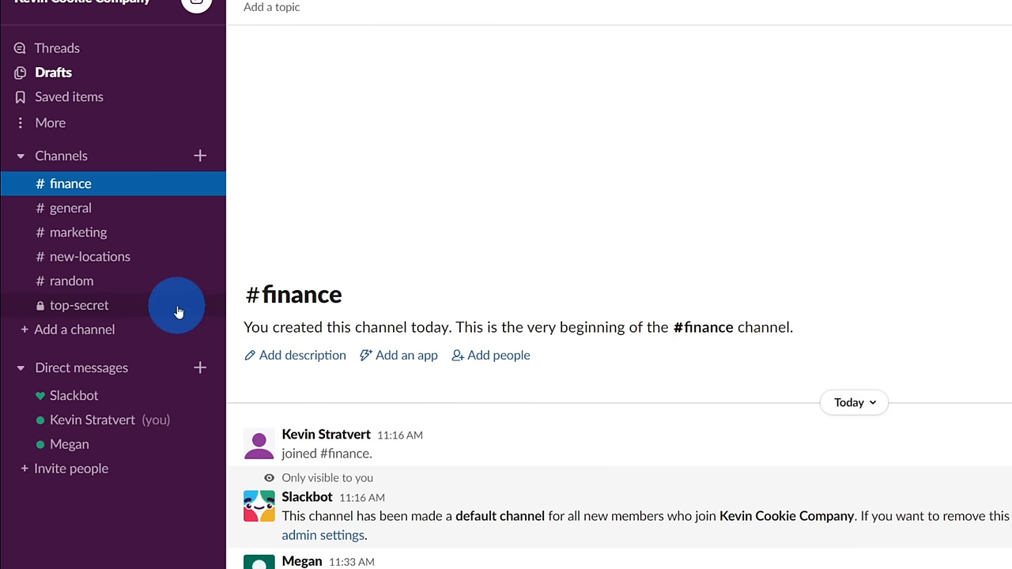
pyautogui.moveTo(47, 307)
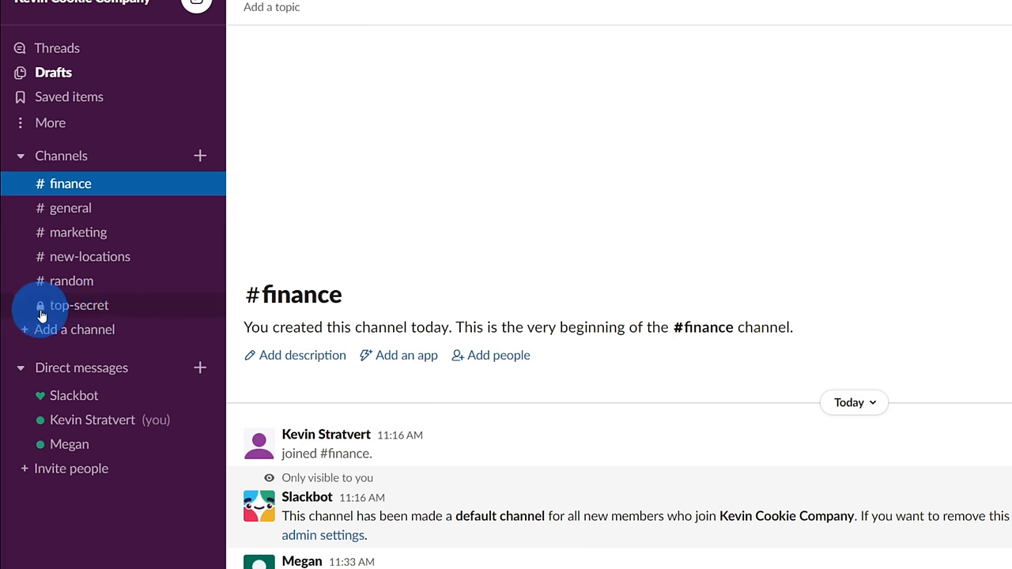
pyautogui.moveTo(165, 273)
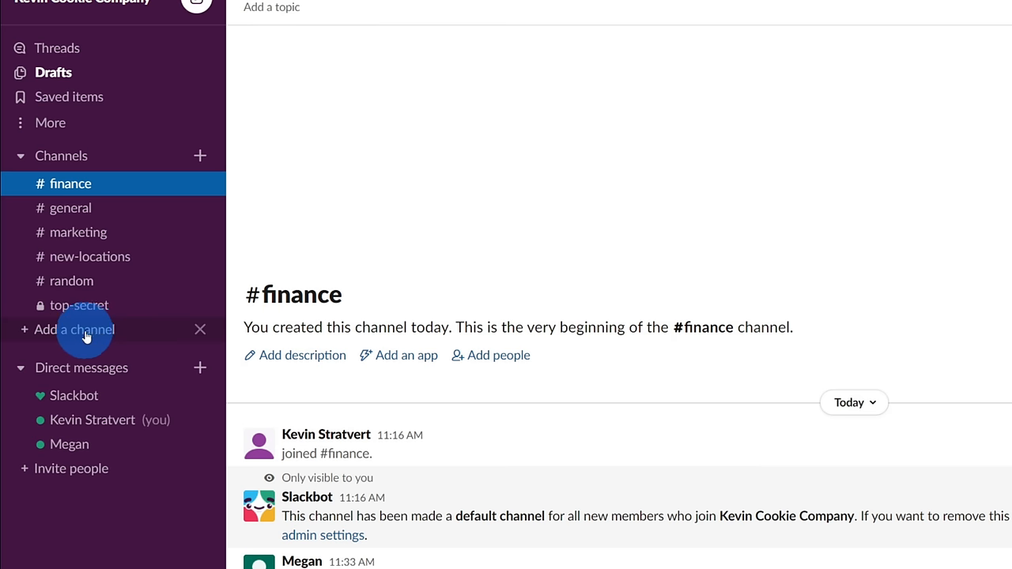
pyautogui.moveTo(200, 155)
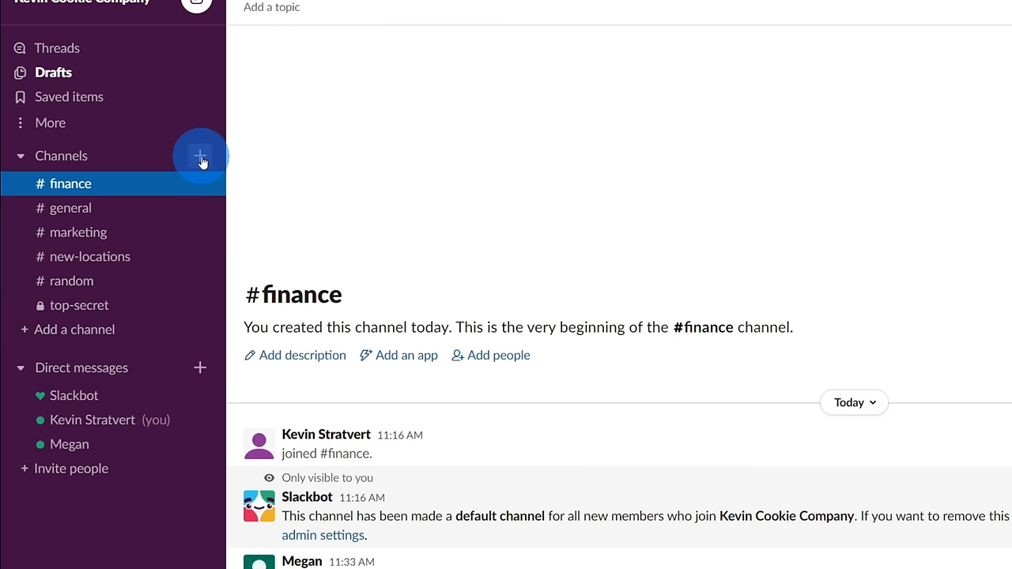
pyautogui.moveTo(201, 157)
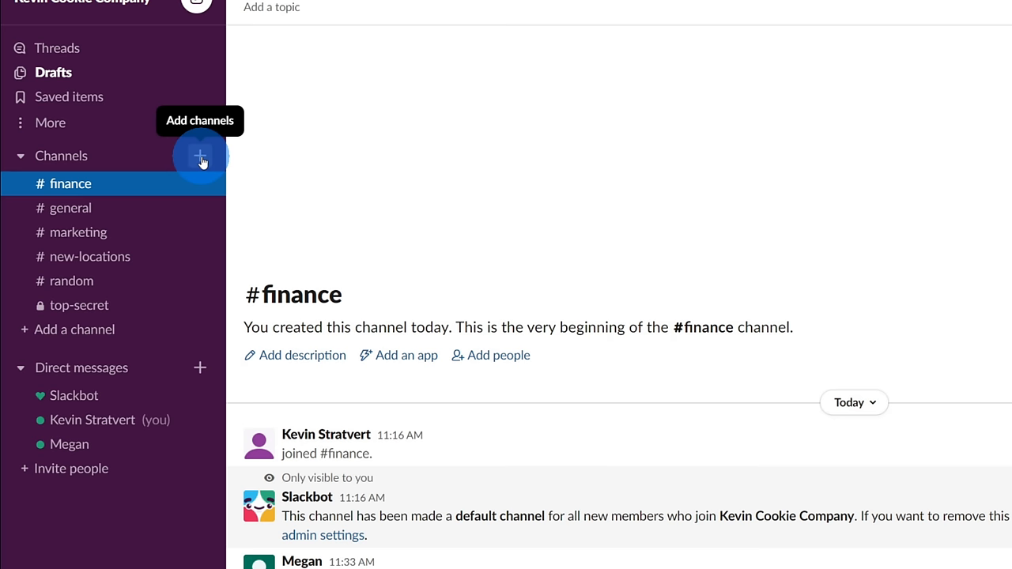
pyautogui.moveTo(162, 203)
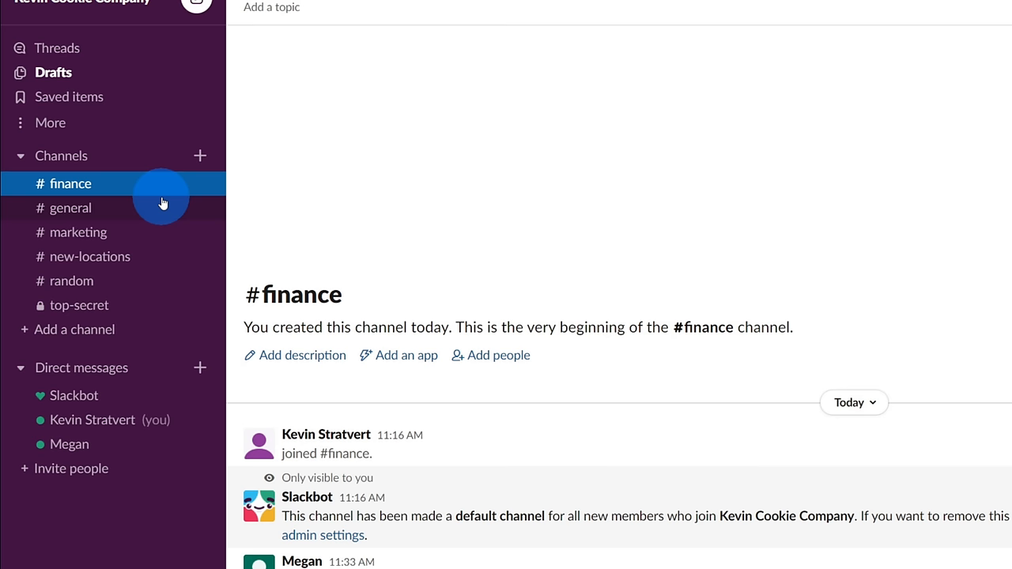
pyautogui.moveTo(166, 214)
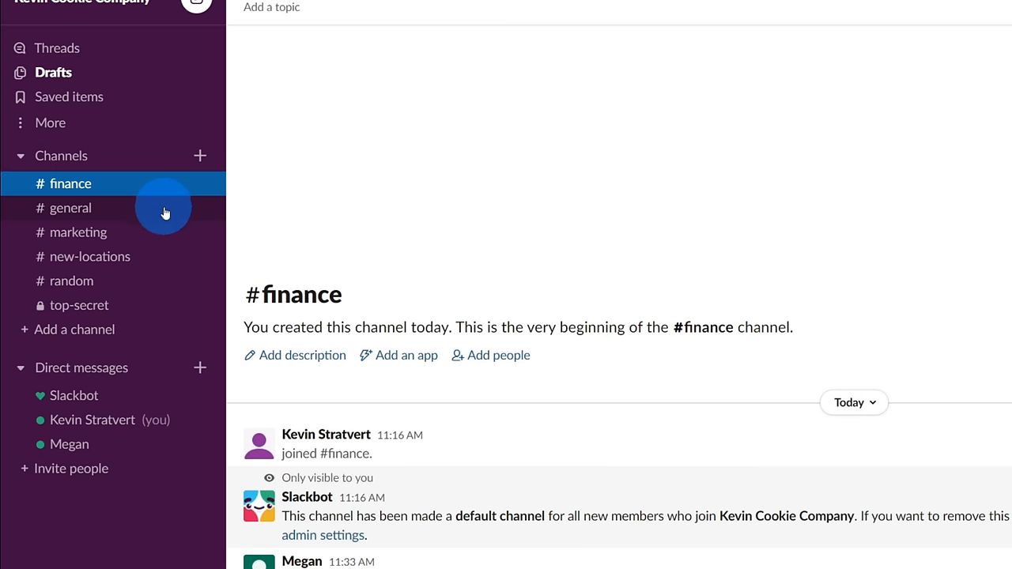
pyautogui.moveTo(157, 188)
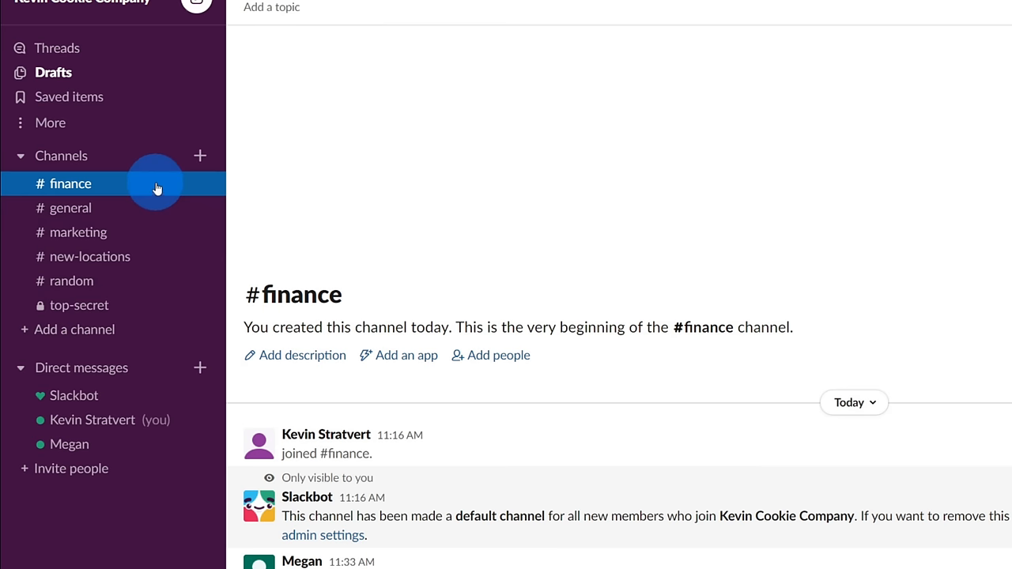
pyautogui.moveTo(162, 268)
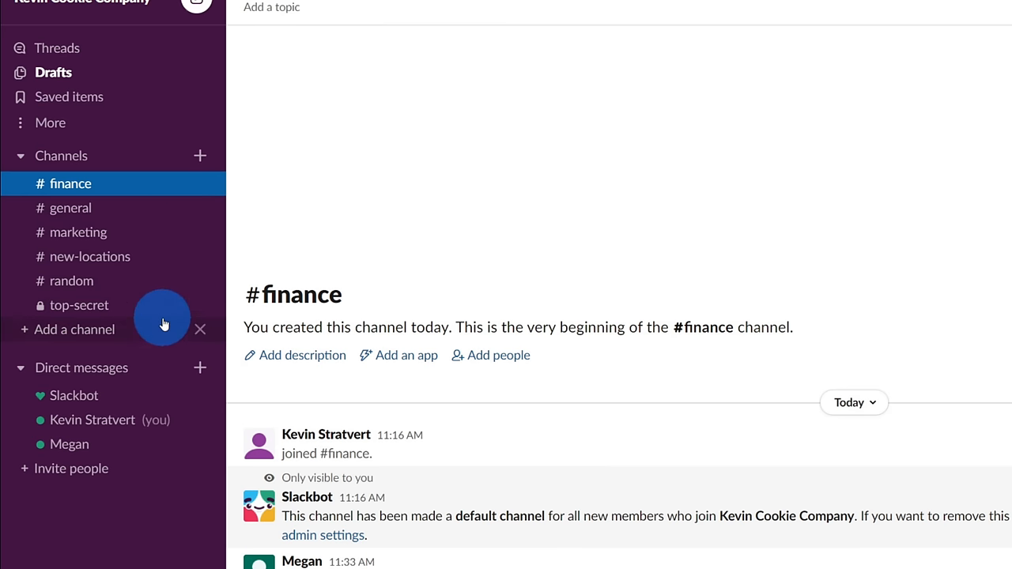
pyautogui.moveTo(166, 241)
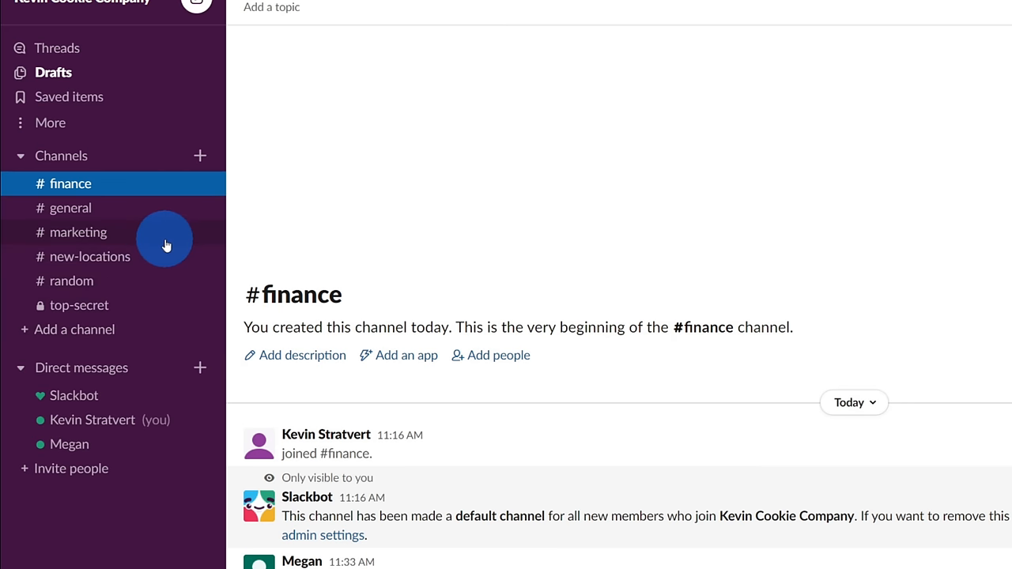
pyautogui.moveTo(146, 184)
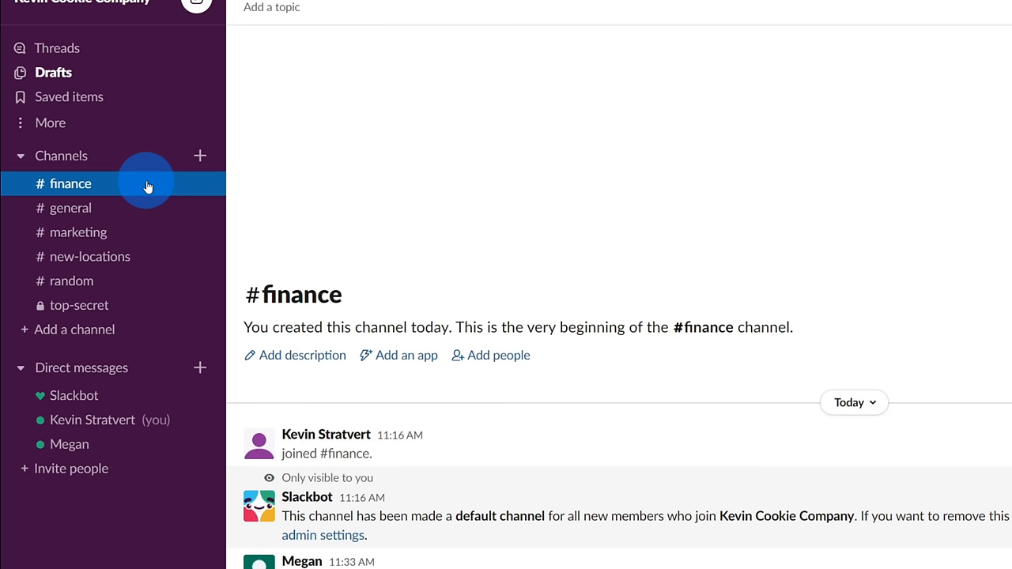
# Star #finance from its right-click menu so it appears under Starred.
pyautogui.rightClick(71, 183)
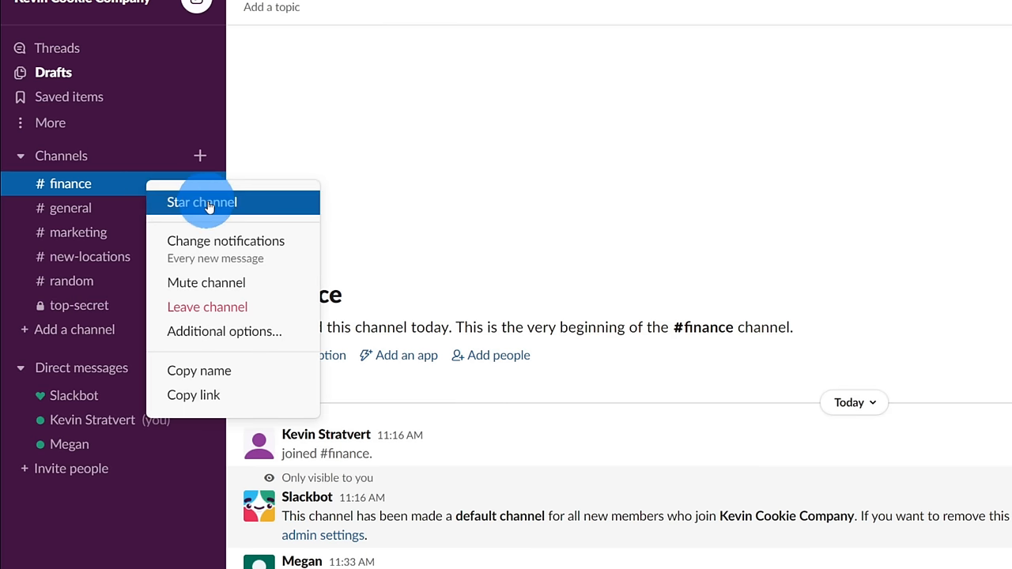
pyautogui.click(201, 202)
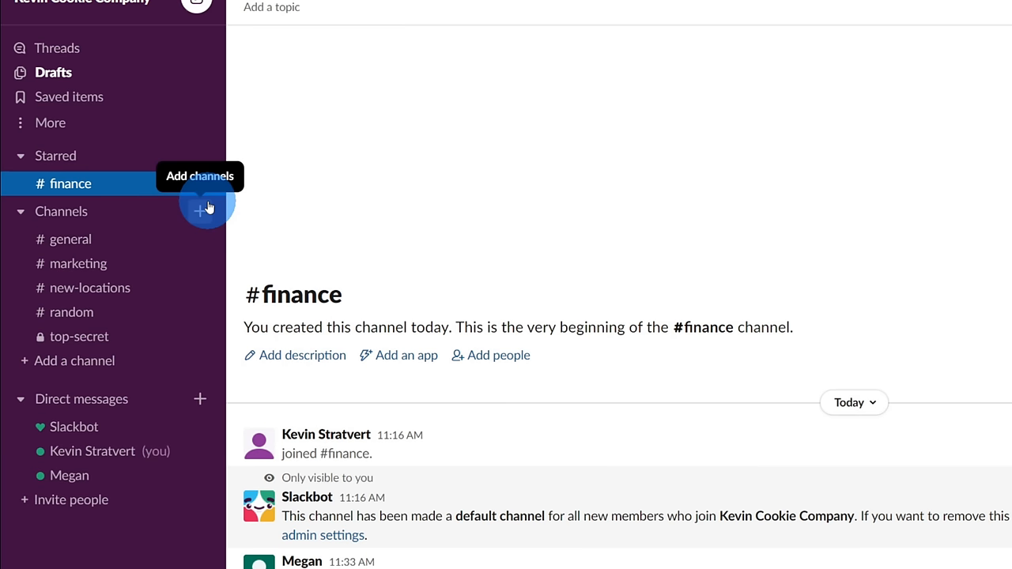
pyautogui.moveTo(83, 166)
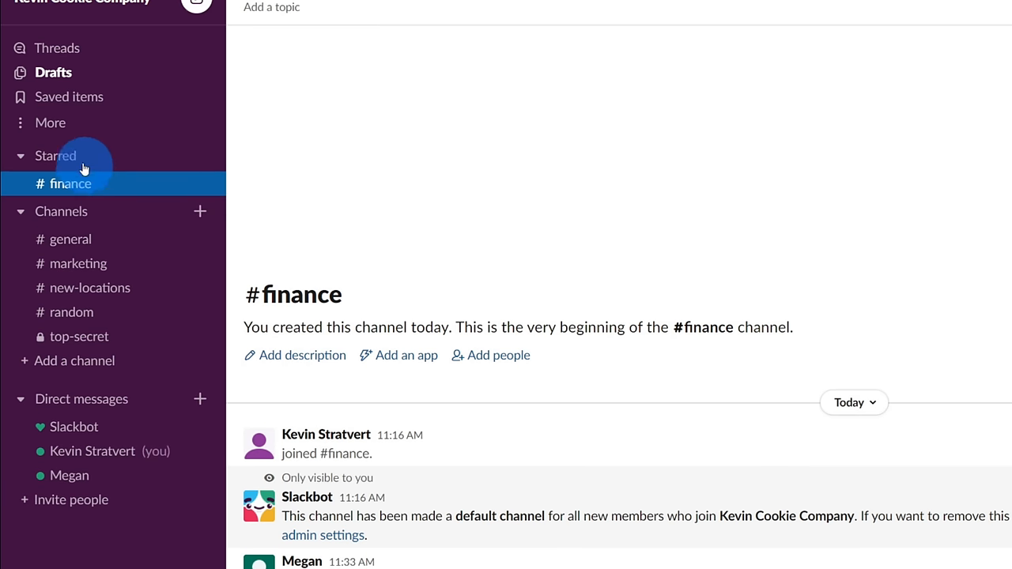
pyautogui.moveTo(131, 244)
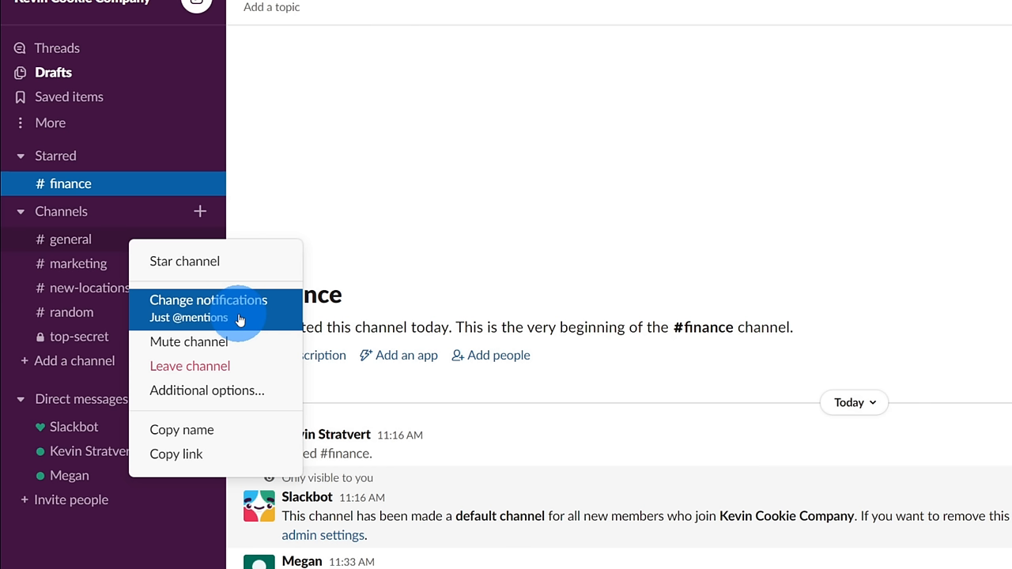
pyautogui.moveTo(178, 321)
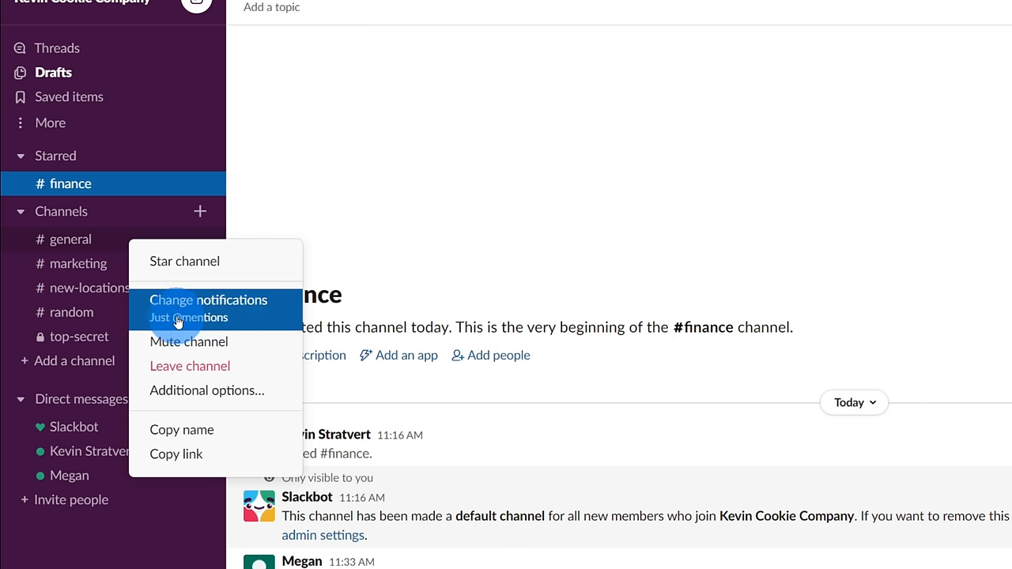
pyautogui.moveTo(242, 326)
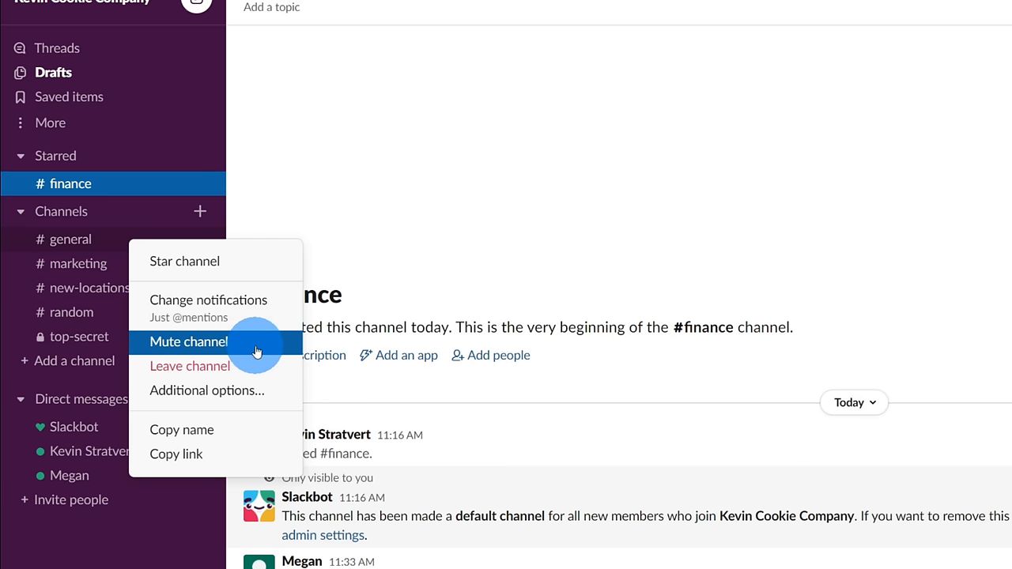
pyautogui.moveTo(246, 348)
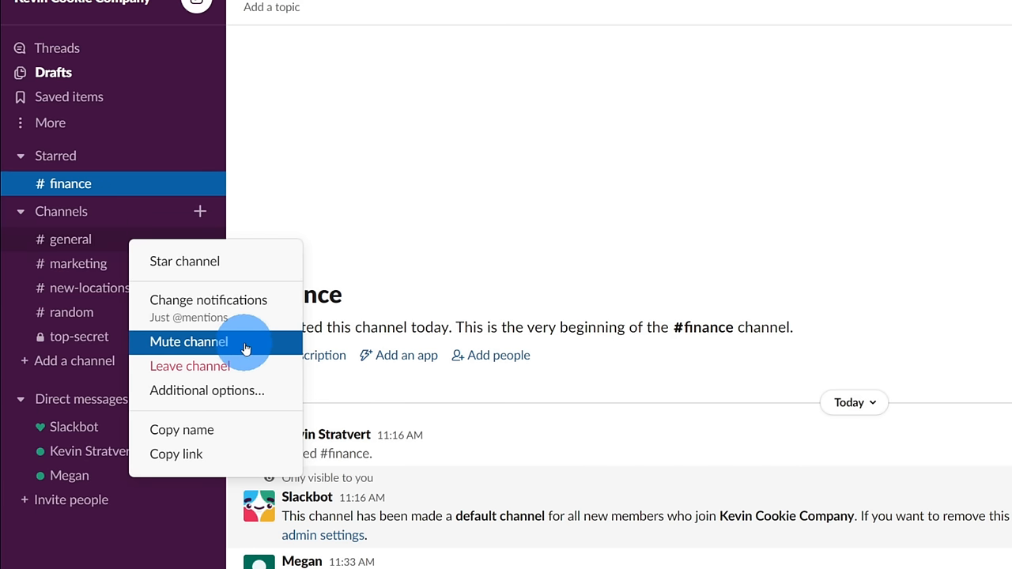
pyautogui.moveTo(246, 366)
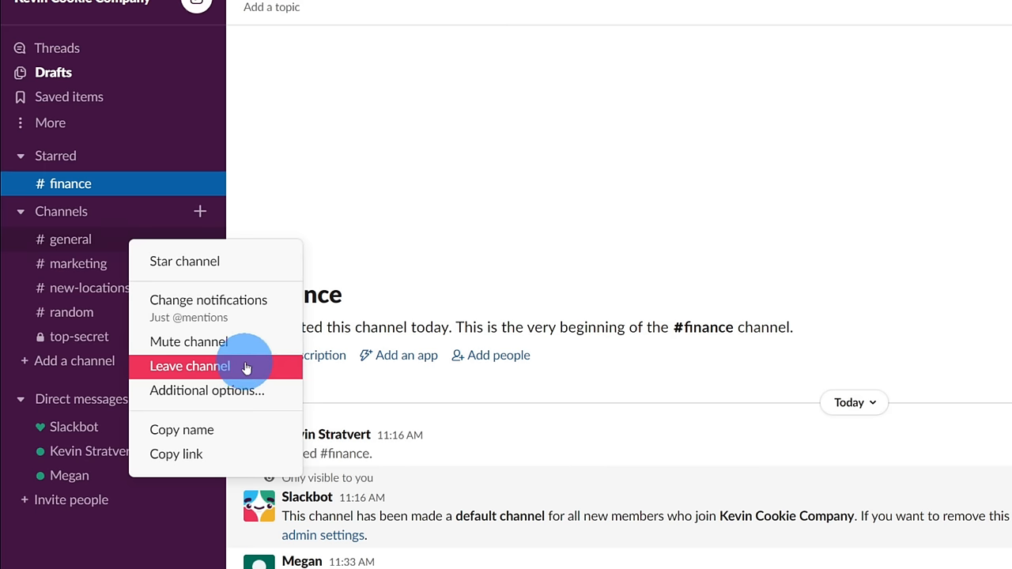
pyautogui.moveTo(207, 389)
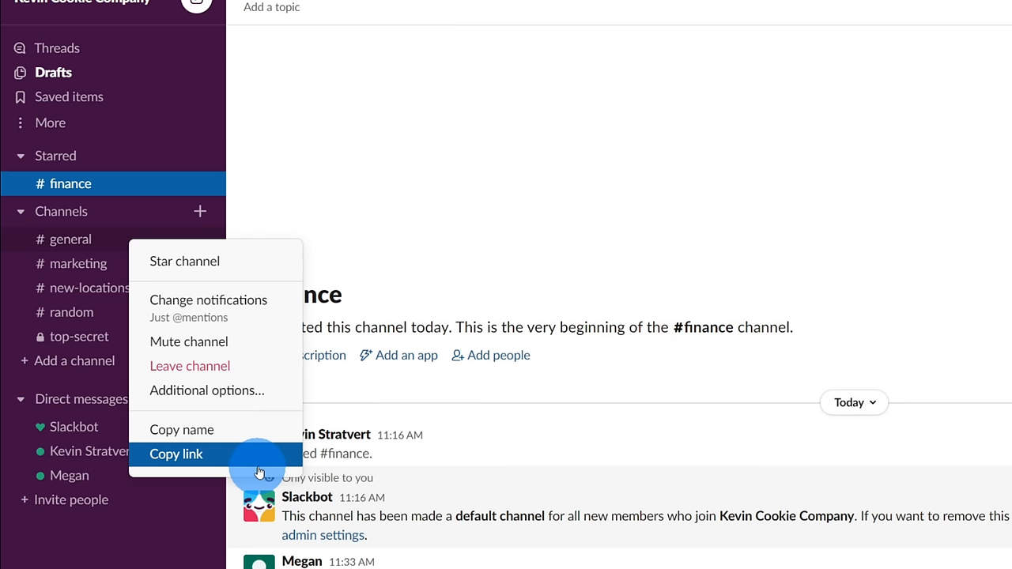
pyautogui.moveTo(265, 429)
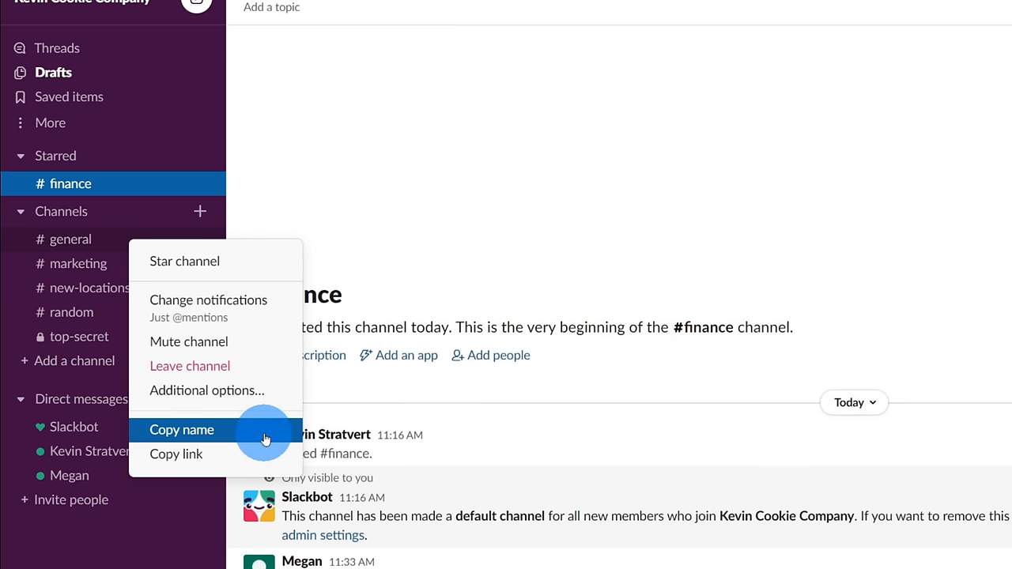
# Dismiss the #general menu and open Megan's direct message conversation.
pyautogui.click(182, 429)
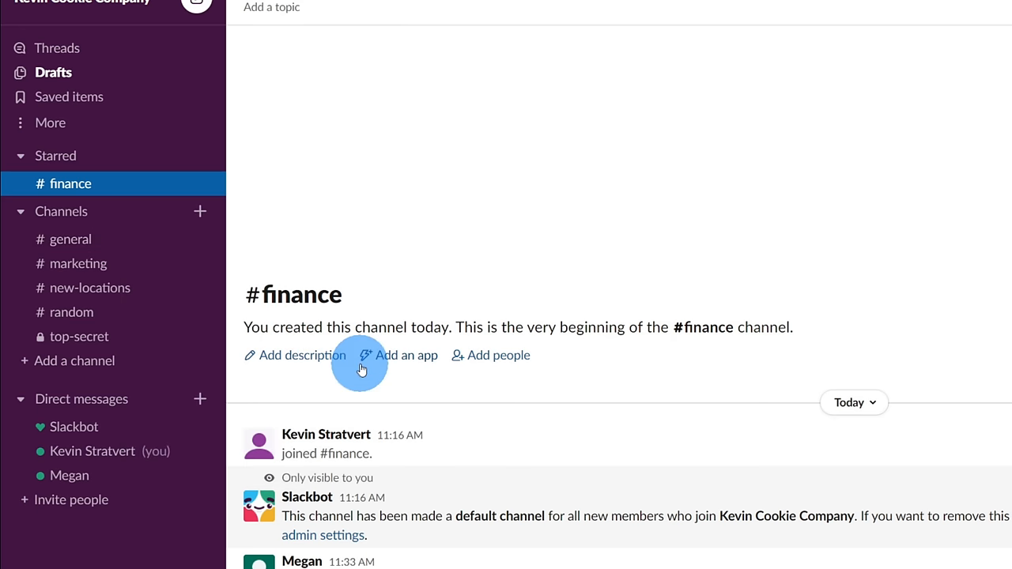
pyautogui.moveTo(168, 273)
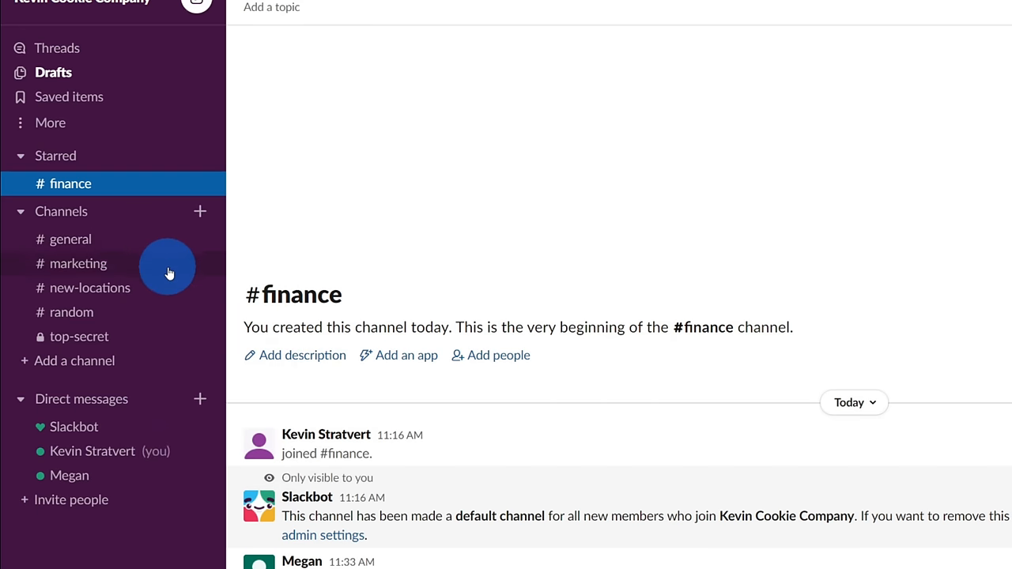
pyautogui.scroll(-3)
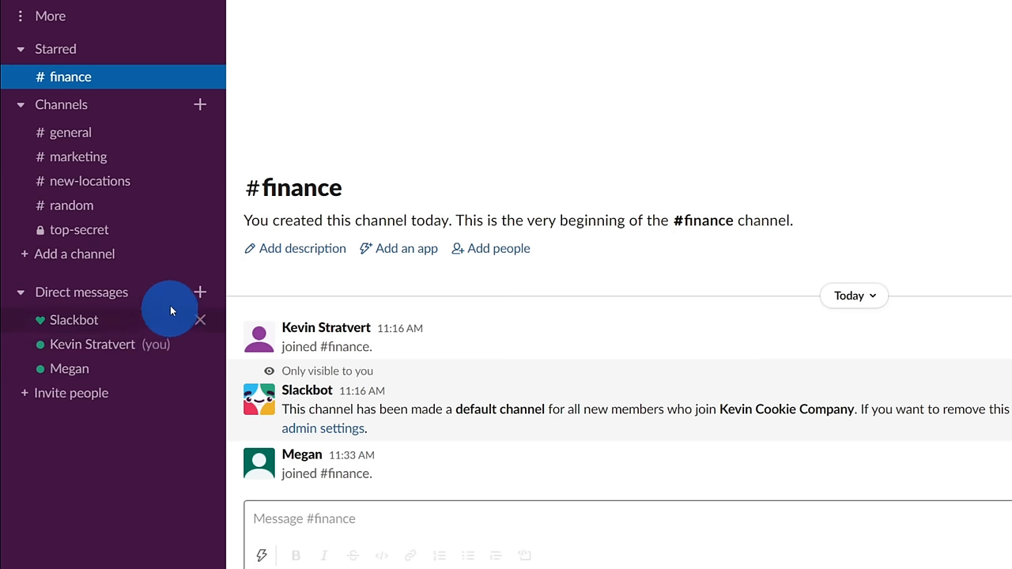
pyautogui.moveTo(162, 299)
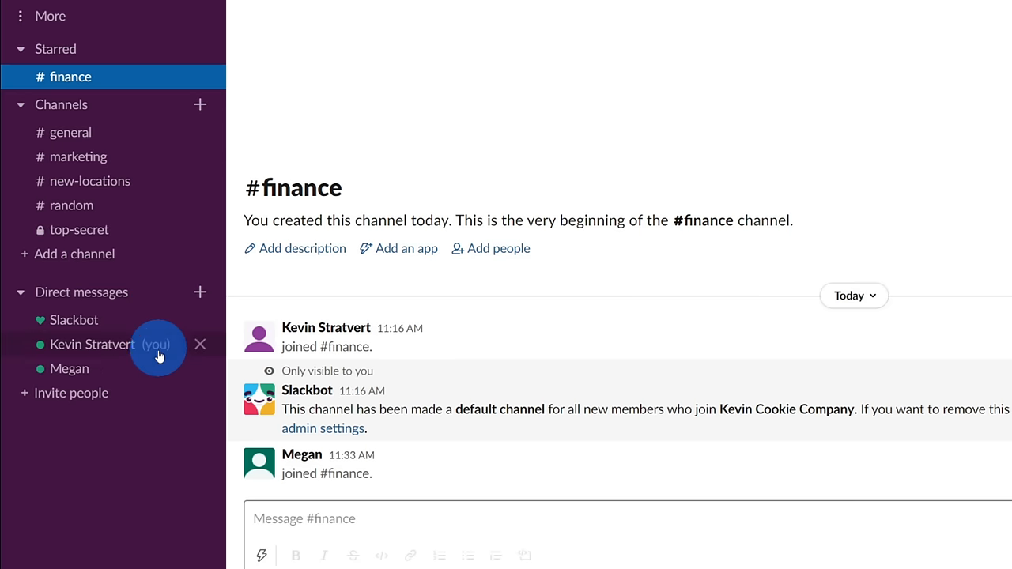
pyautogui.click(69, 368)
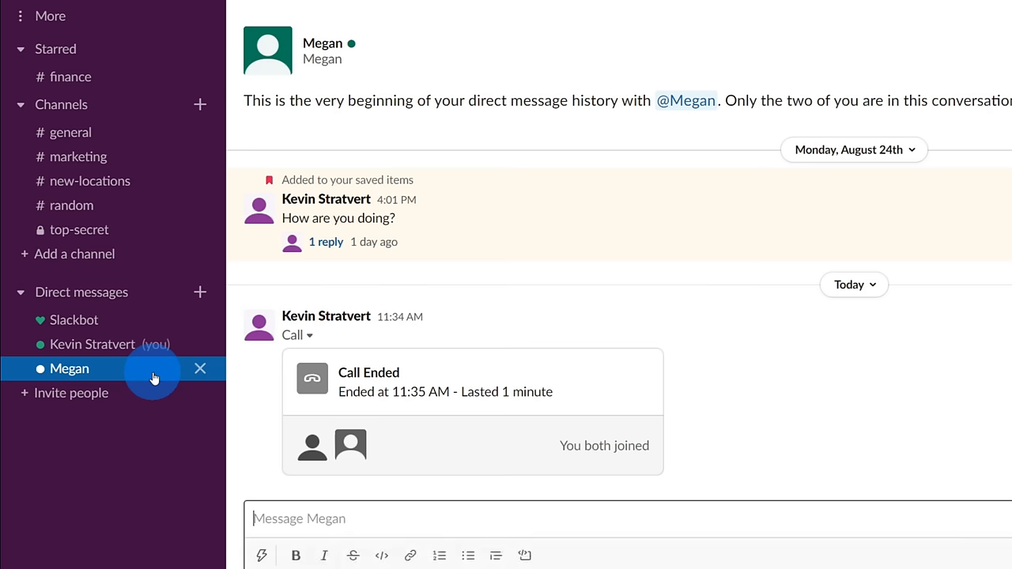
pyautogui.moveTo(311, 452)
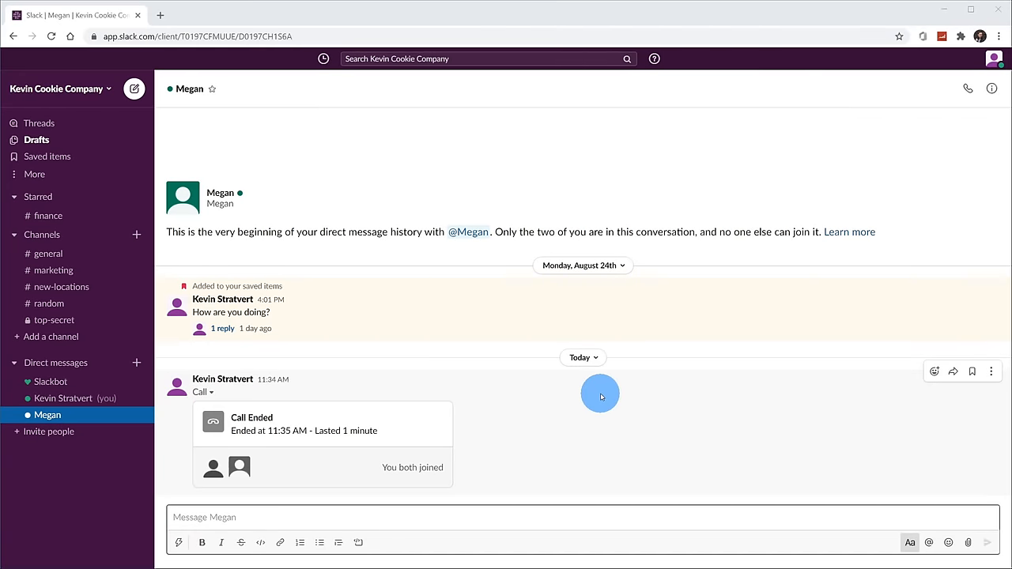
pyautogui.moveTo(487, 375)
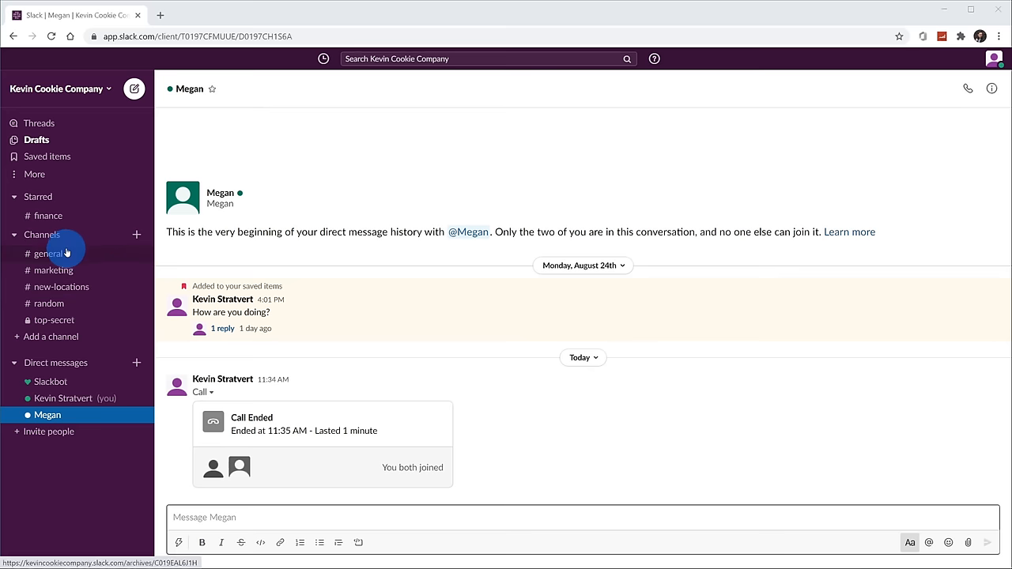
# Open #finance from the Starred section.
pyautogui.click(49, 215)
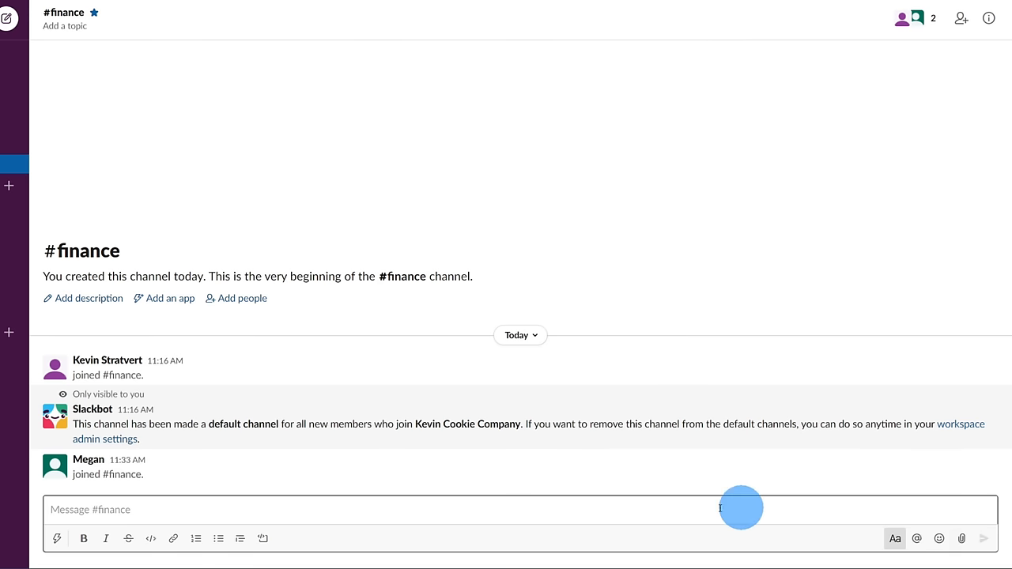
pyautogui.moveTo(62, 168)
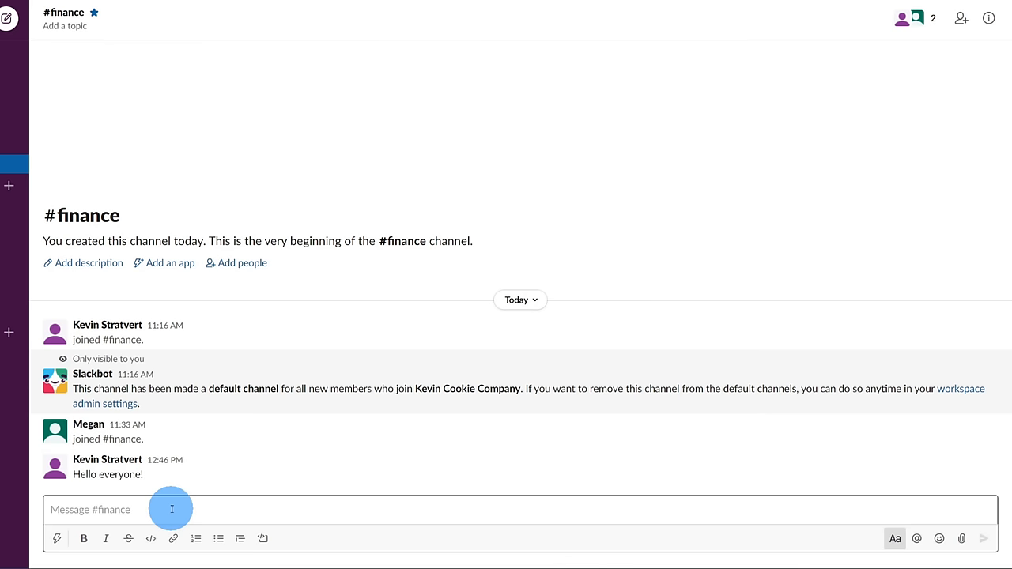
pyautogui.moveTo(249, 465)
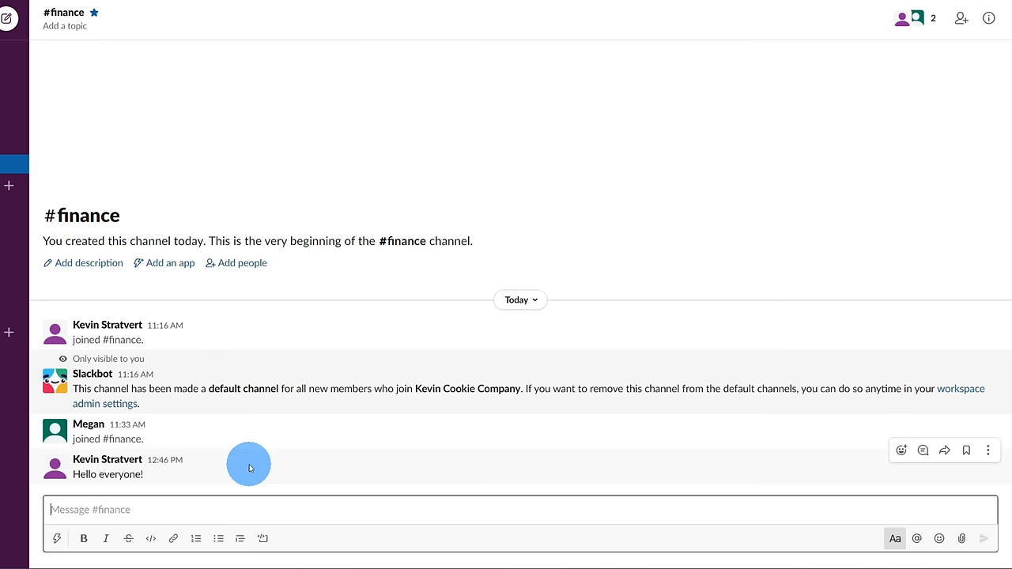
pyautogui.moveTo(699, 460)
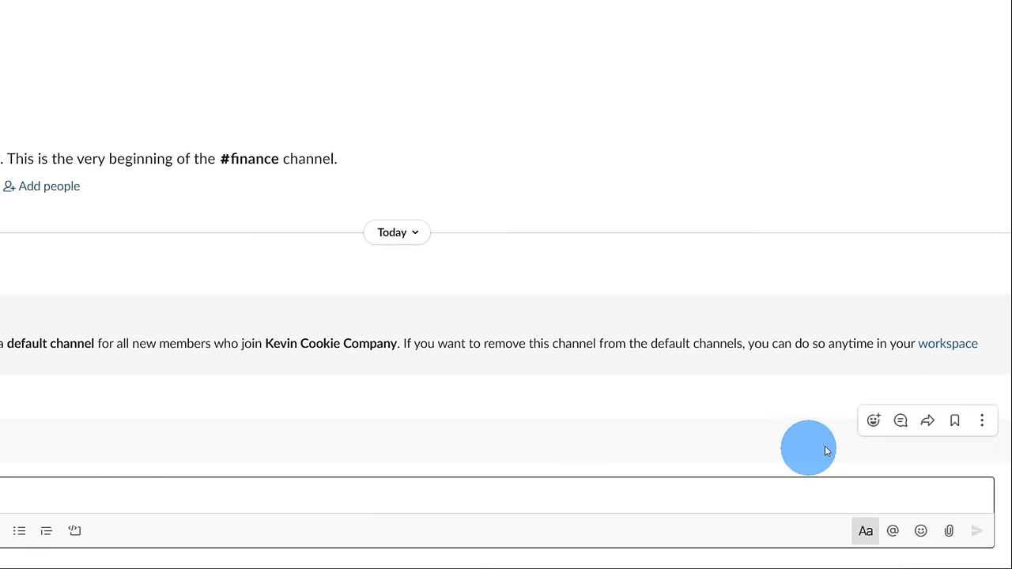
# Try reacting and replying to 'Hello everyone!', then save it for later.
pyautogui.click(872, 420)
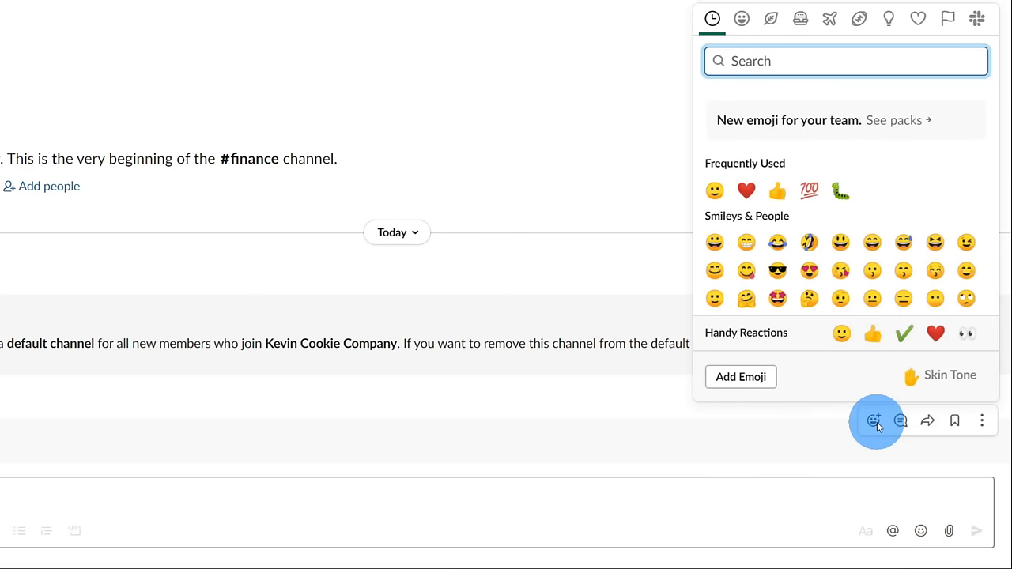
pyautogui.moveTo(777, 191)
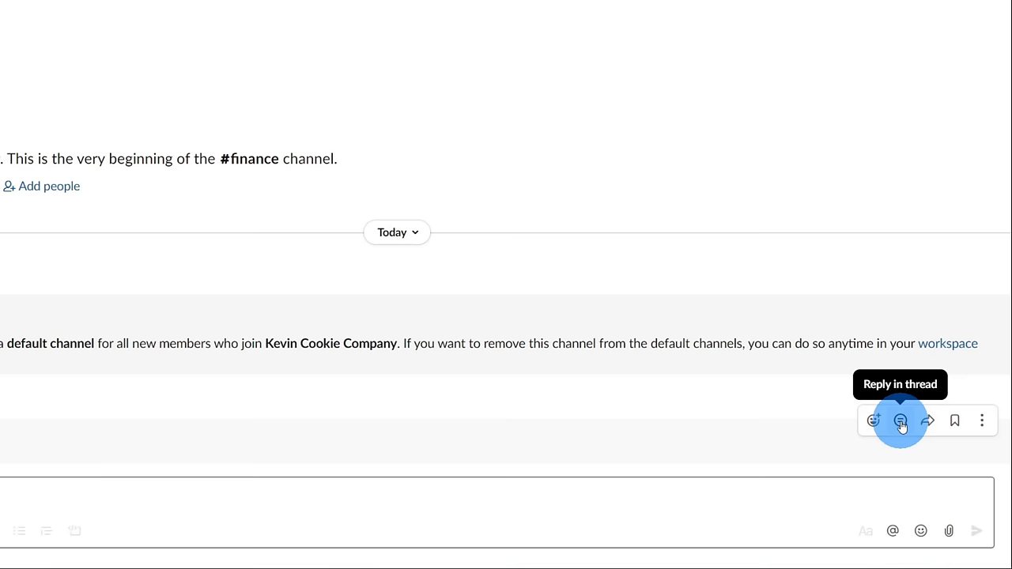
pyautogui.click(900, 420)
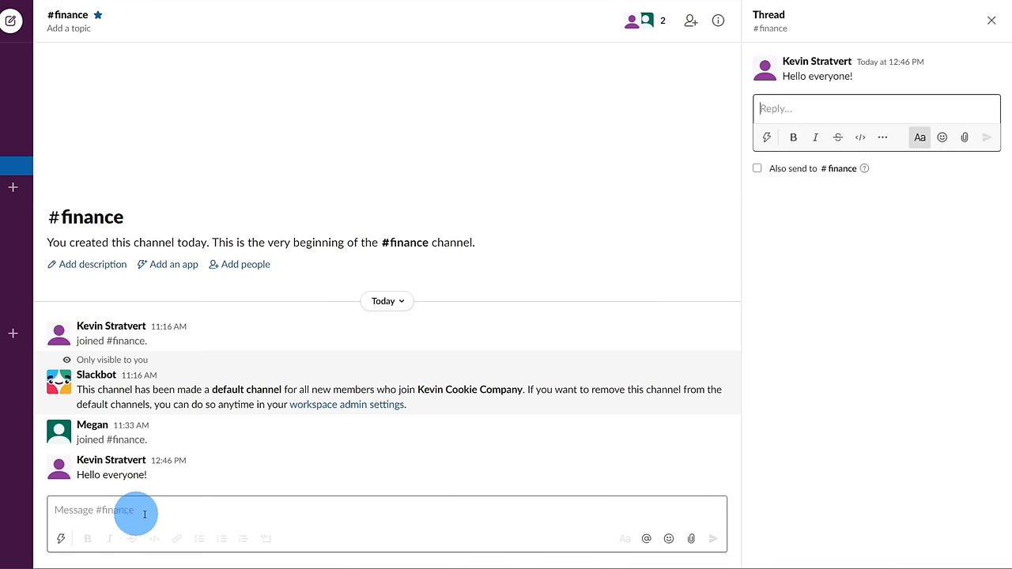
pyautogui.moveTo(172, 476)
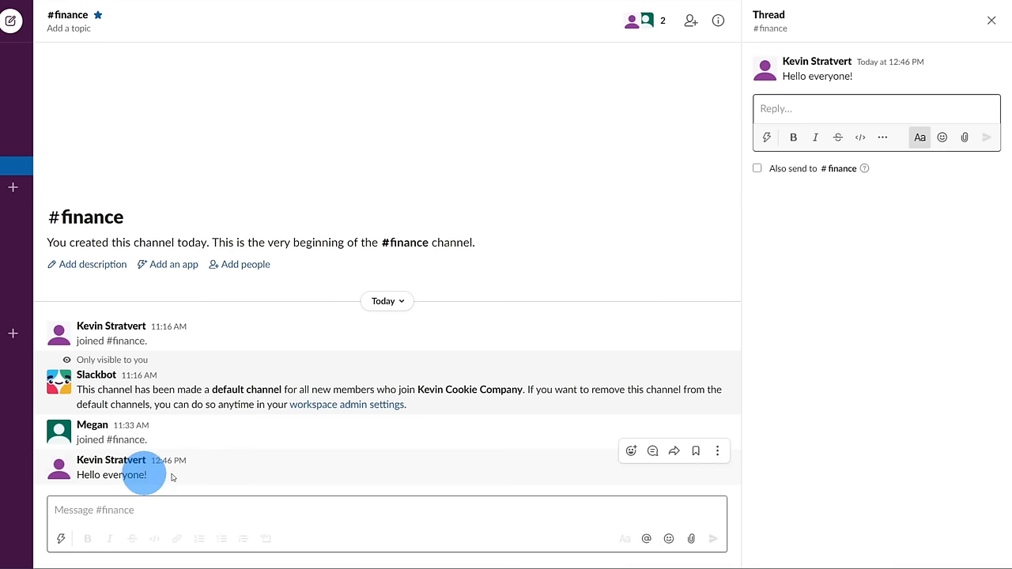
pyautogui.moveTo(183, 479)
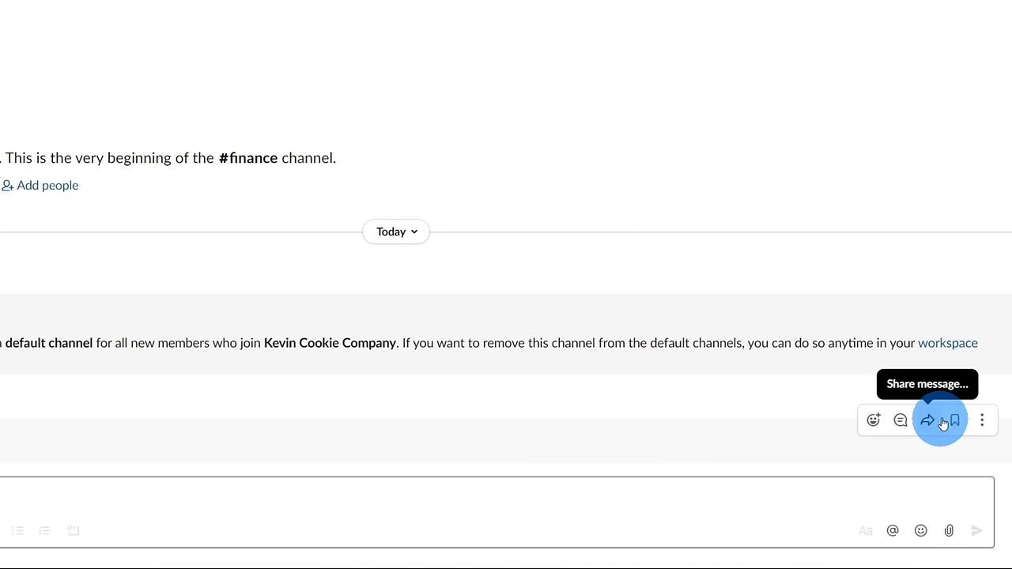
pyautogui.moveTo(954, 420)
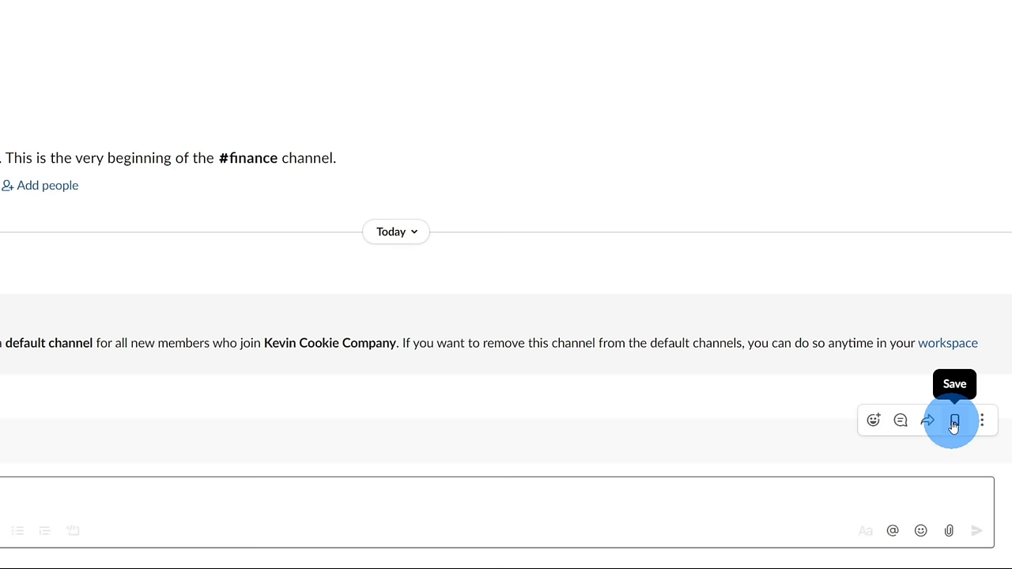
pyautogui.click(954, 420)
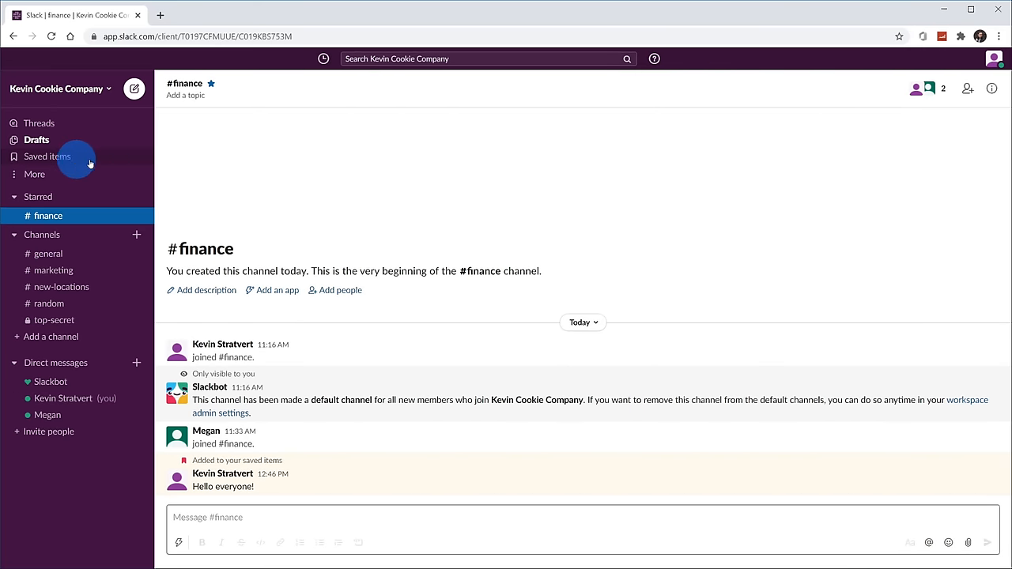
pyautogui.click(47, 156)
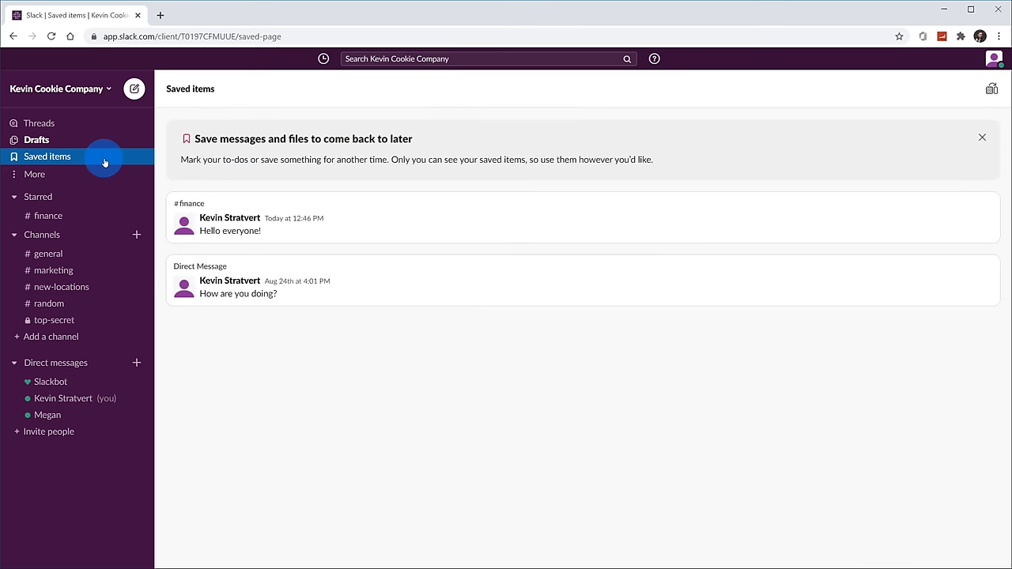
pyautogui.click(48, 215)
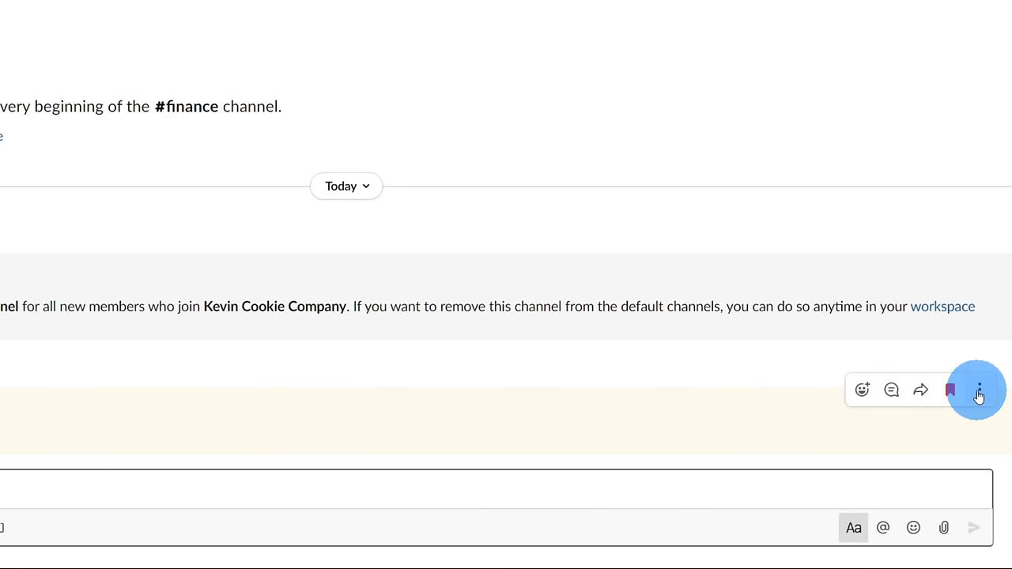
pyautogui.moveTo(978, 390)
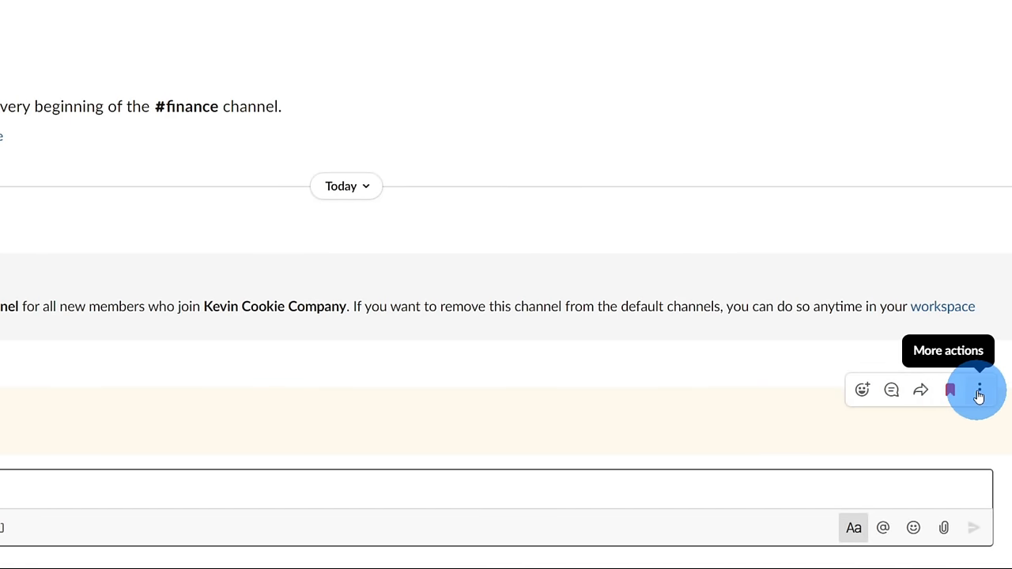
pyautogui.click(978, 389)
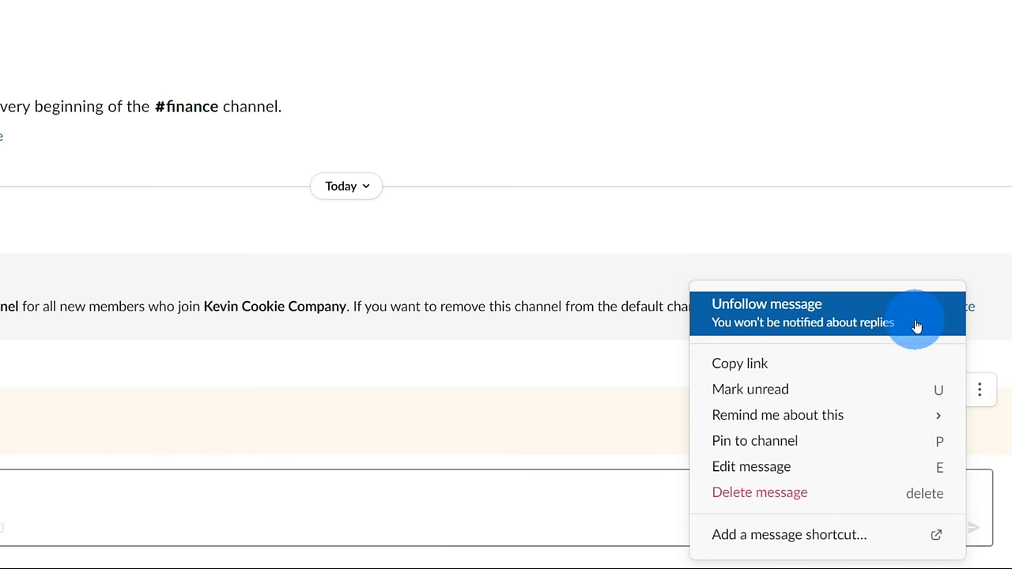
pyautogui.moveTo(777, 415)
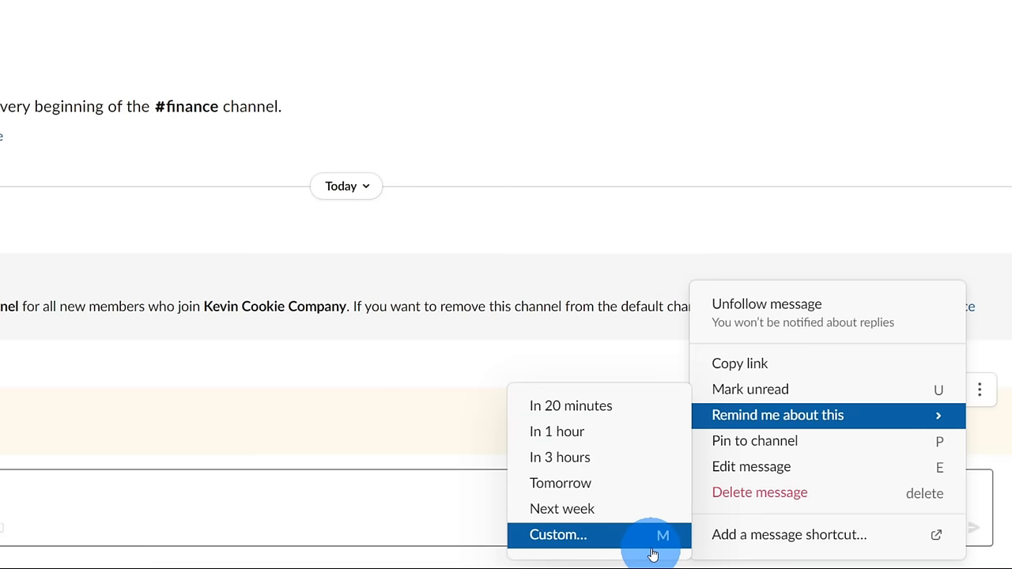
pyautogui.moveTo(627, 541)
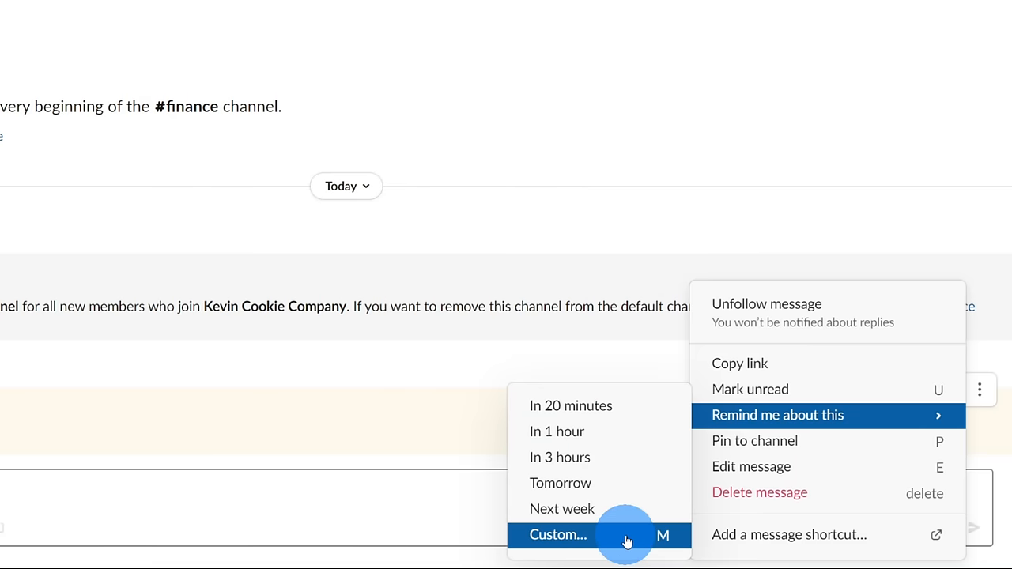
pyautogui.moveTo(896, 431)
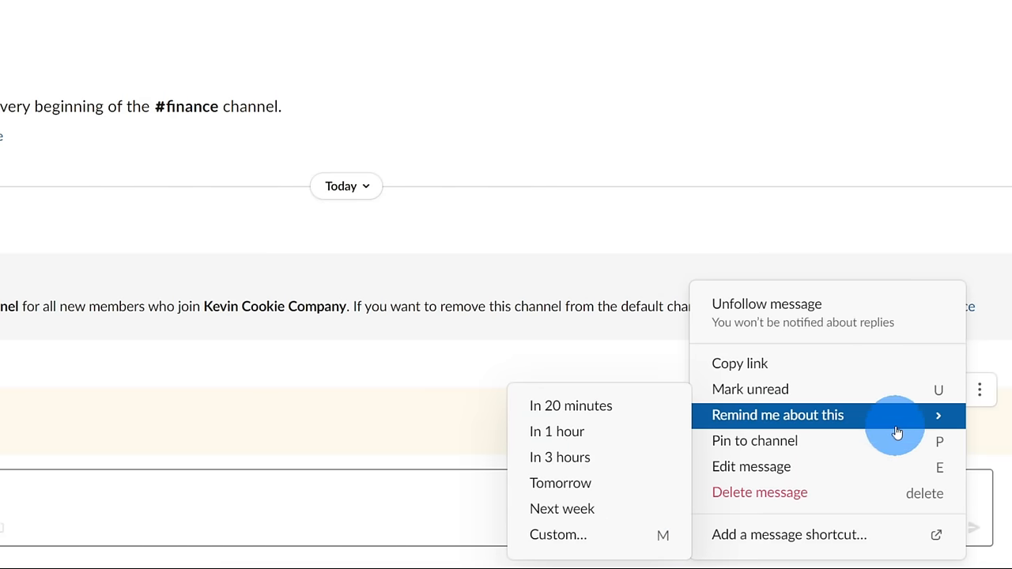
pyautogui.moveTo(870, 457)
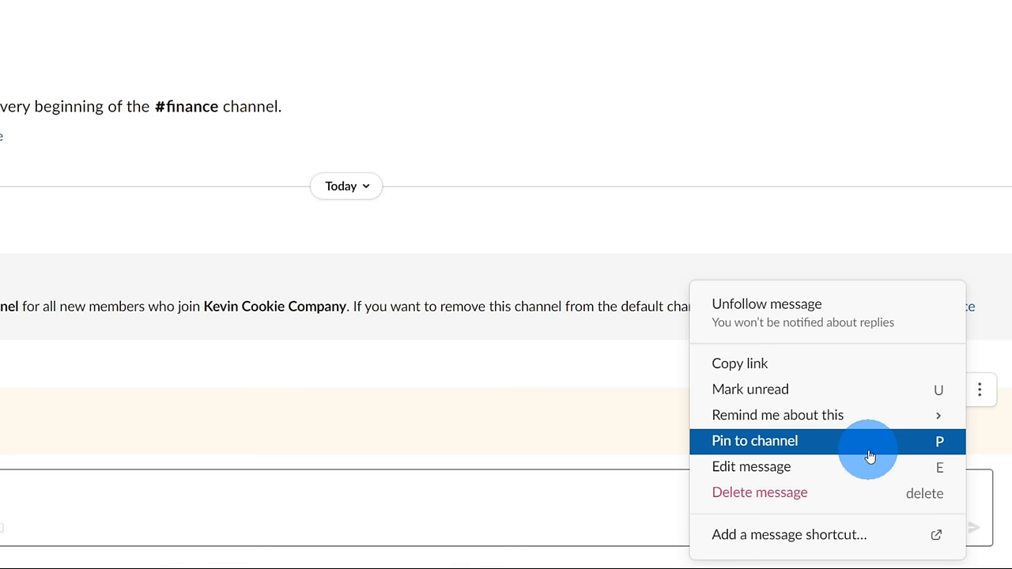
pyautogui.moveTo(897, 467)
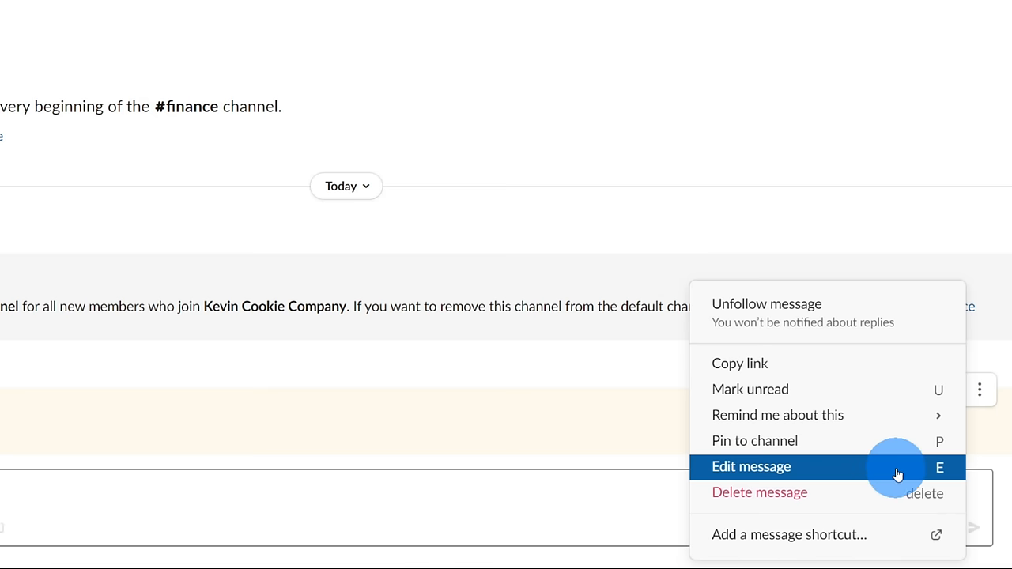
pyautogui.moveTo(884, 498)
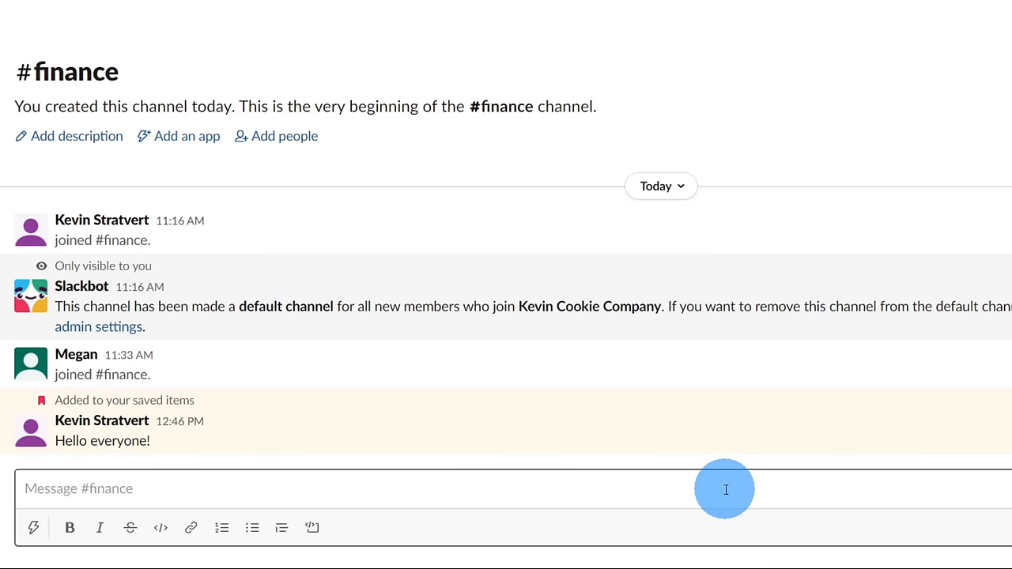
pyautogui.moveTo(171, 488)
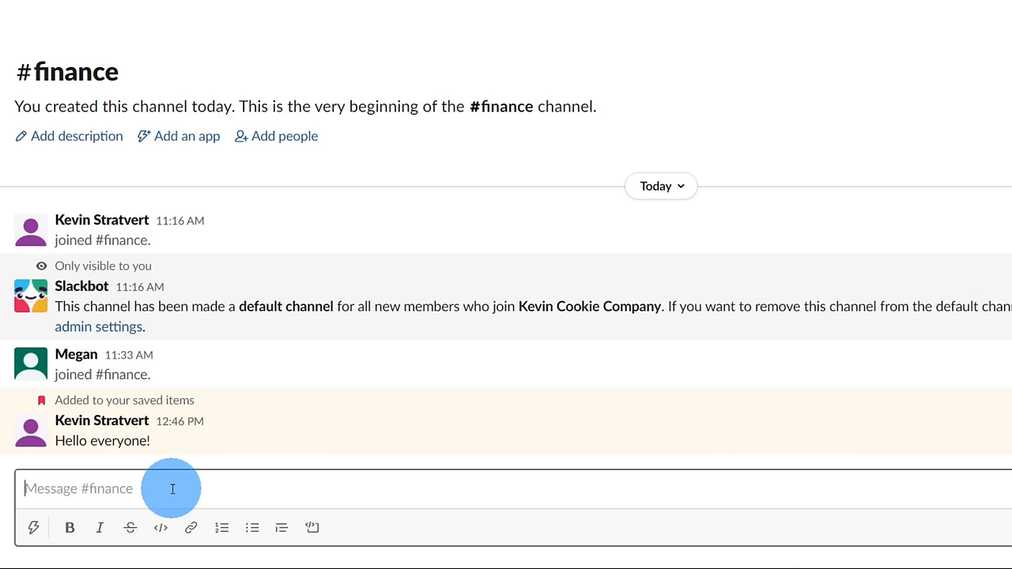
pyautogui.moveTo(166, 459)
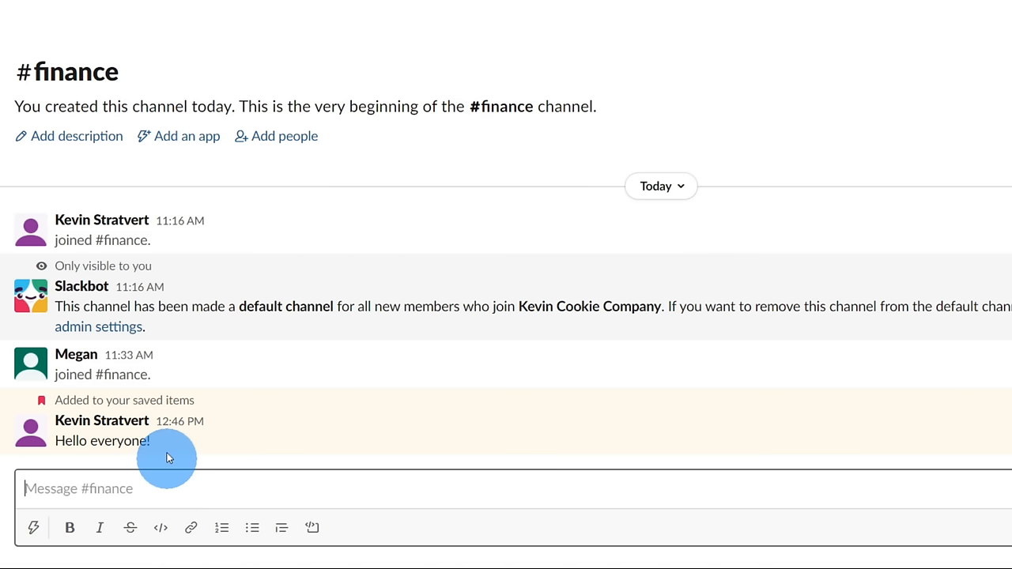
pyautogui.moveTo(156, 378)
pyautogui.write('@')
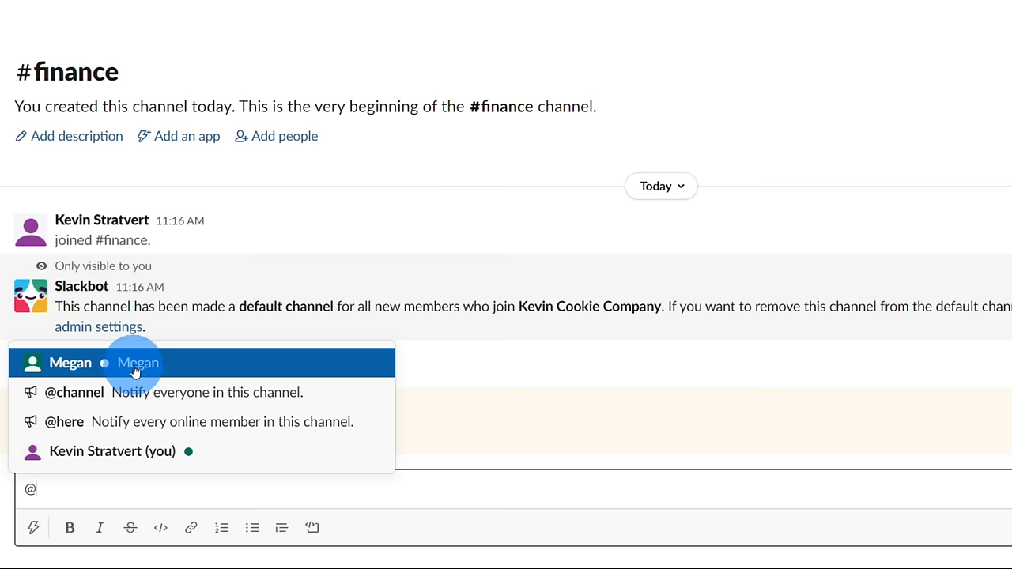
pyautogui.moveTo(171, 399)
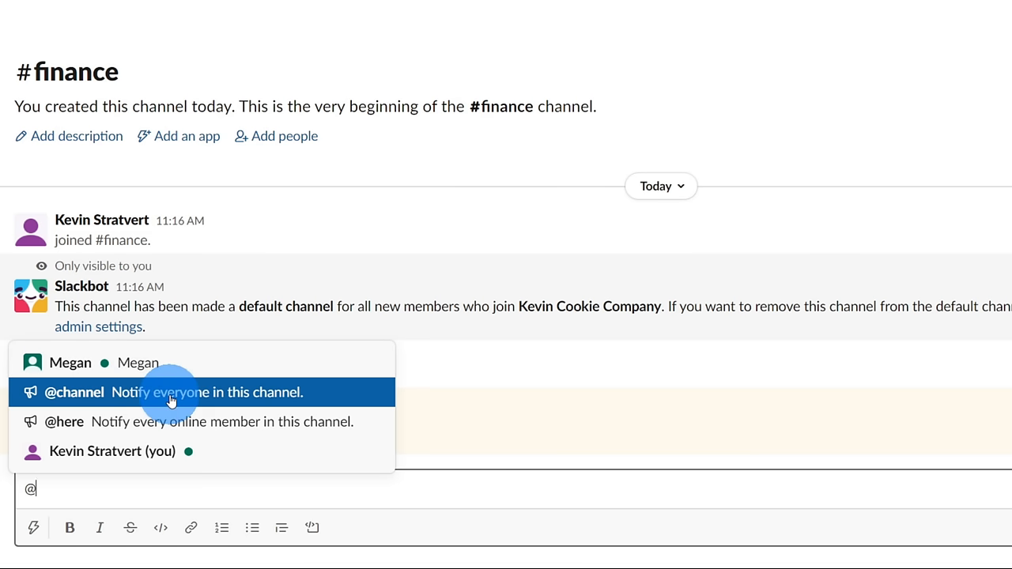
pyautogui.moveTo(171, 420)
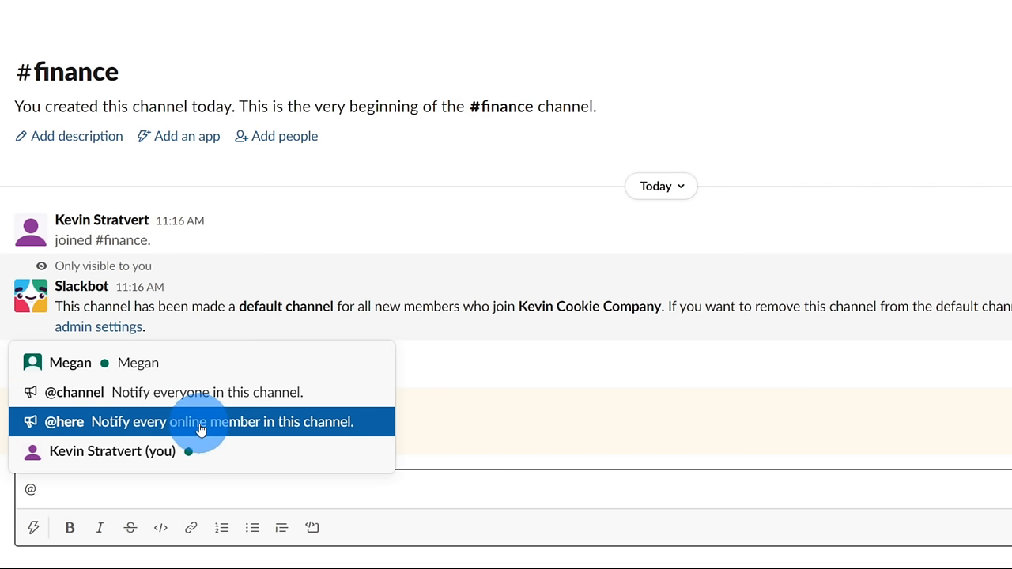
pyautogui.moveTo(198, 362)
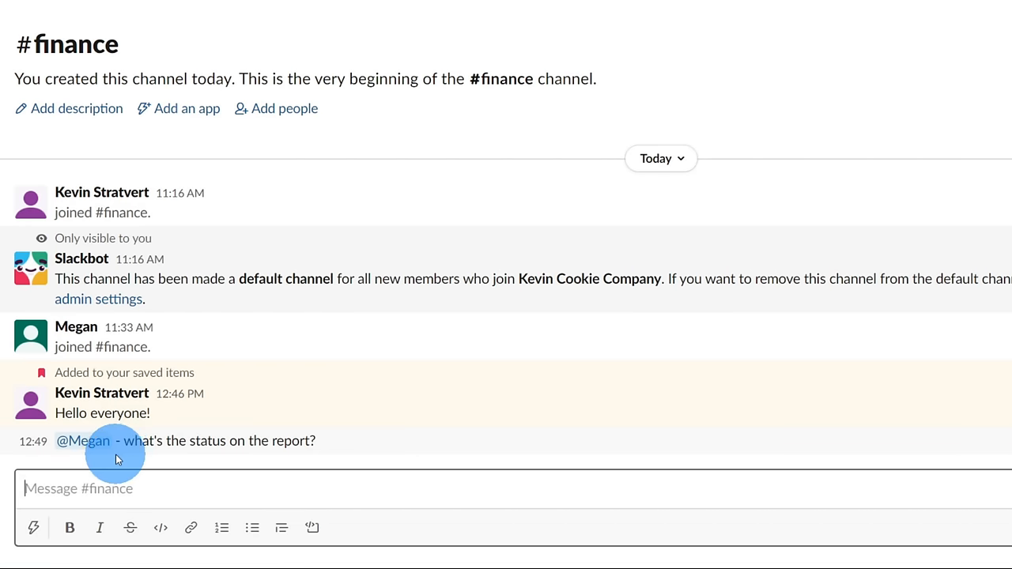
pyautogui.moveTo(82, 440)
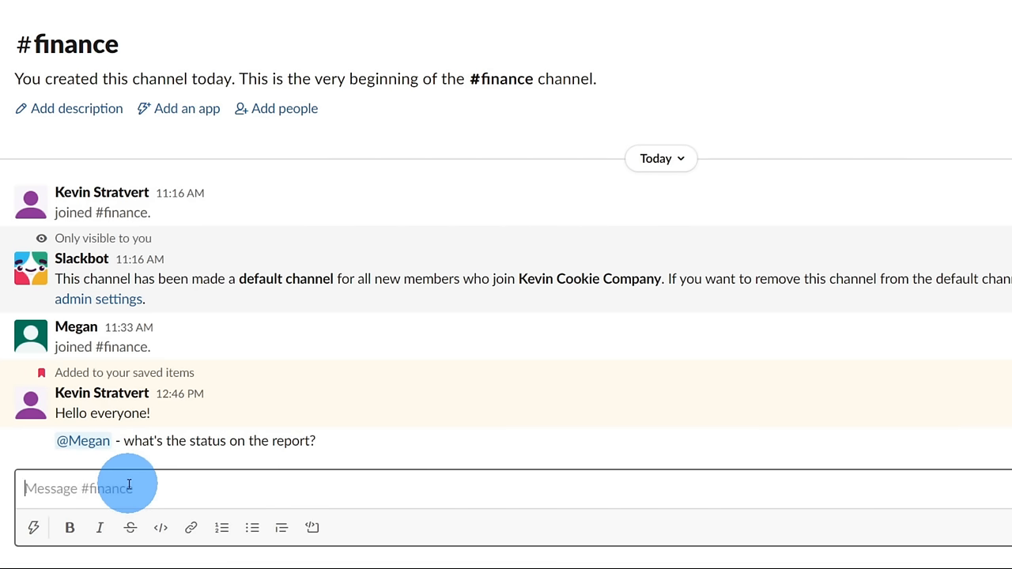
pyautogui.write('/')
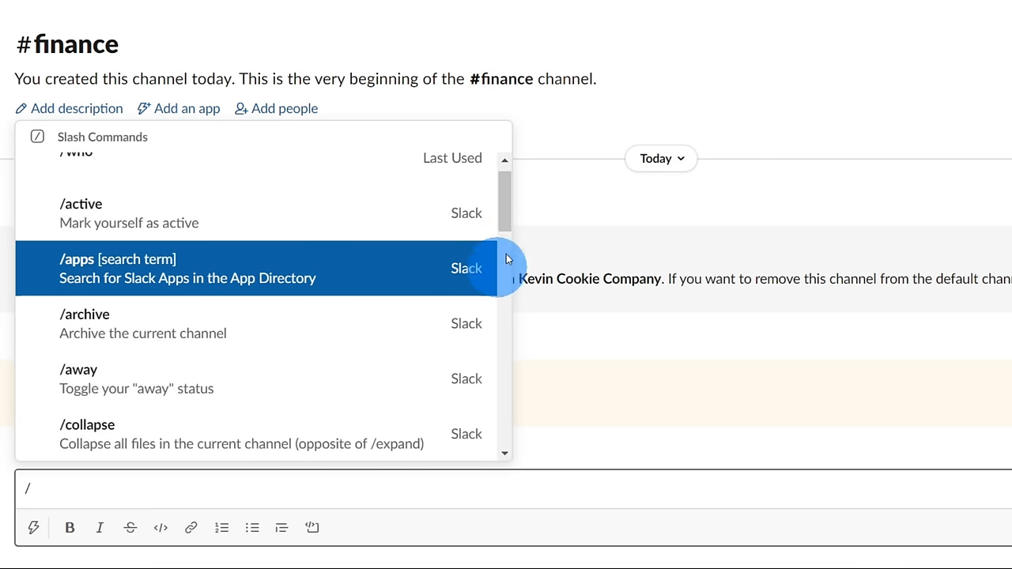
pyautogui.scroll(-3)
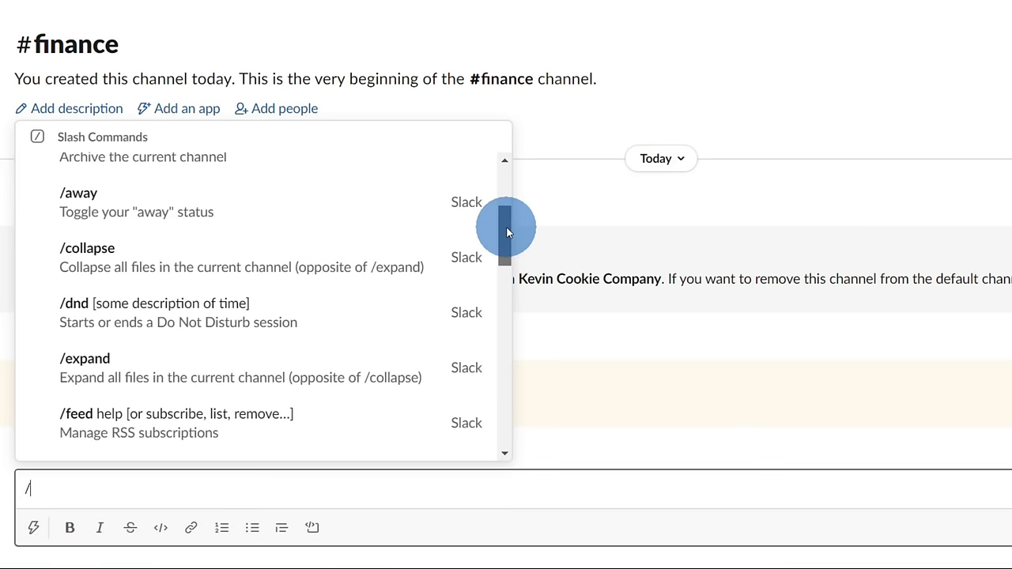
pyautogui.scroll(3)
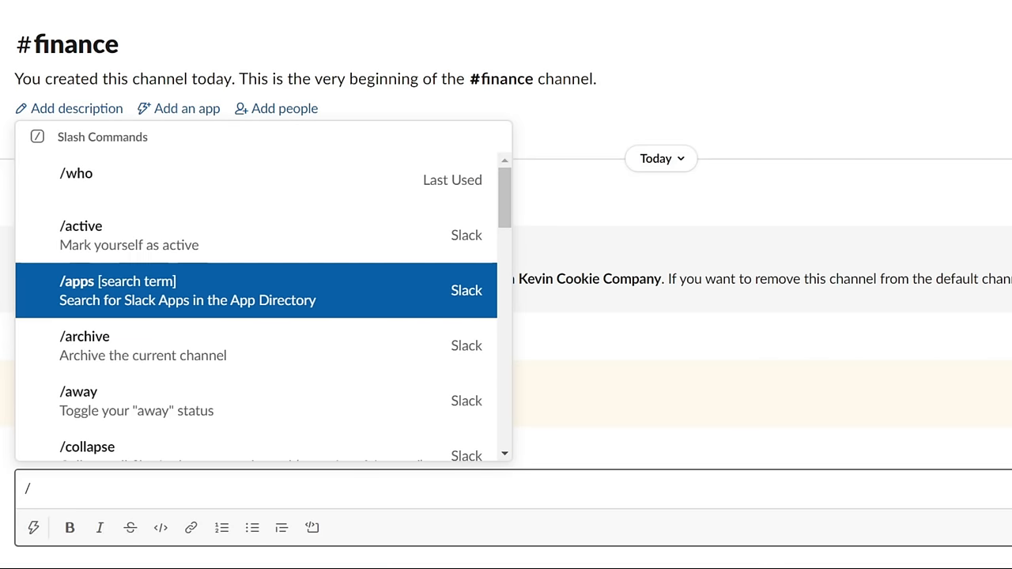
pyautogui.scroll(-3)
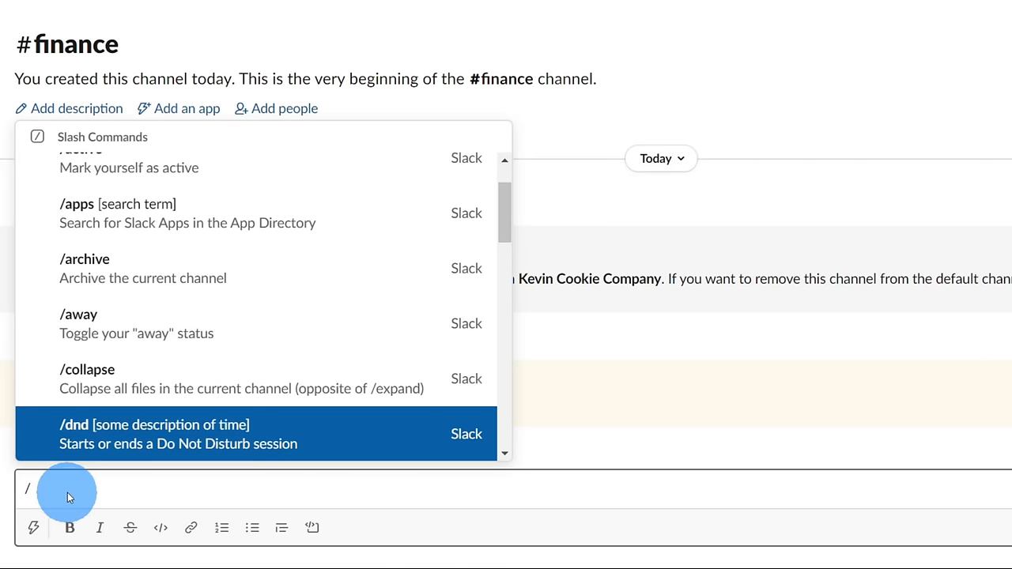
pyautogui.moveTo(65, 492)
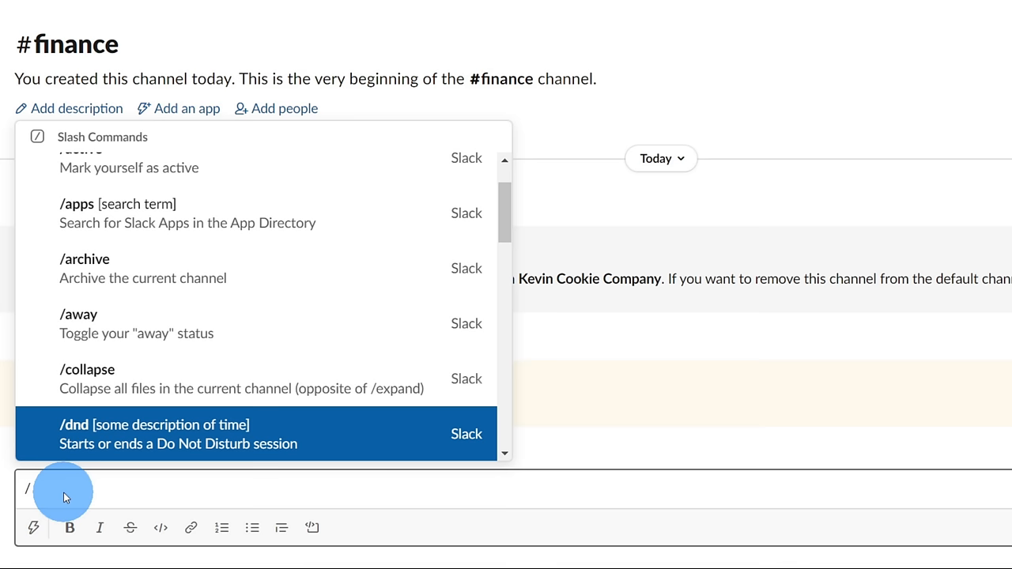
pyautogui.moveTo(398, 267)
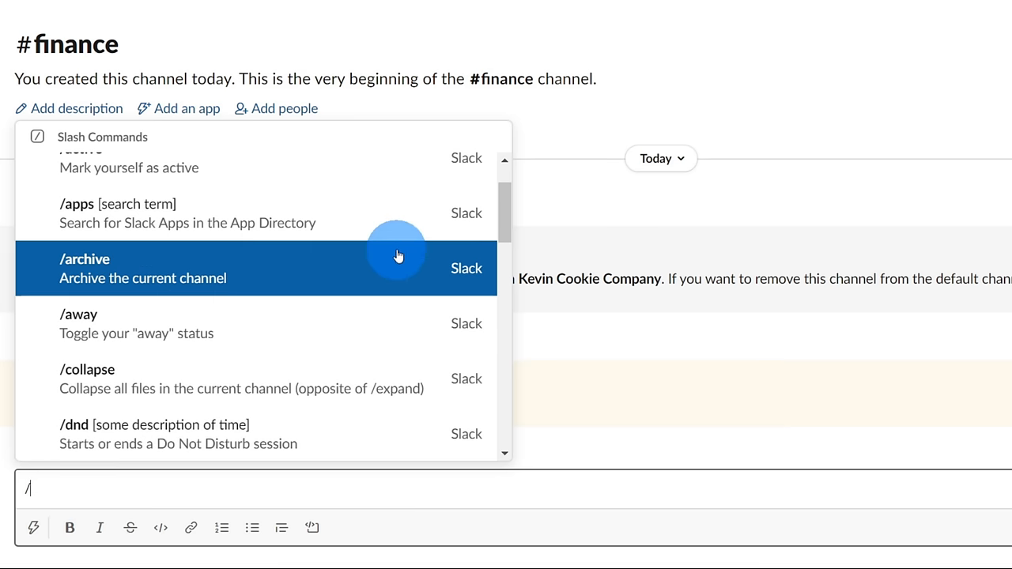
pyautogui.scroll(-3)
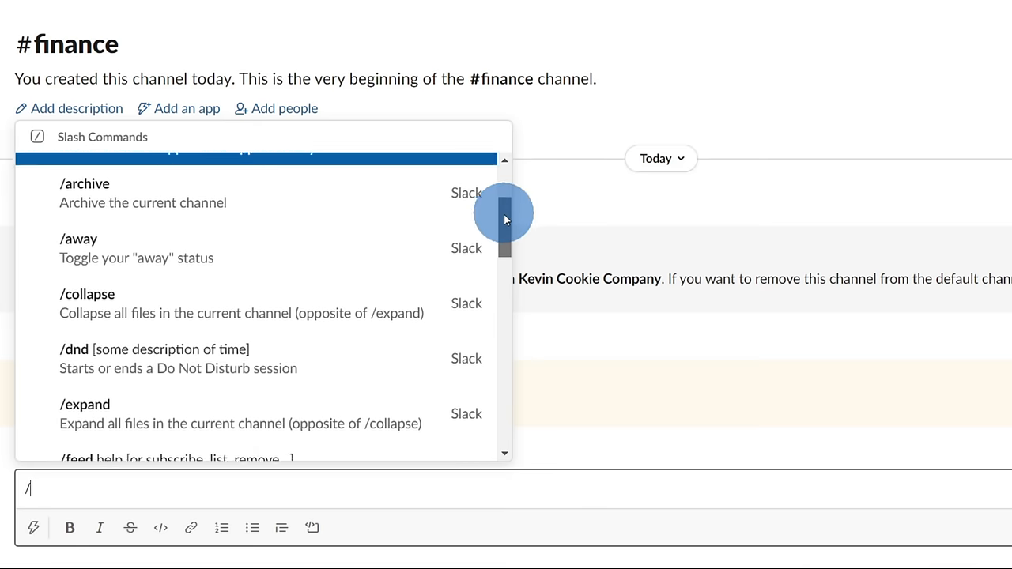
pyautogui.scroll(-3)
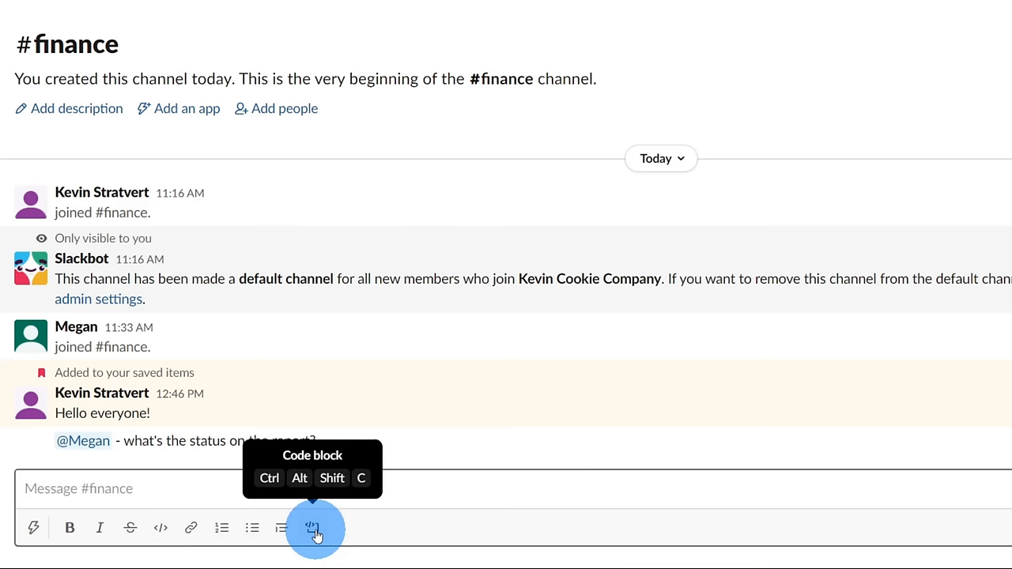
pyautogui.moveTo(33, 527)
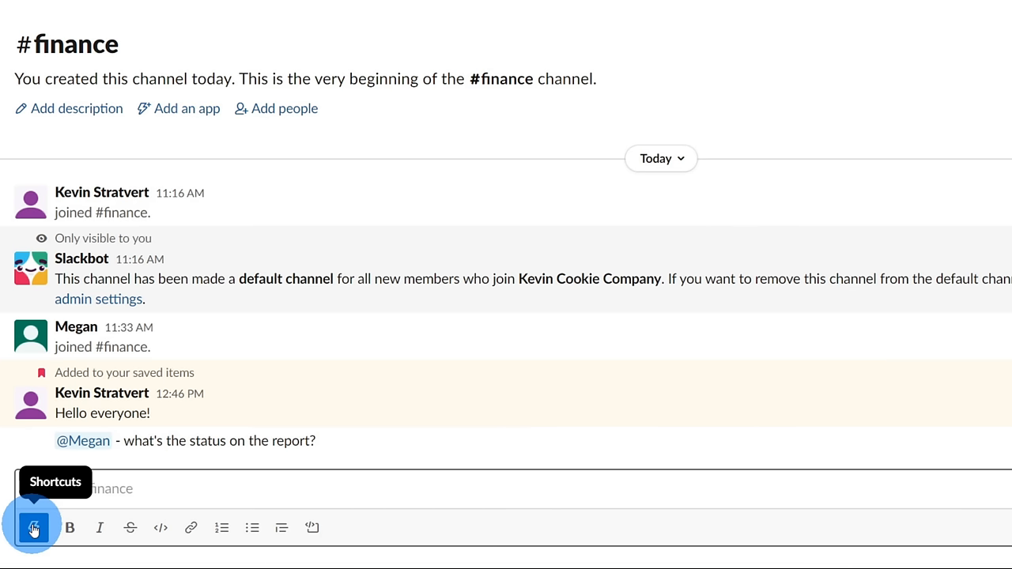
pyautogui.click(32, 527)
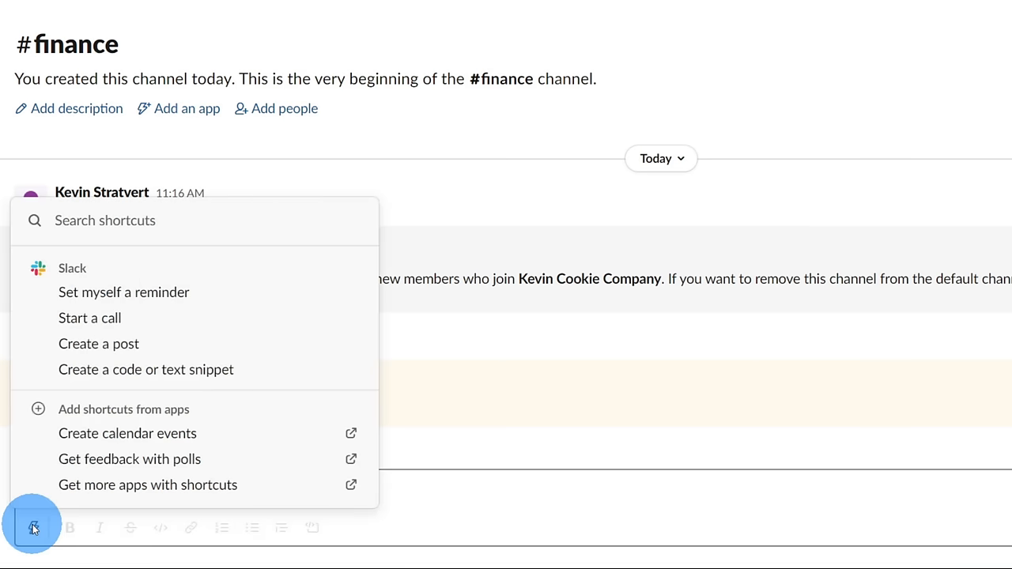
pyautogui.moveTo(241, 292)
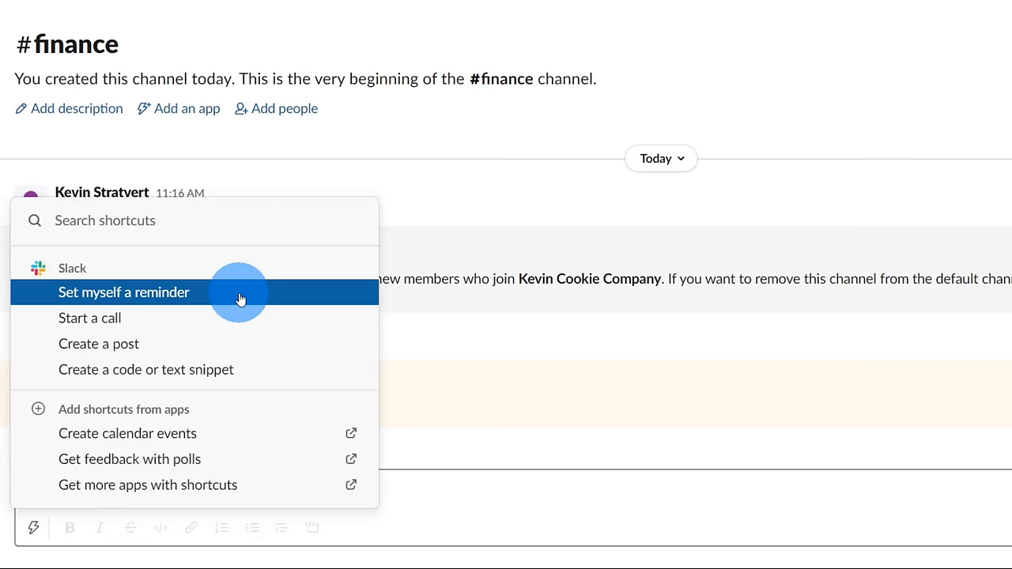
pyautogui.moveTo(263, 343)
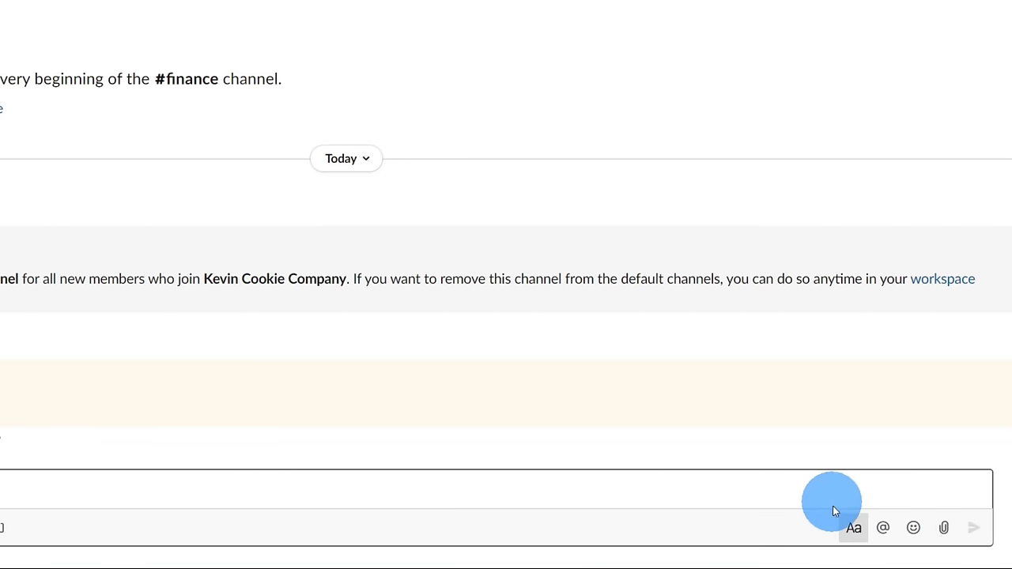
pyautogui.moveTo(577, 546)
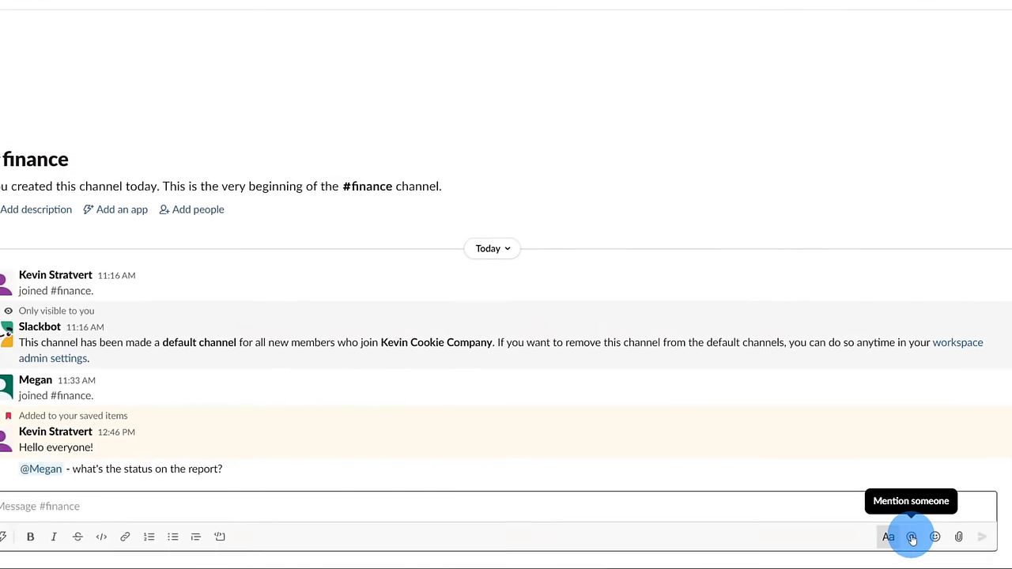
pyautogui.click(910, 536)
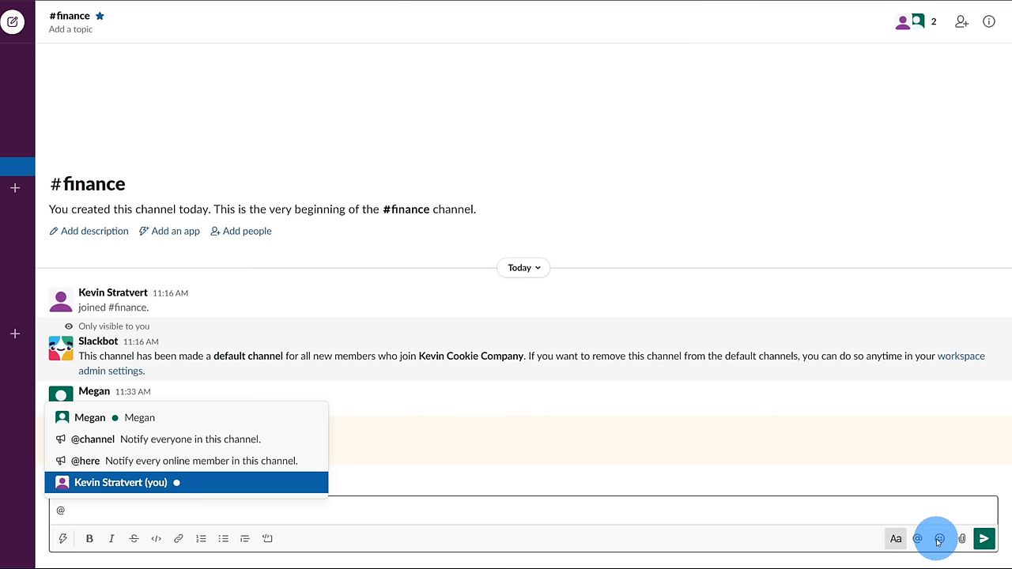
pyautogui.moveTo(951, 505)
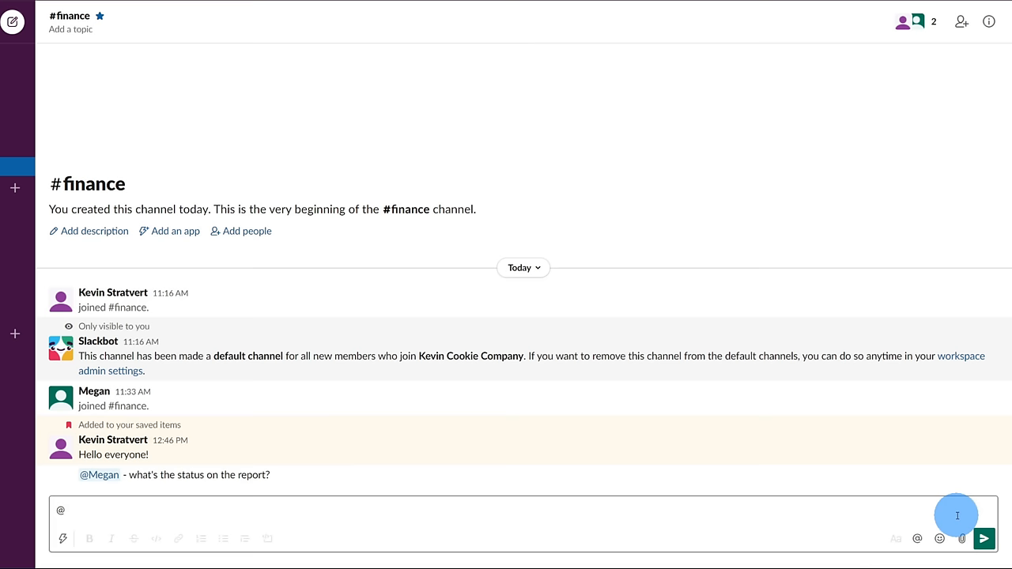
pyautogui.moveTo(961, 540)
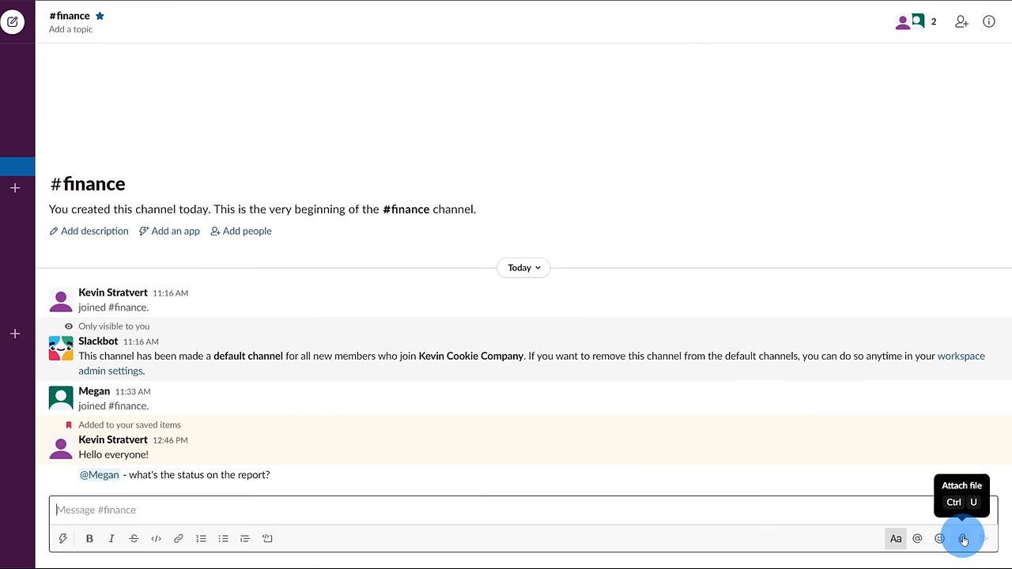
# Attach English_Country_Garden from the computer's Desktop to the #finance message box.
pyautogui.click(963, 538)
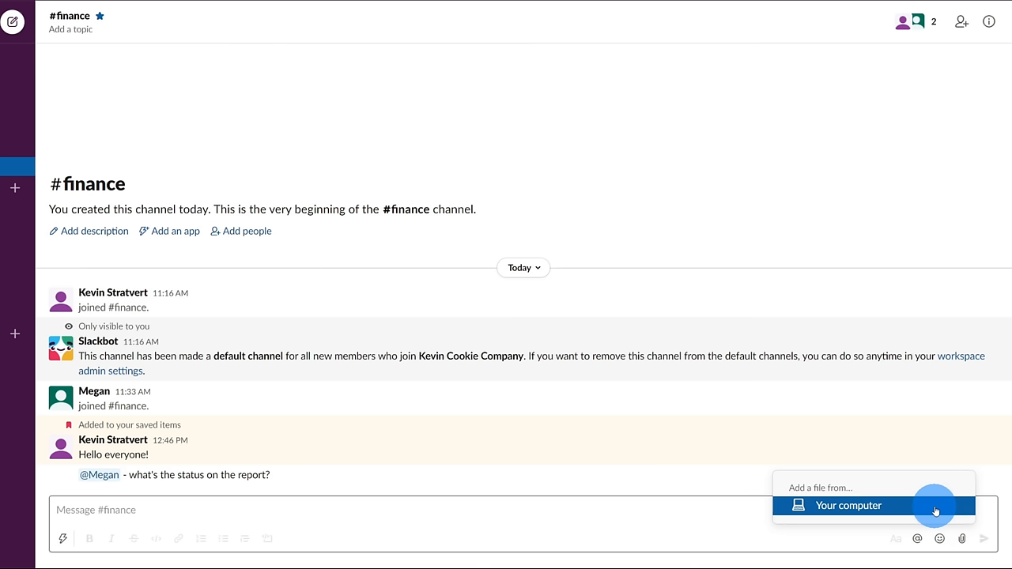
pyautogui.moveTo(917, 506)
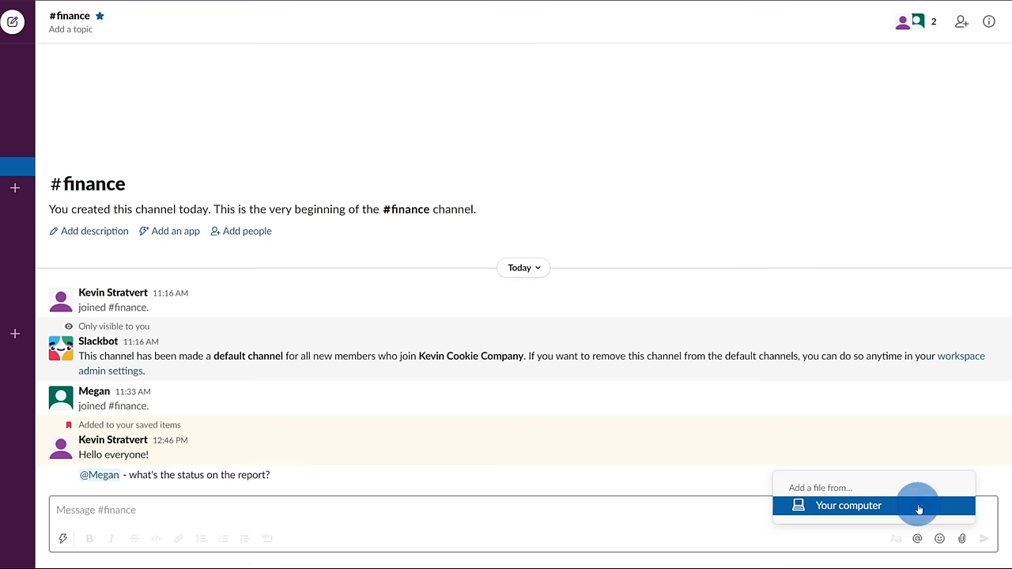
pyautogui.click(848, 505)
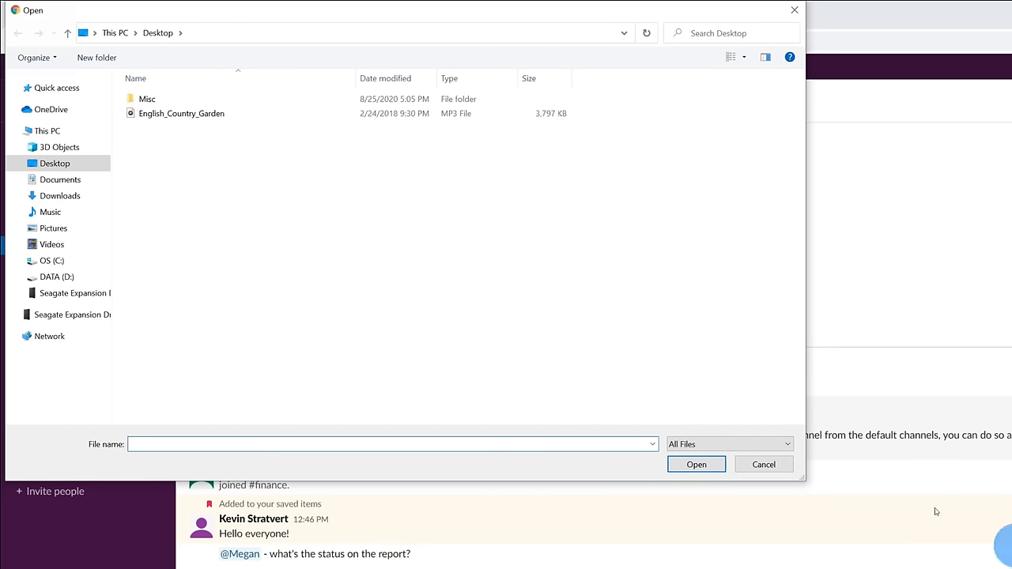
pyautogui.click(182, 113)
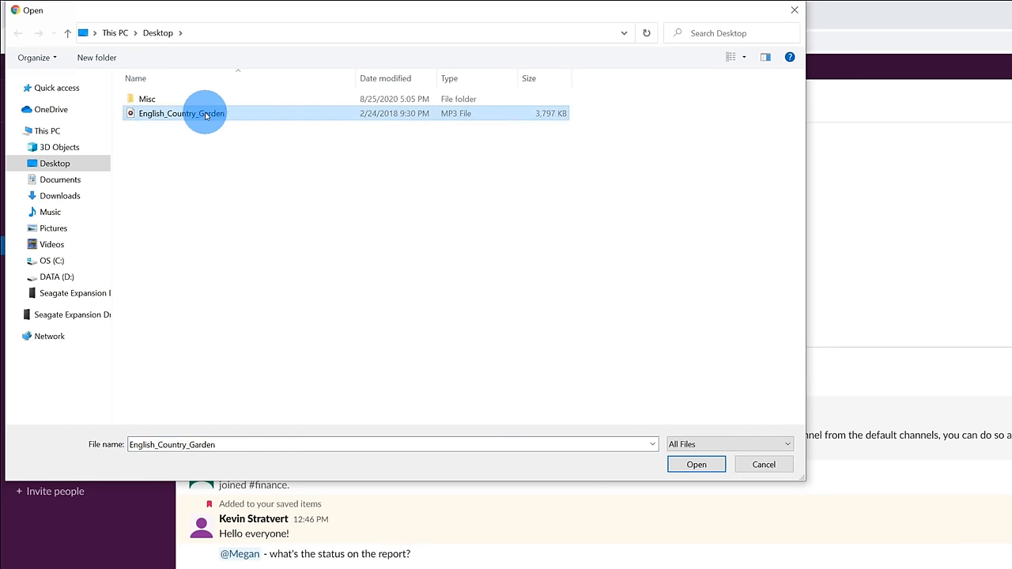
pyautogui.moveTo(612, 425)
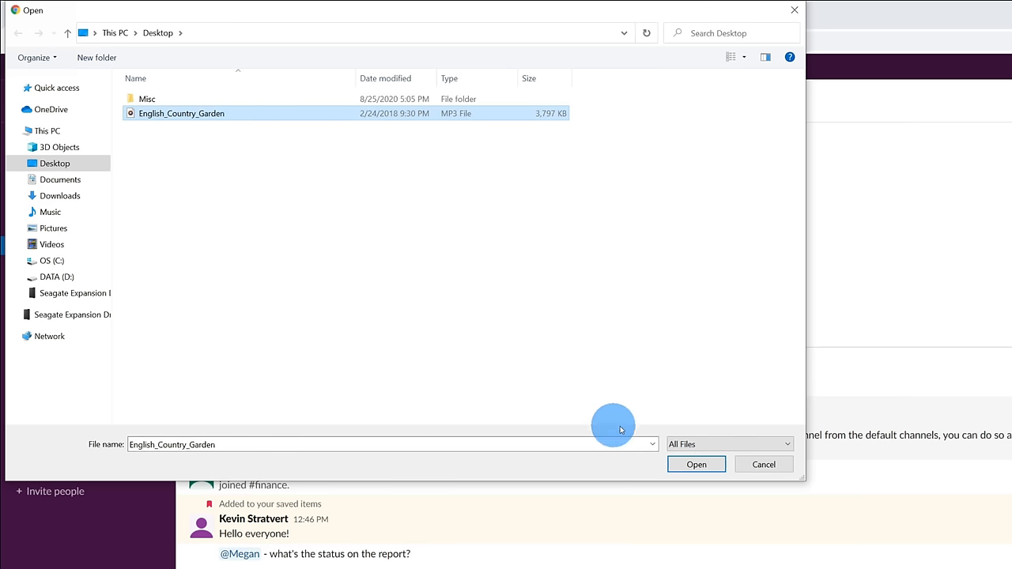
pyautogui.click(695, 464)
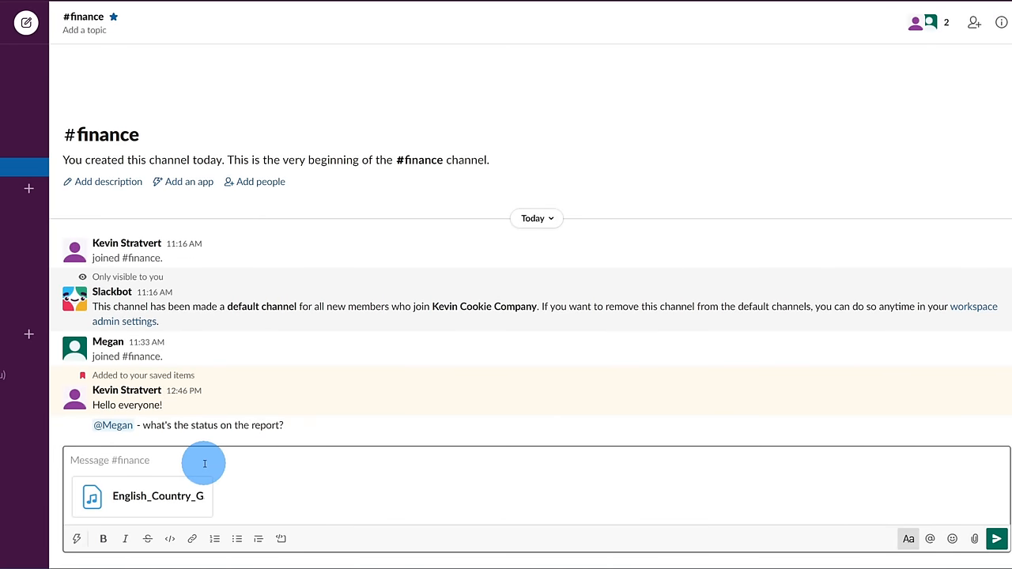
pyautogui.moveTo(188, 456)
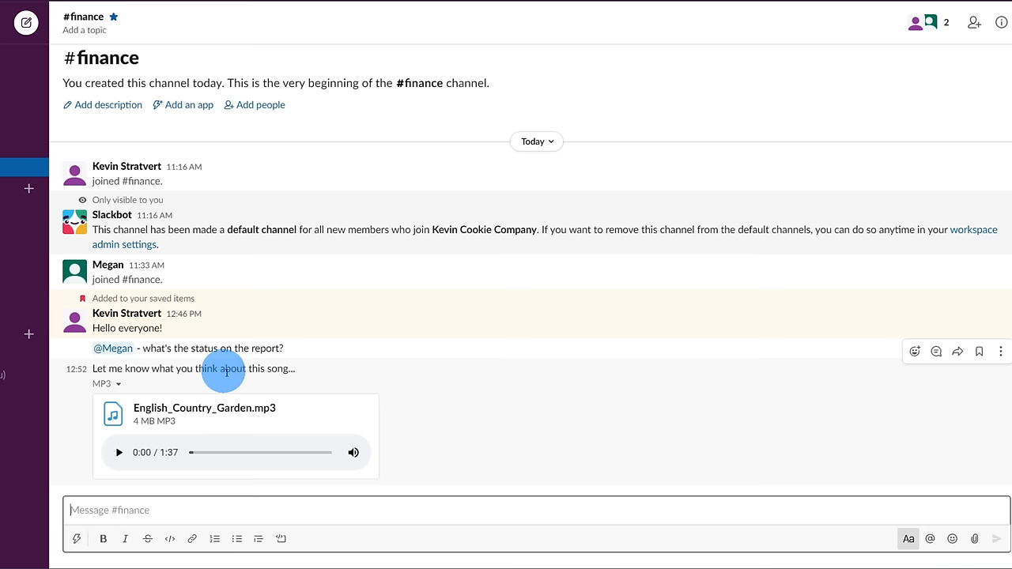
pyautogui.moveTo(333, 412)
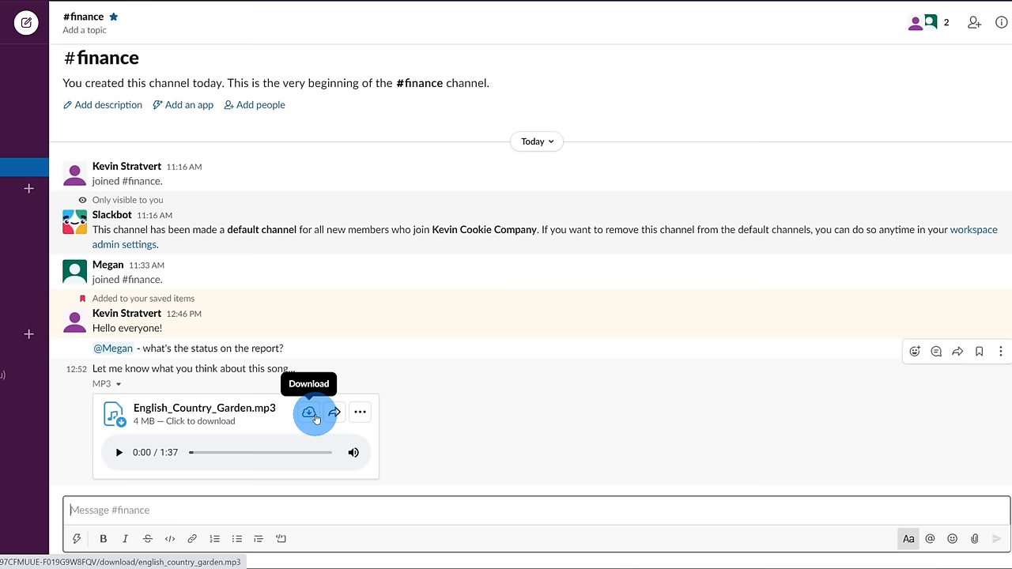
pyautogui.moveTo(257, 403)
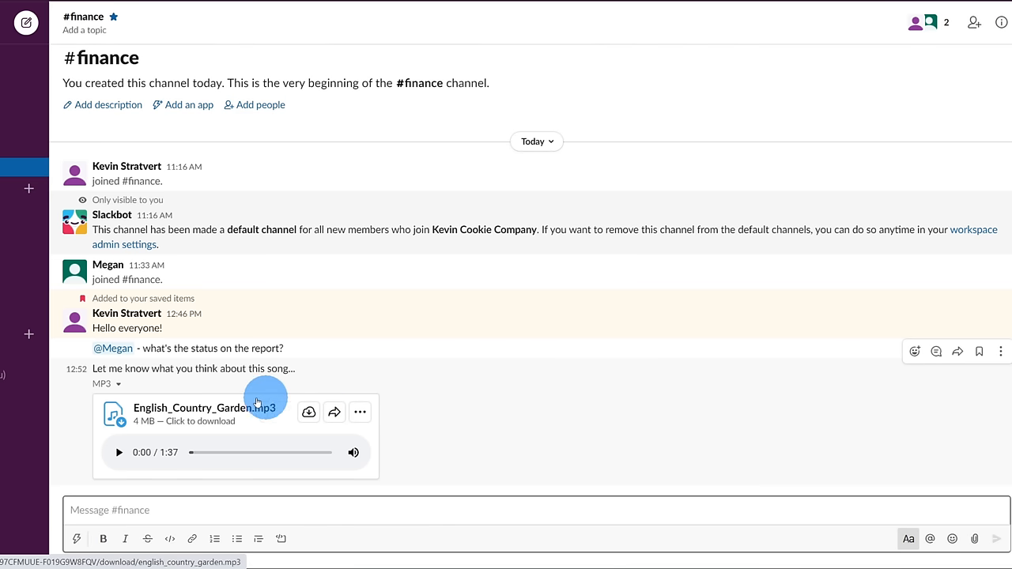
pyautogui.moveTo(154, 418)
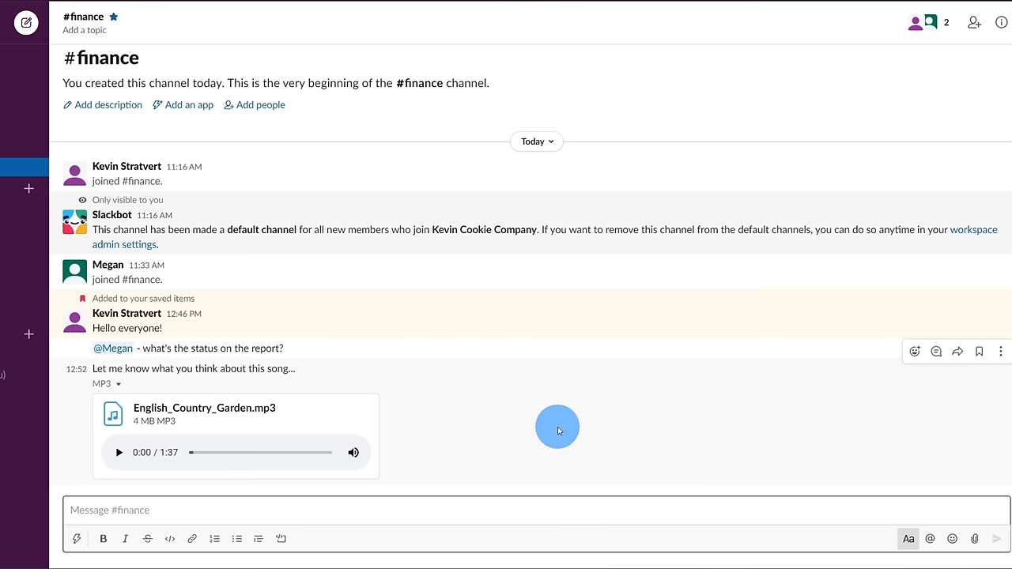
pyautogui.moveTo(653, 427)
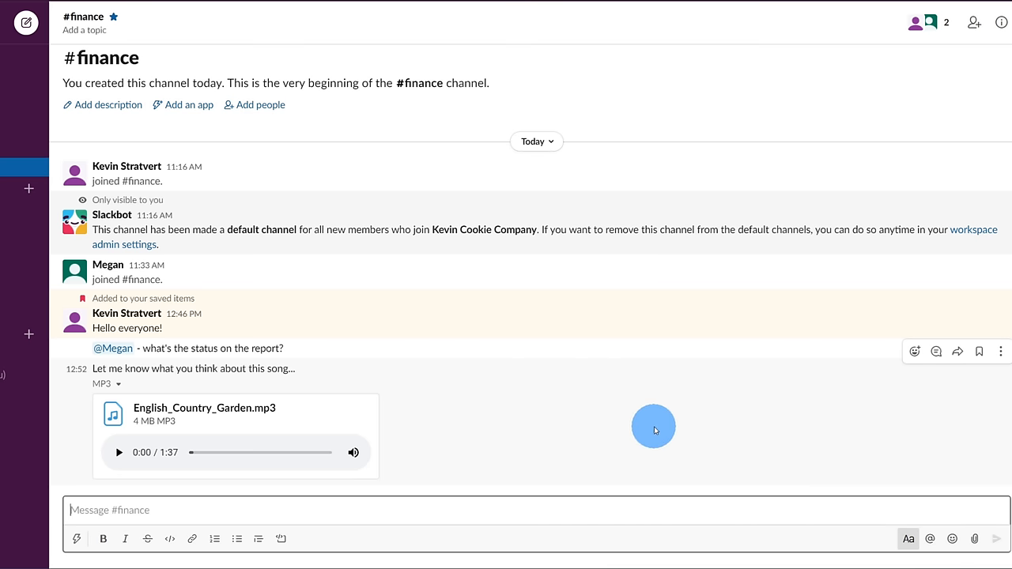
pyautogui.moveTo(635, 427)
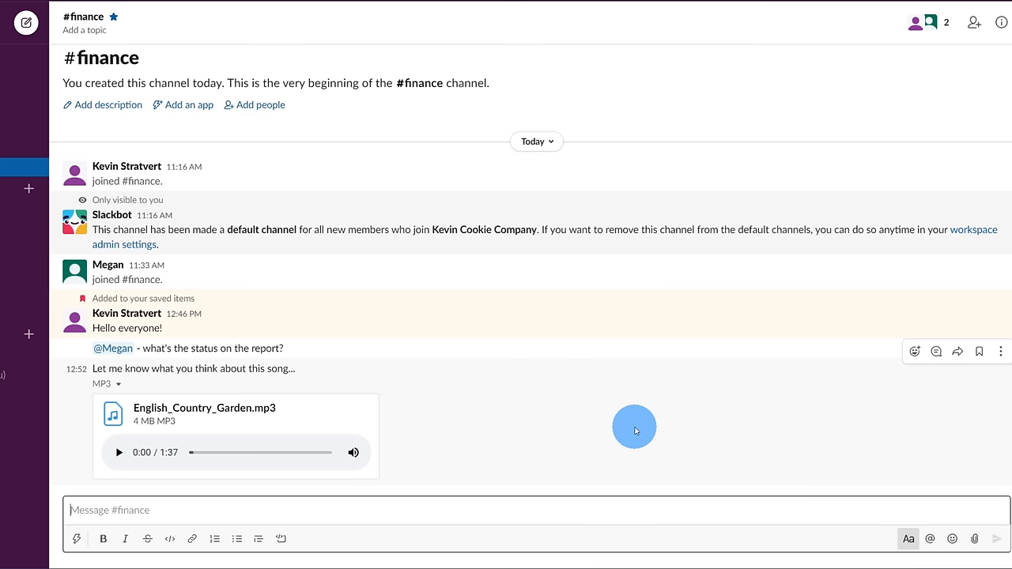
pyautogui.moveTo(936, 351)
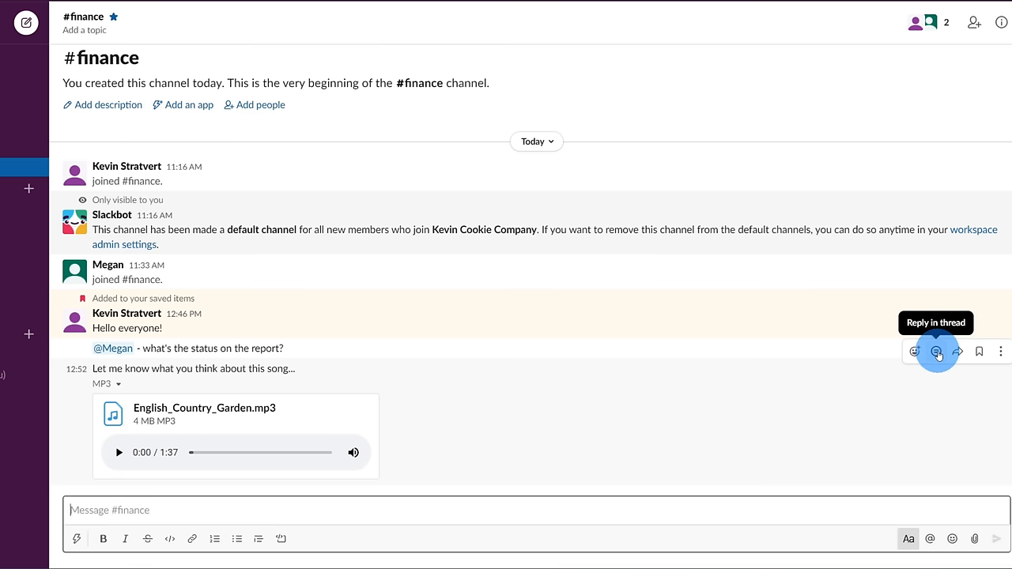
pyautogui.click(936, 351)
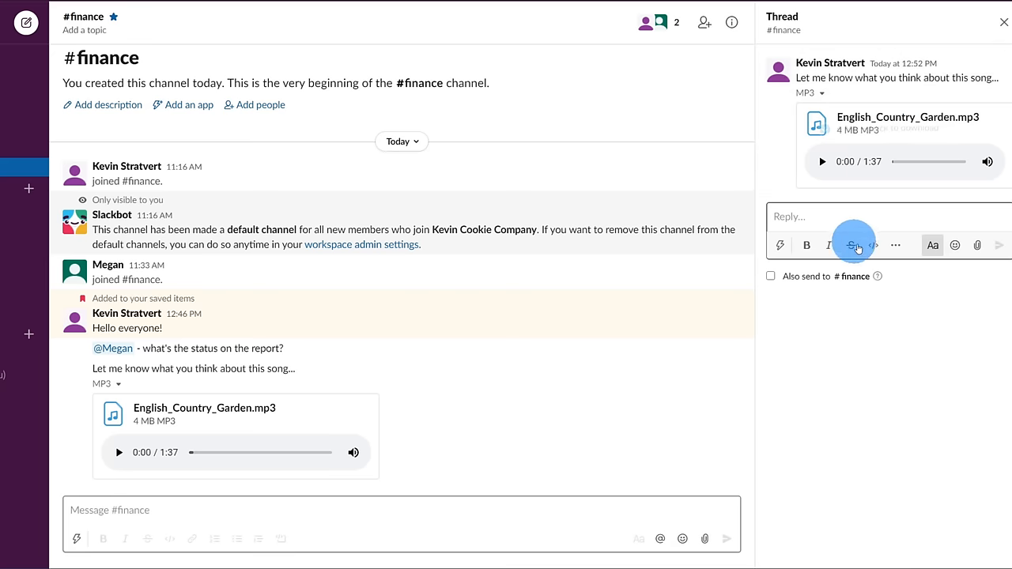
pyautogui.moveTo(933, 335)
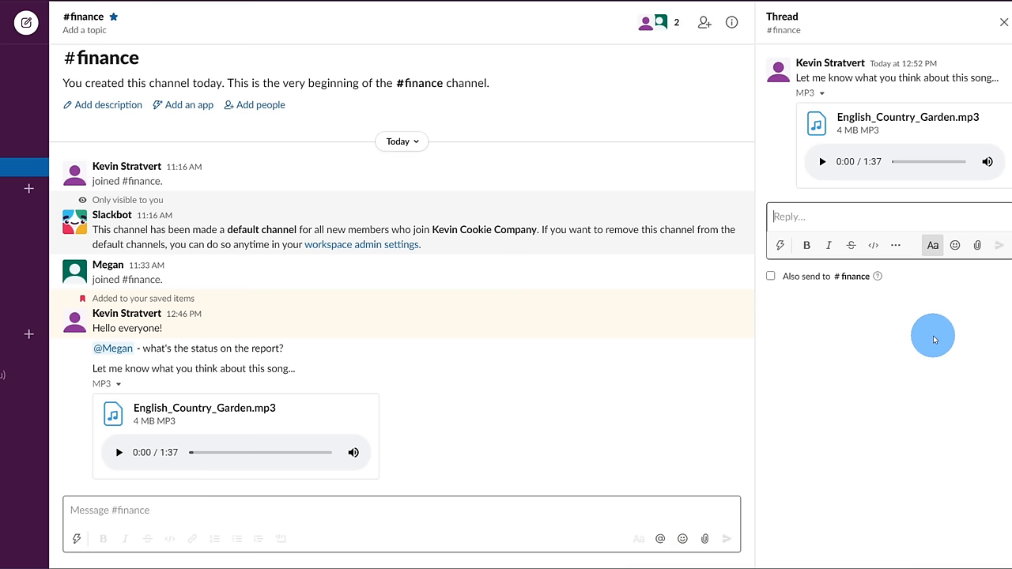
pyautogui.moveTo(952, 196)
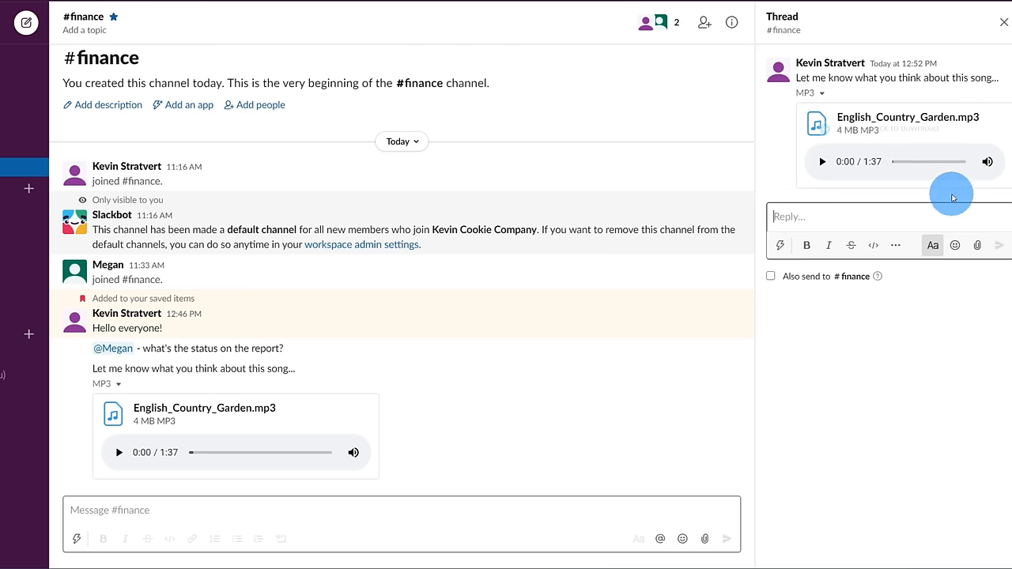
pyautogui.moveTo(838, 352)
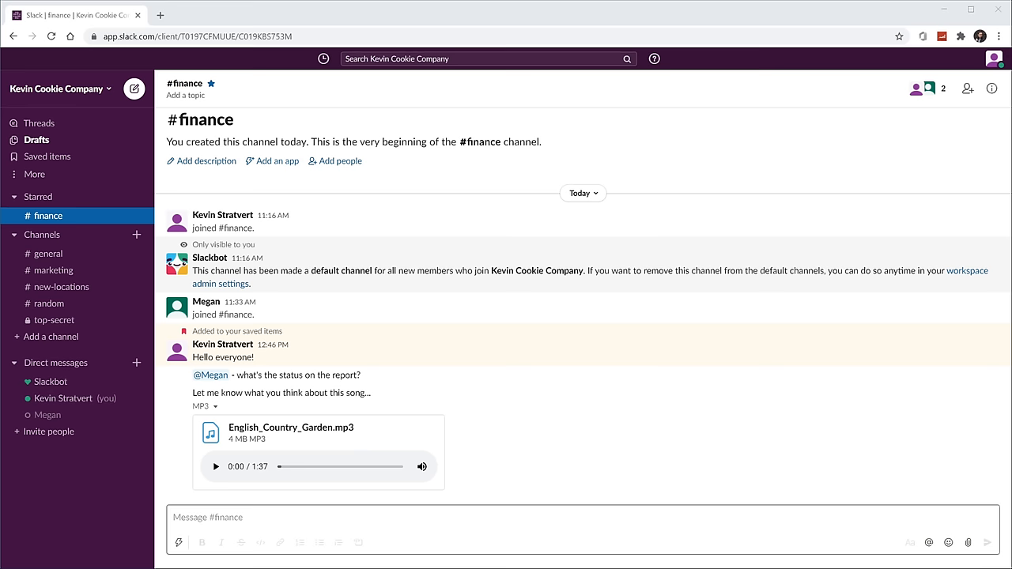
pyautogui.moveTo(678, 286)
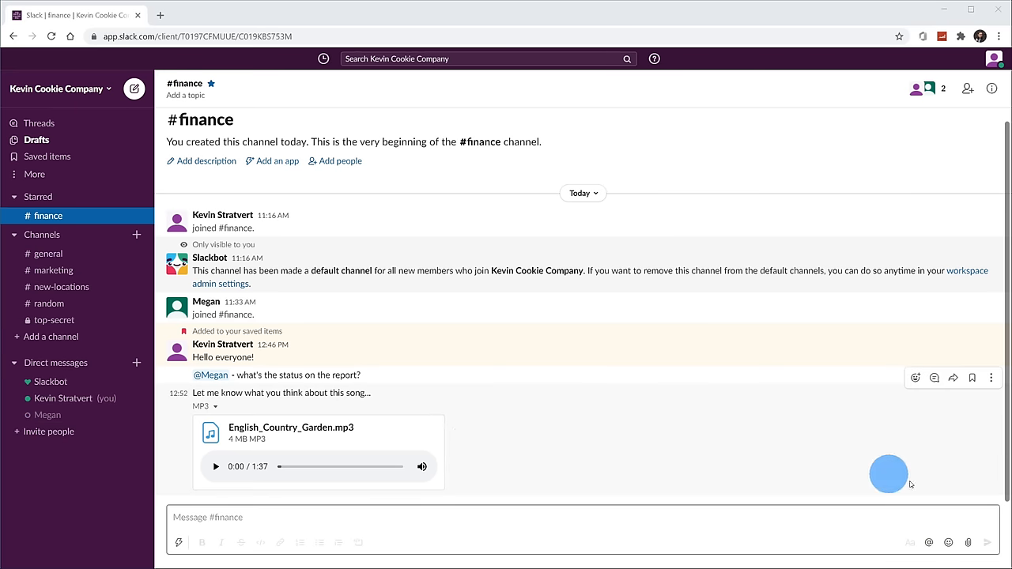
pyautogui.moveTo(783, 508)
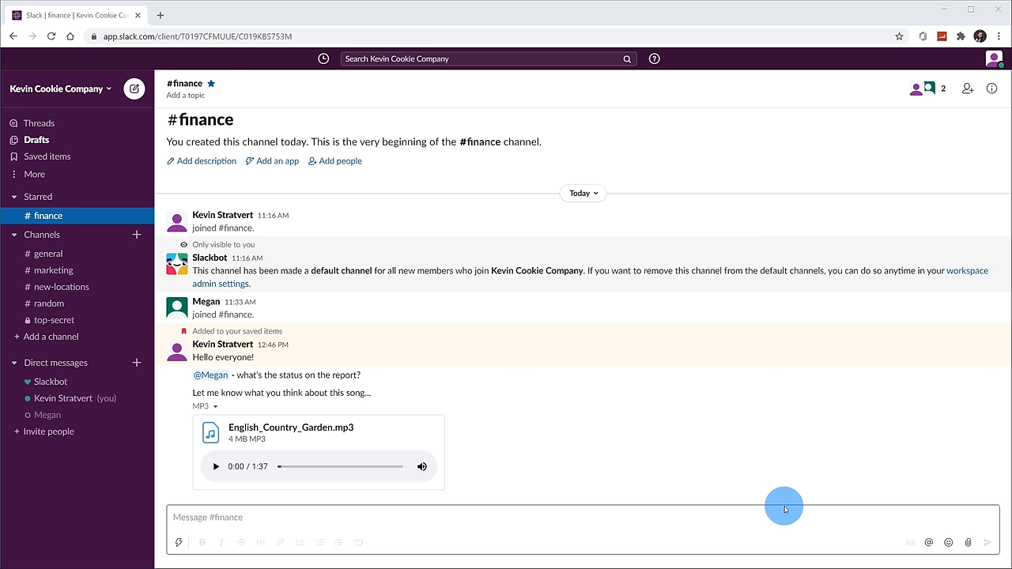
# Open workspace search, showing in:/from: filters and the recent 'marketing' search.
pyautogui.press('ctrl+plus')
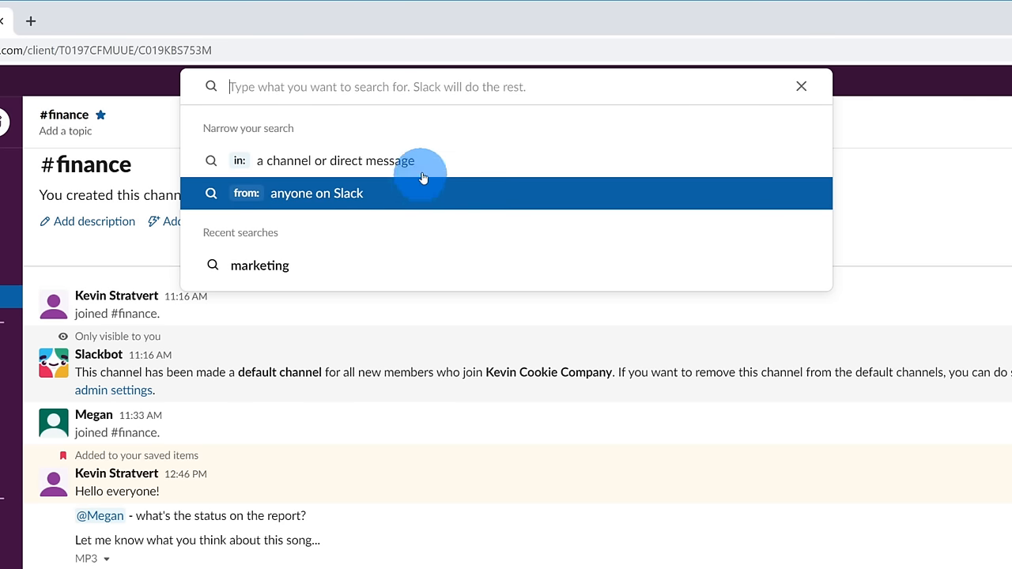
pyautogui.moveTo(508, 160)
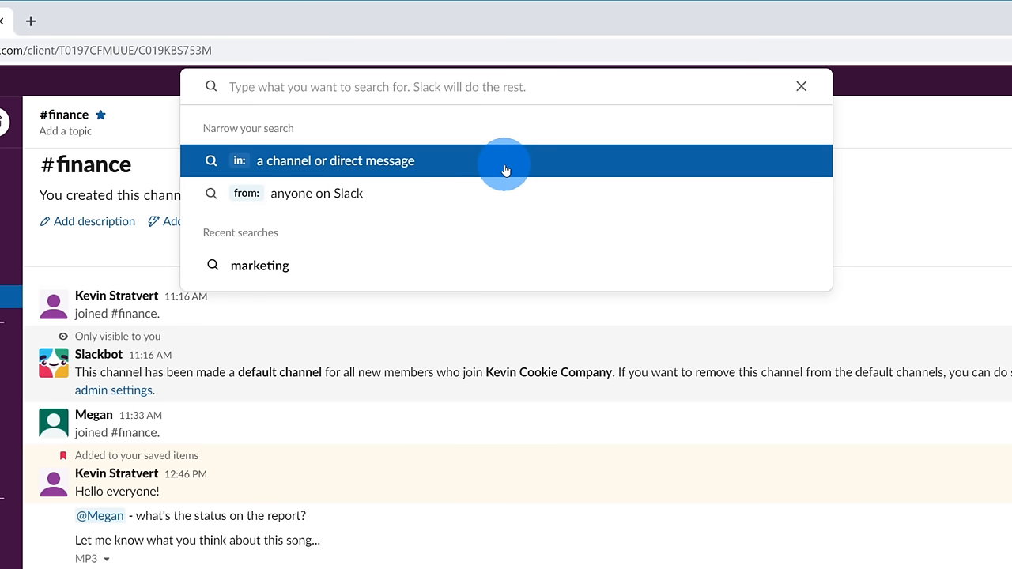
pyautogui.moveTo(342, 122)
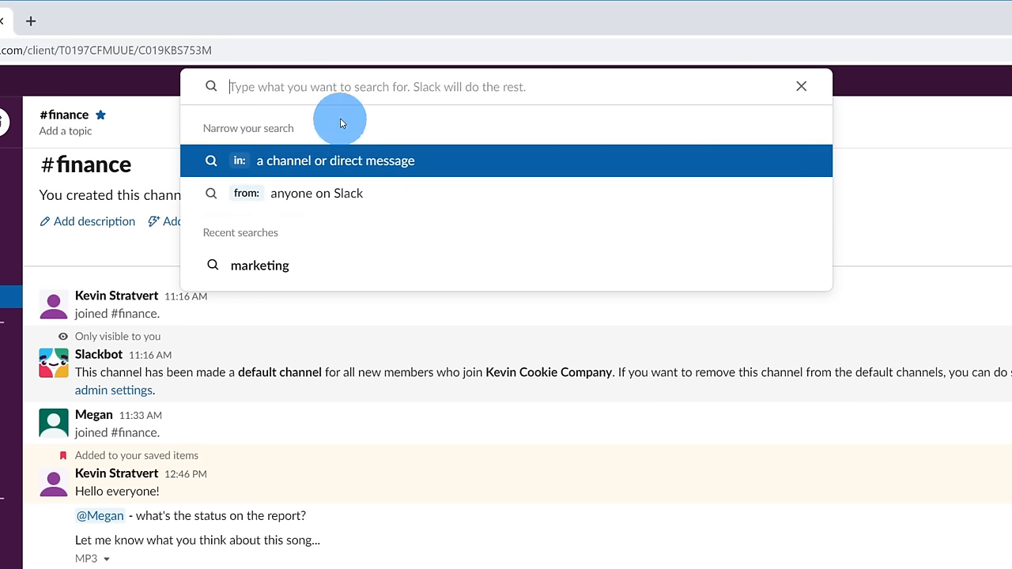
pyautogui.moveTo(338, 264)
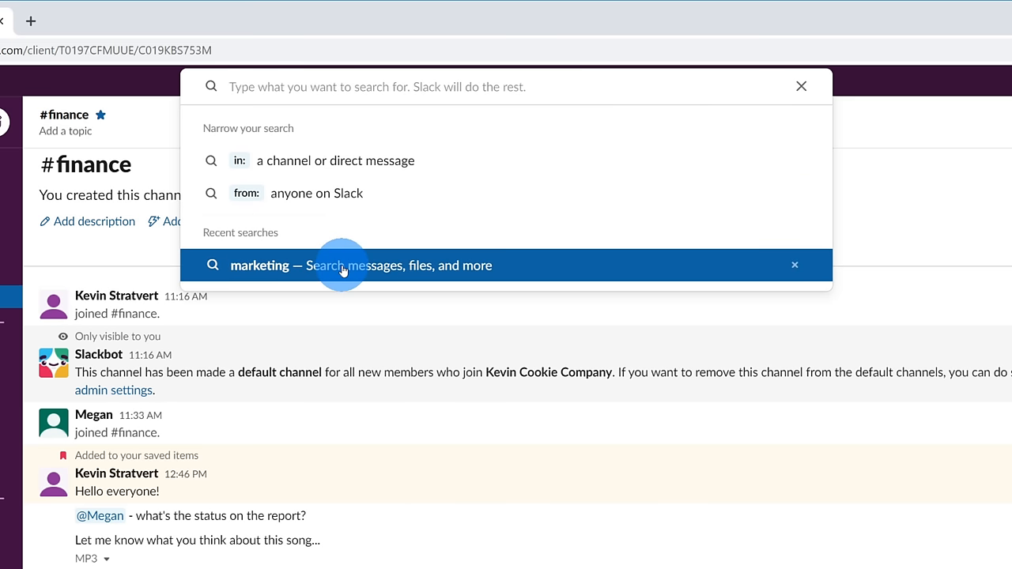
# Rerun the 'marketing' search and filter results to Channels, showing #marketing.
pyautogui.click(342, 265)
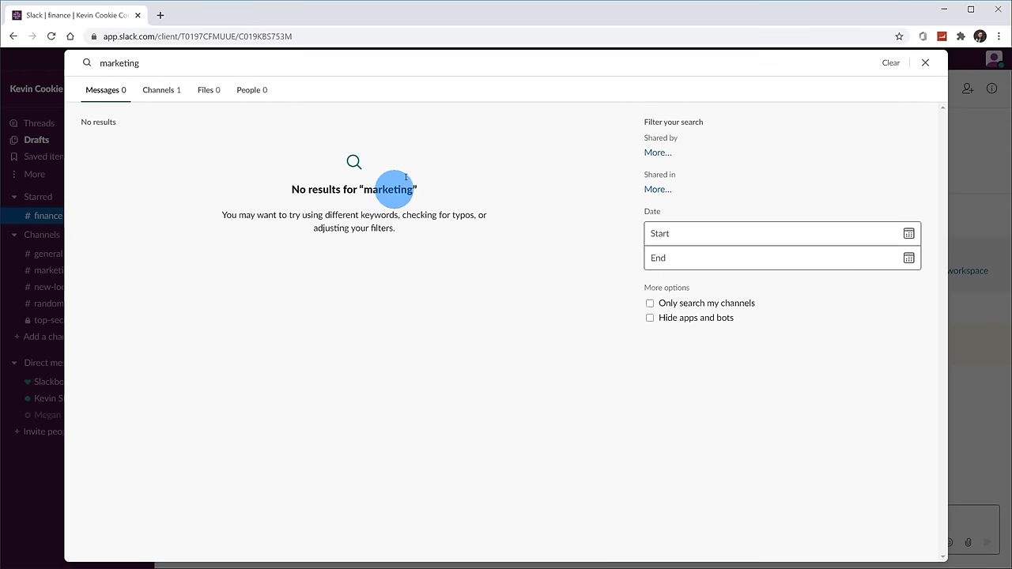
pyautogui.moveTo(116, 107)
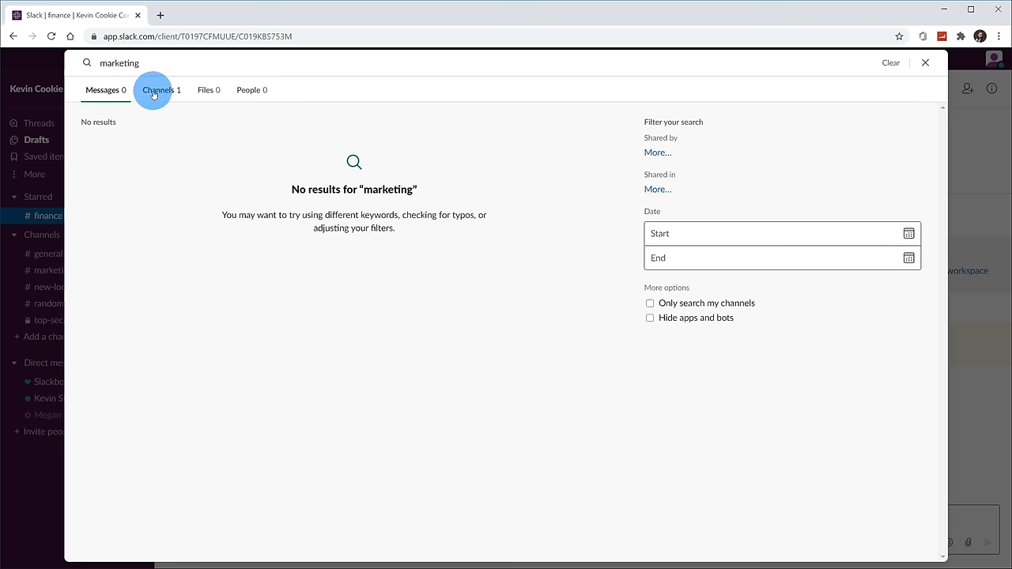
pyautogui.click(161, 90)
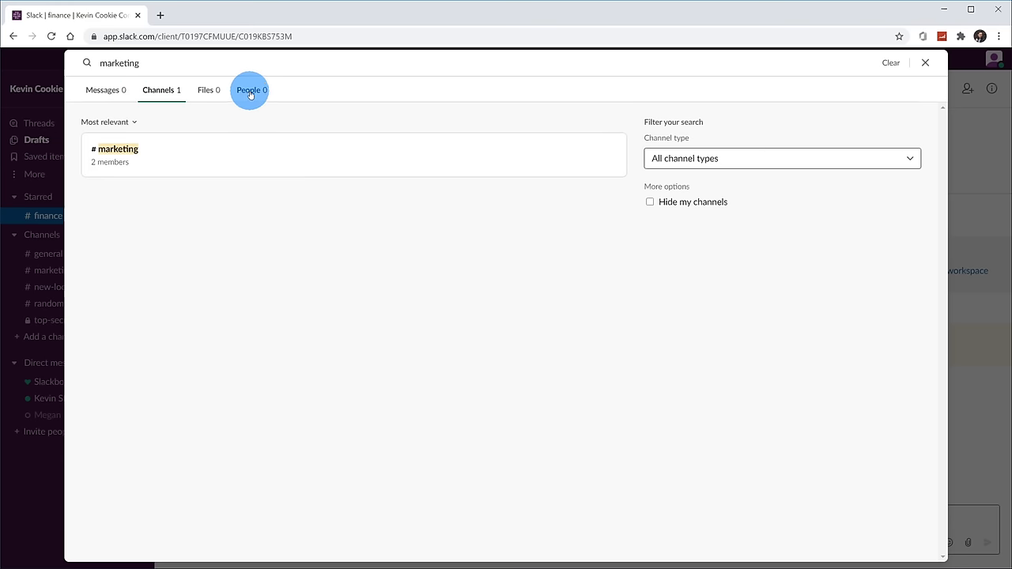
pyautogui.moveTo(702, 150)
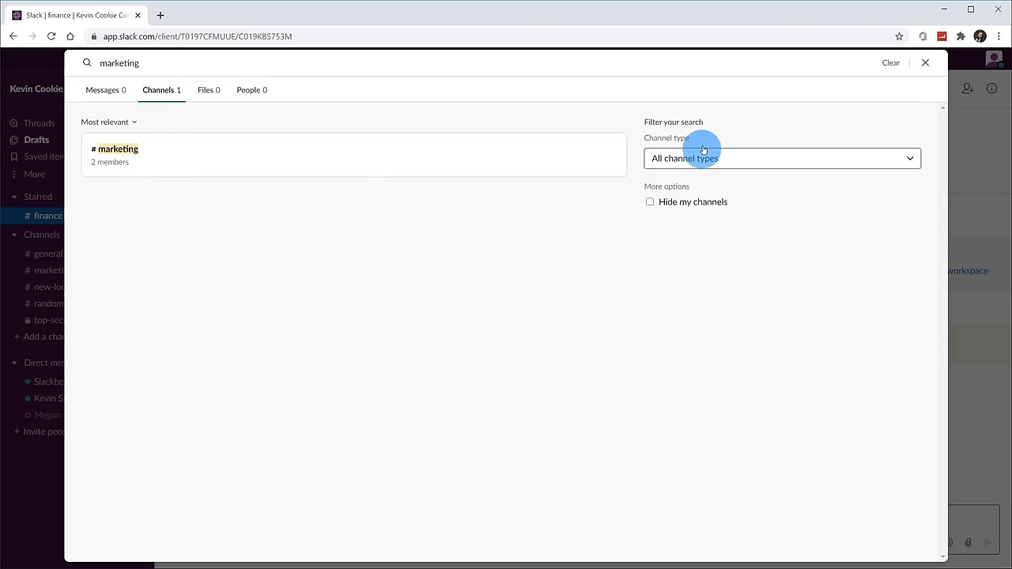
pyautogui.moveTo(704, 254)
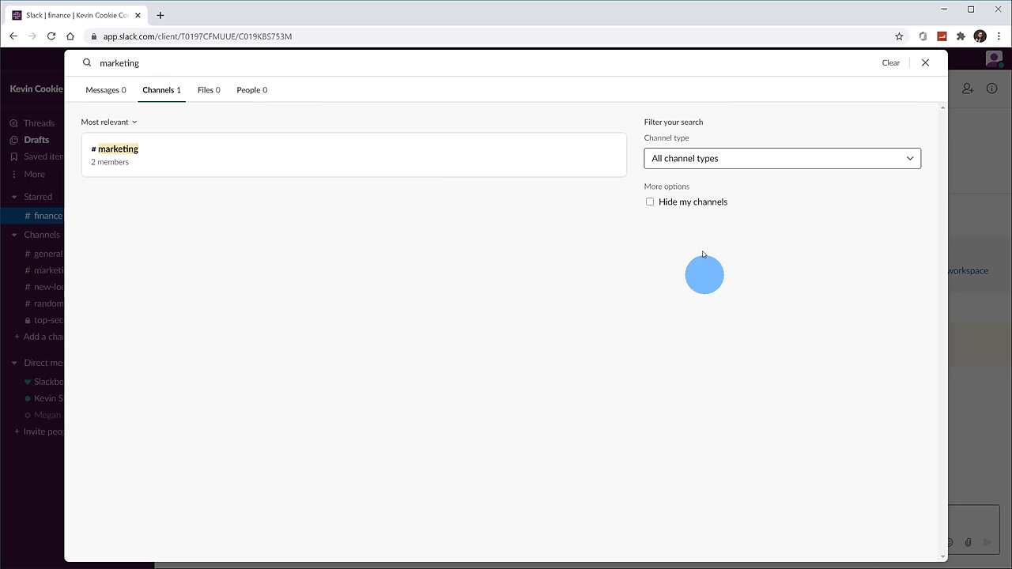
pyautogui.moveTo(709, 145)
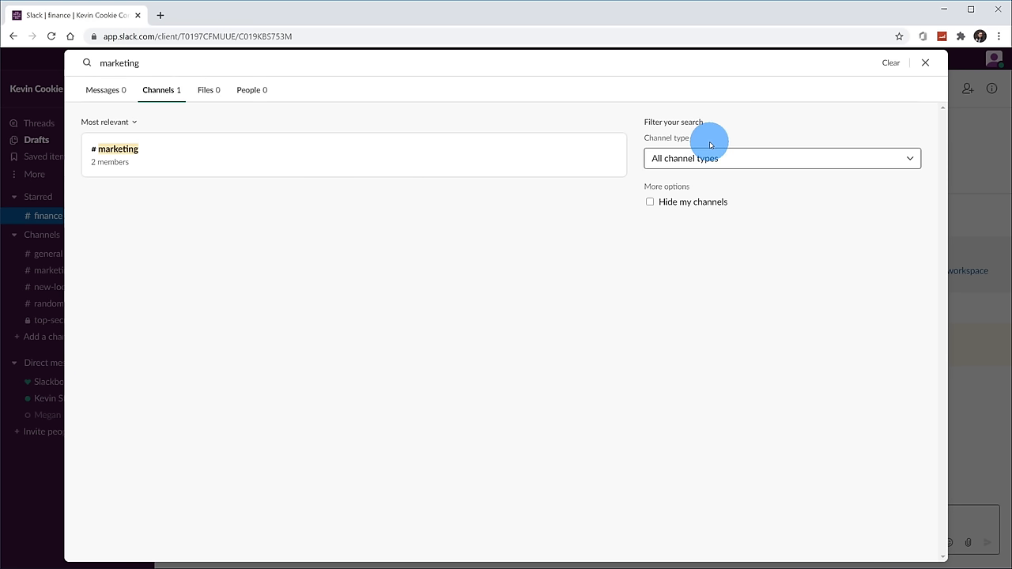
pyautogui.moveTo(710, 144)
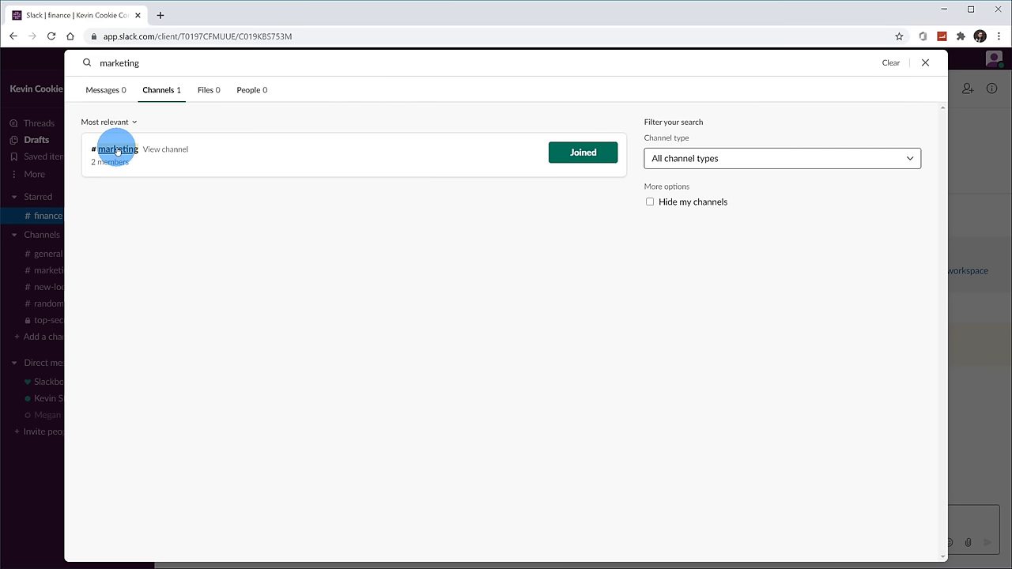
# Open #marketing from the results and clear the search bar.
pyautogui.click(118, 148)
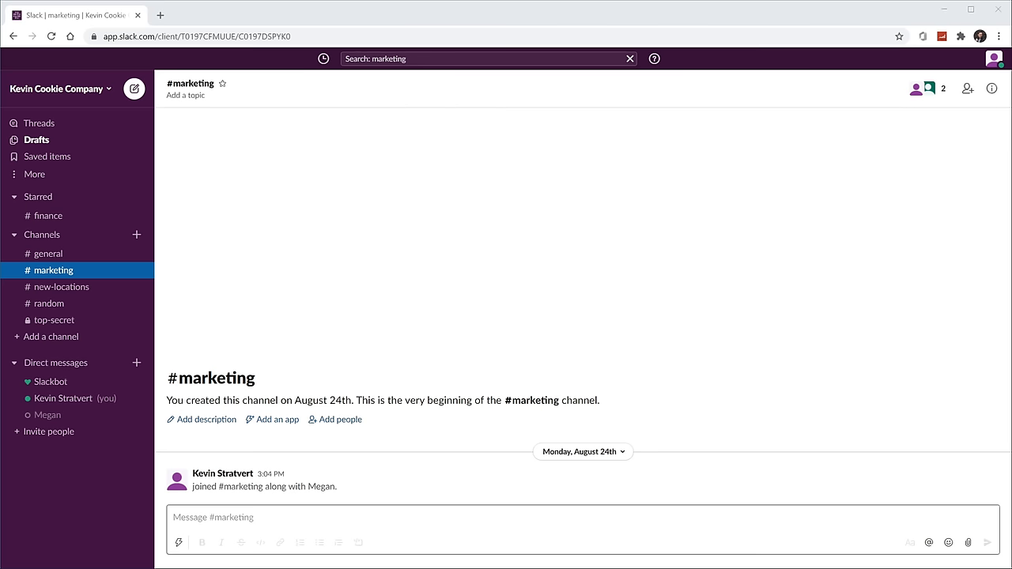
pyautogui.click(630, 58)
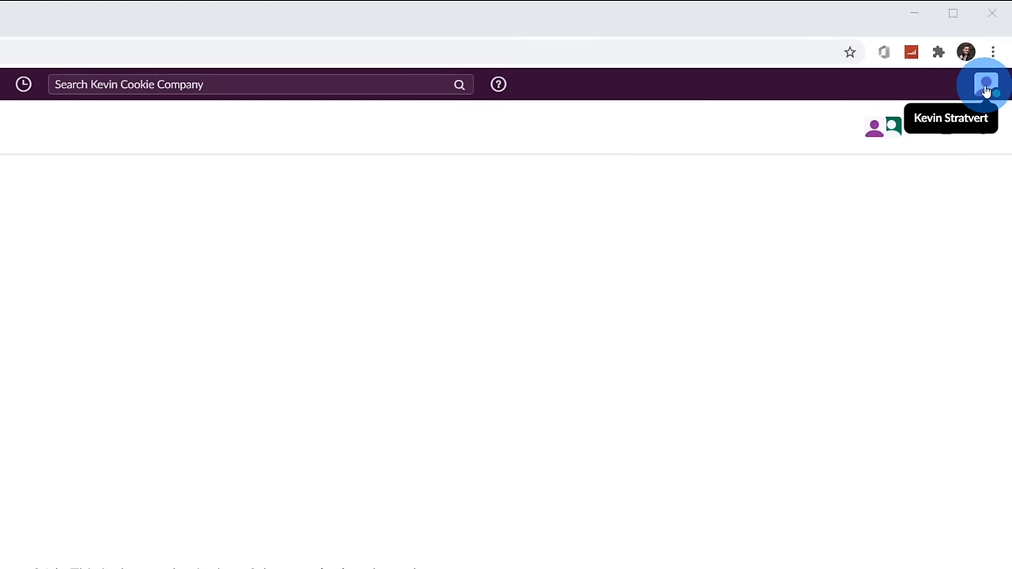
# Open Preferences from the profile menu and start reviewing notification settings.
pyautogui.click(986, 84)
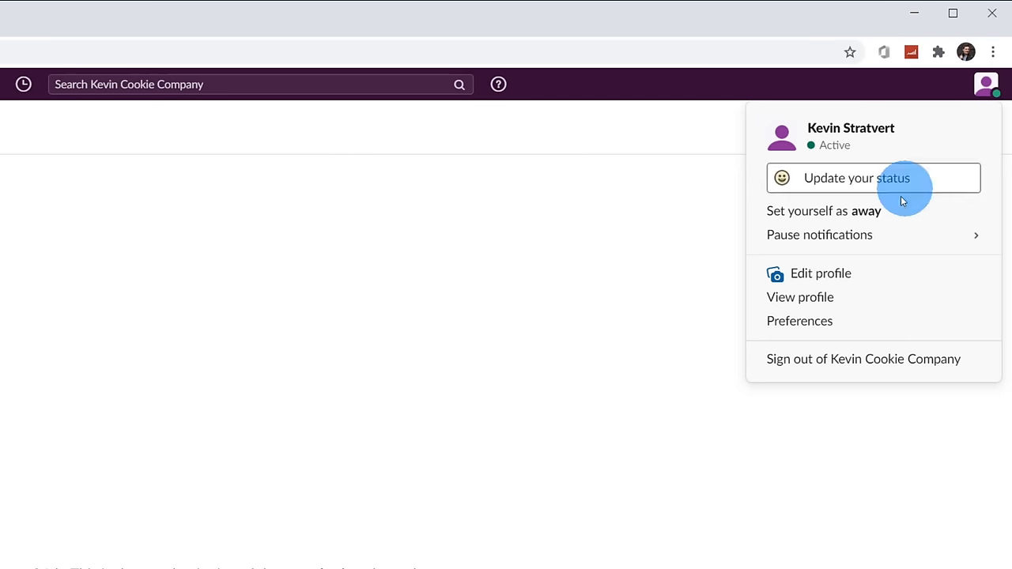
pyautogui.click(799, 320)
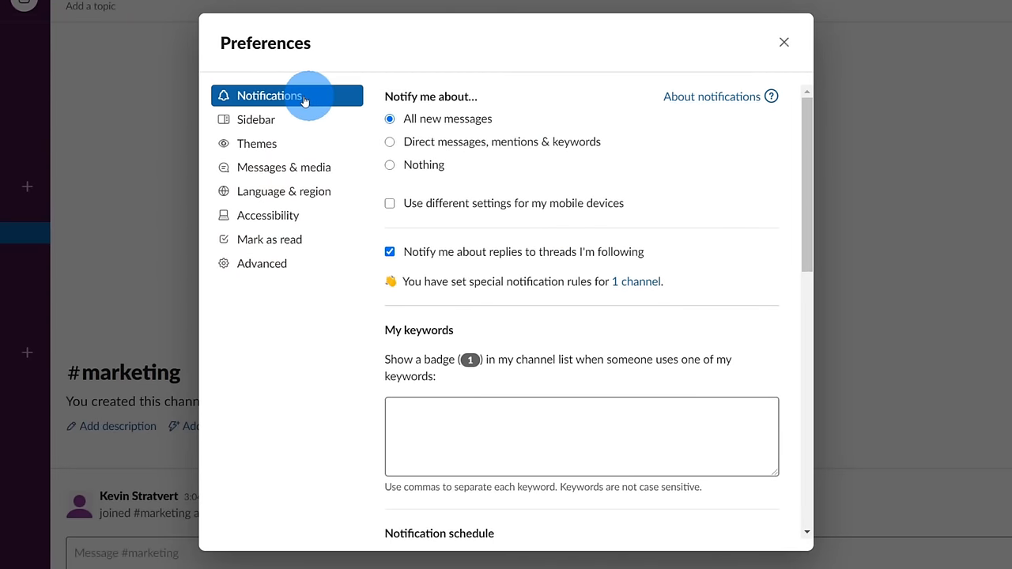
pyautogui.moveTo(593, 109)
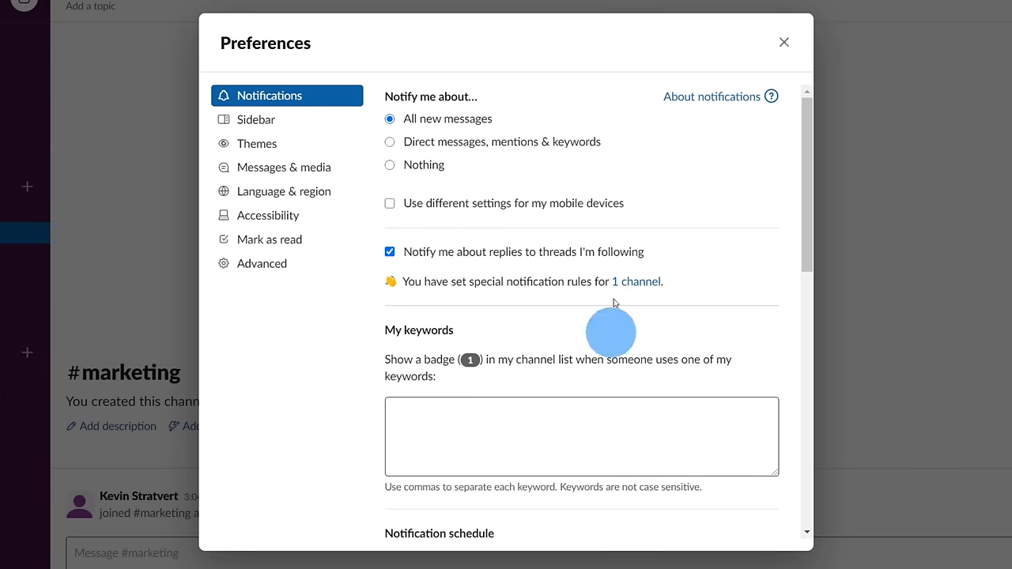
pyautogui.moveTo(490, 118)
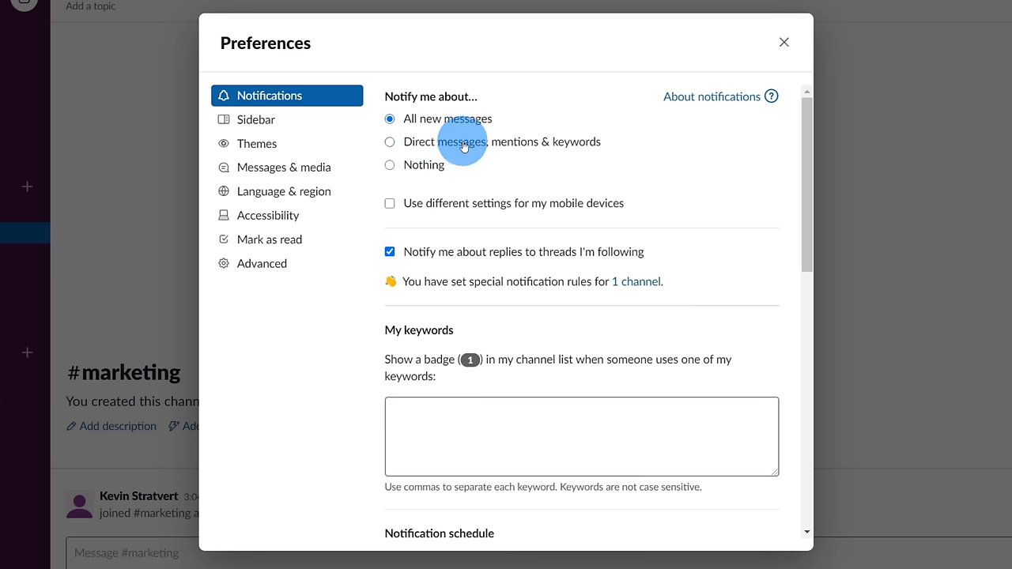
pyautogui.moveTo(513, 148)
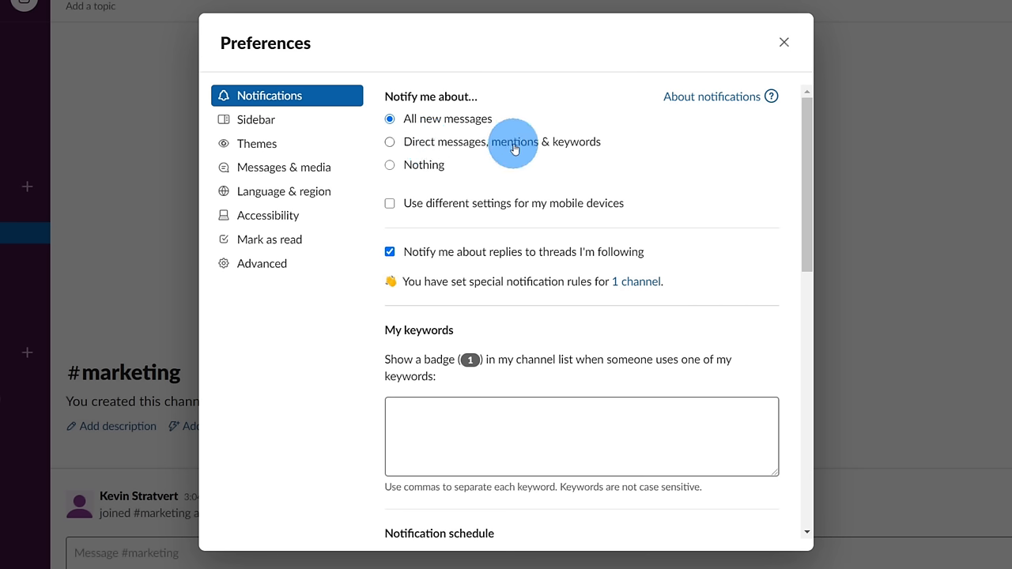
pyautogui.moveTo(589, 141)
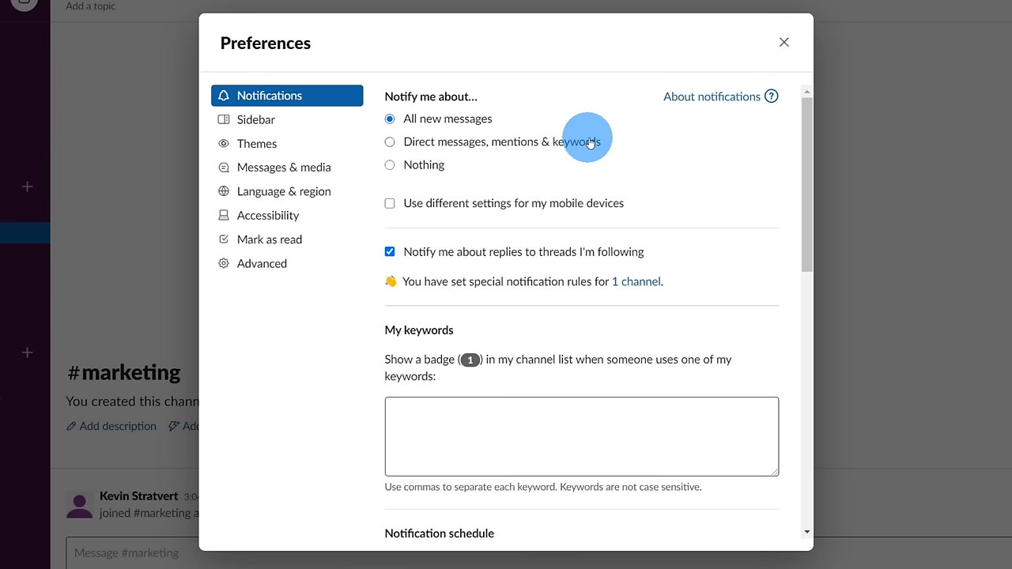
pyautogui.scroll(-3)
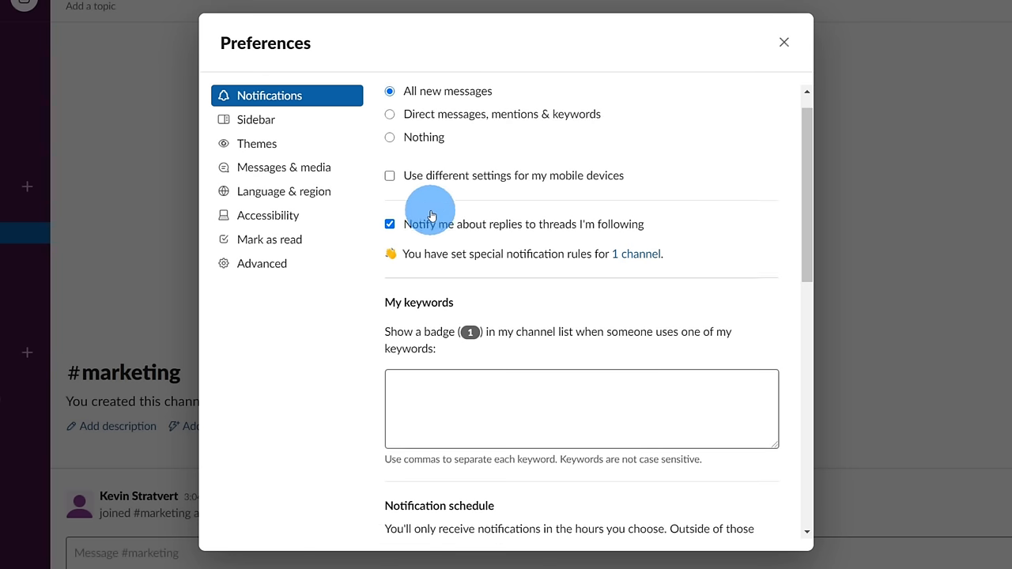
pyautogui.scroll(-3)
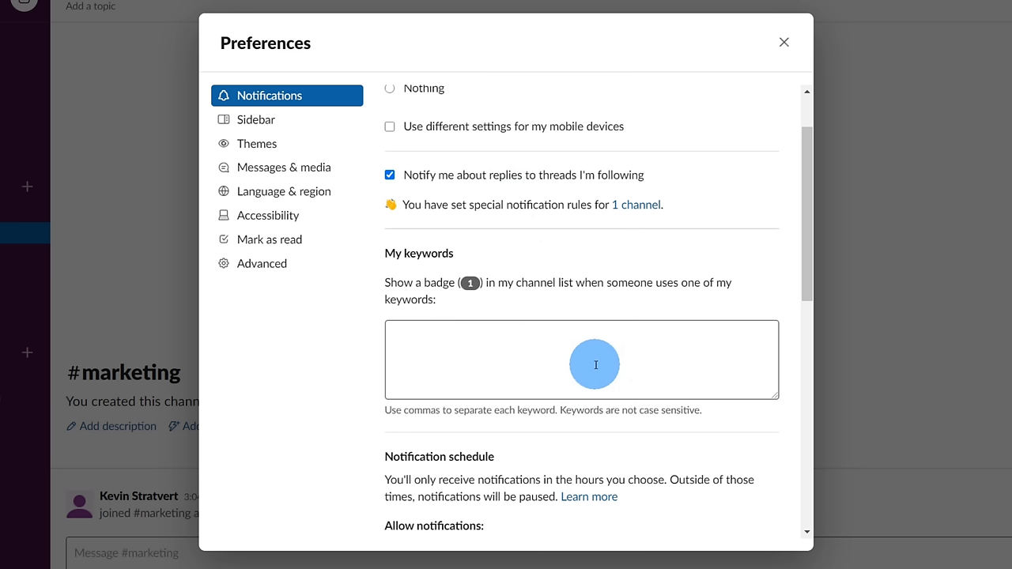
pyautogui.moveTo(563, 340)
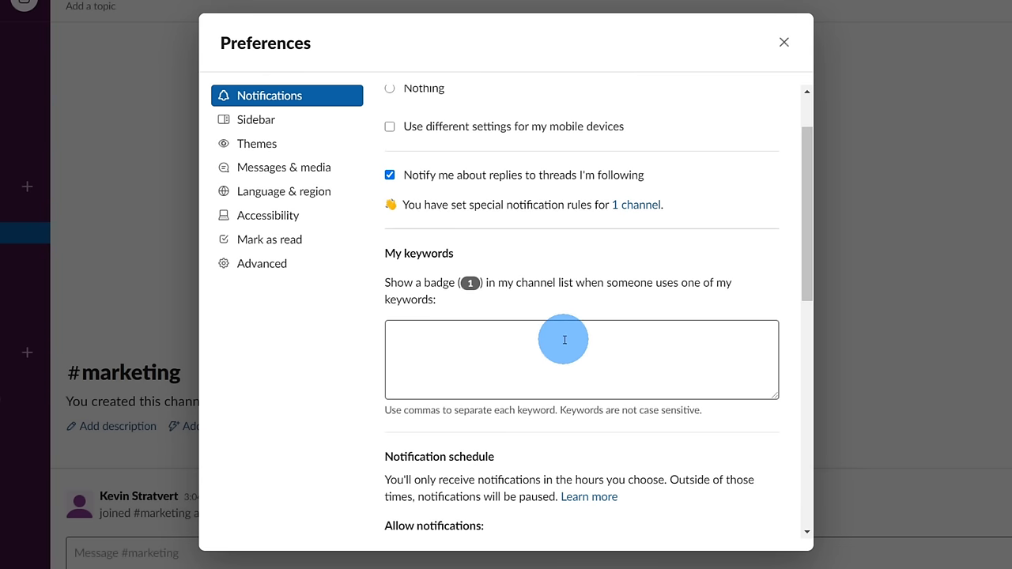
pyautogui.moveTo(575, 359)
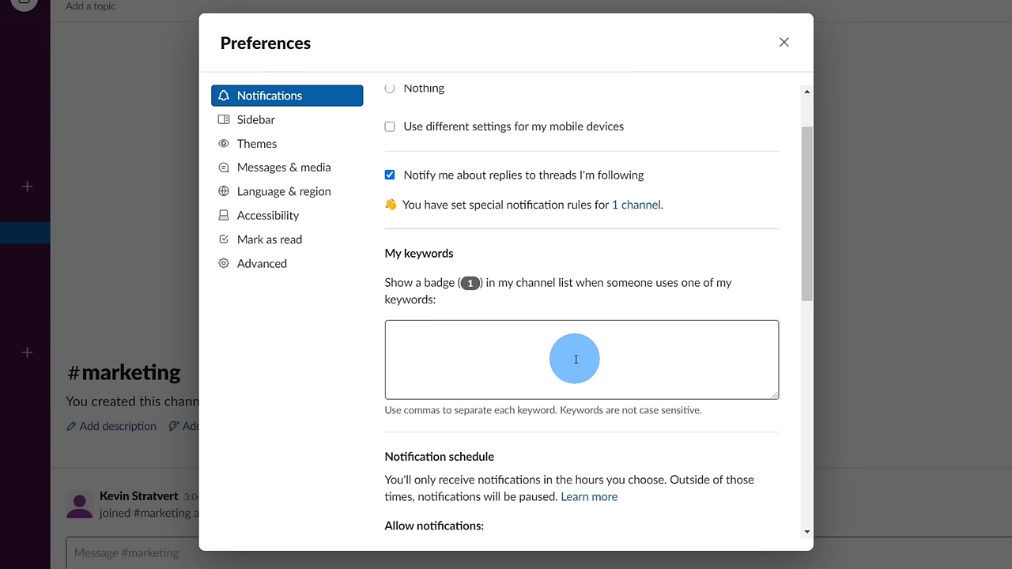
pyautogui.moveTo(578, 327)
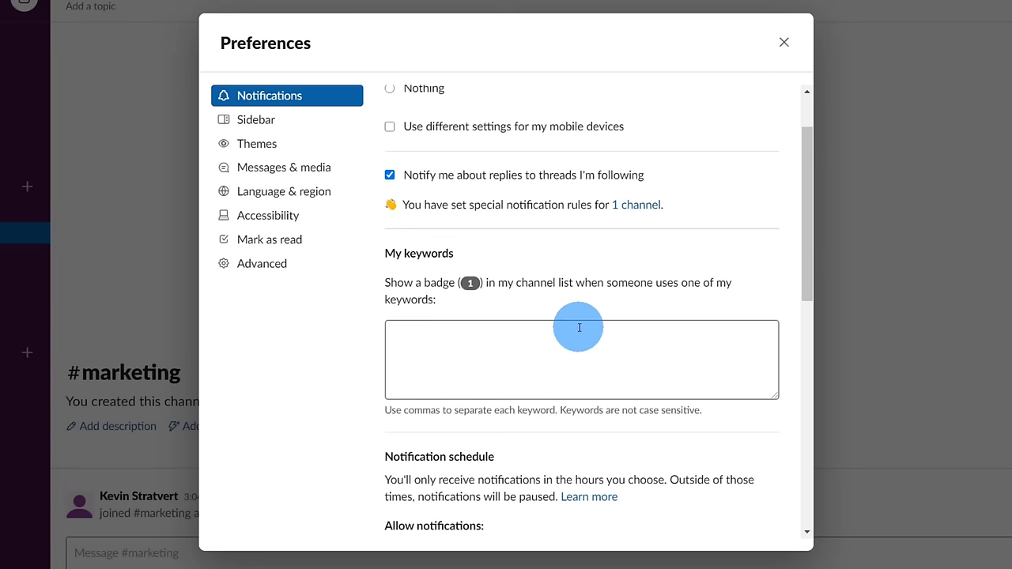
# Browse the remaining schedule, sound and mobile notification options, then view Sidebar settings.
pyautogui.scroll(-3)
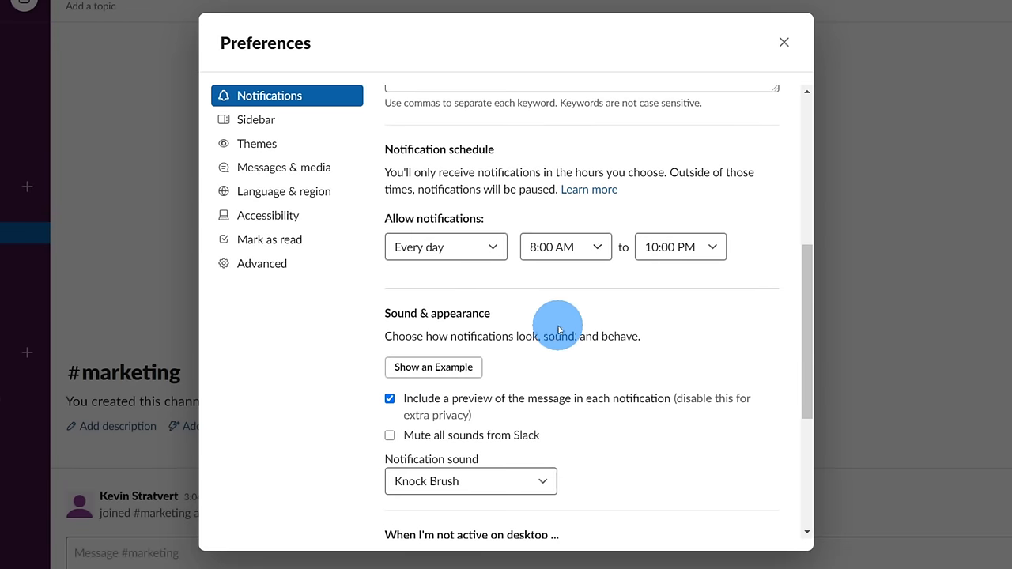
pyautogui.moveTo(492, 291)
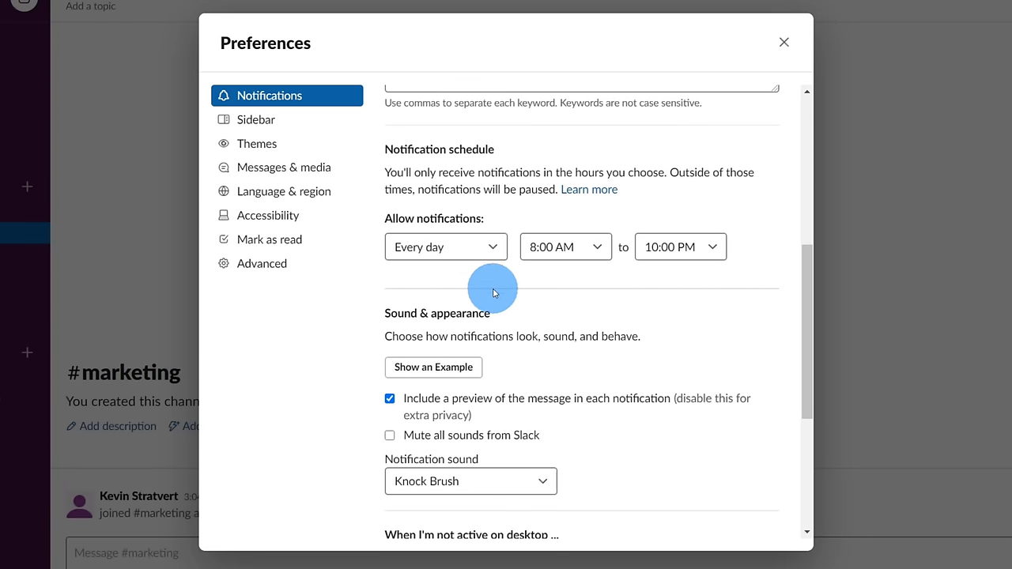
pyautogui.moveTo(553, 247)
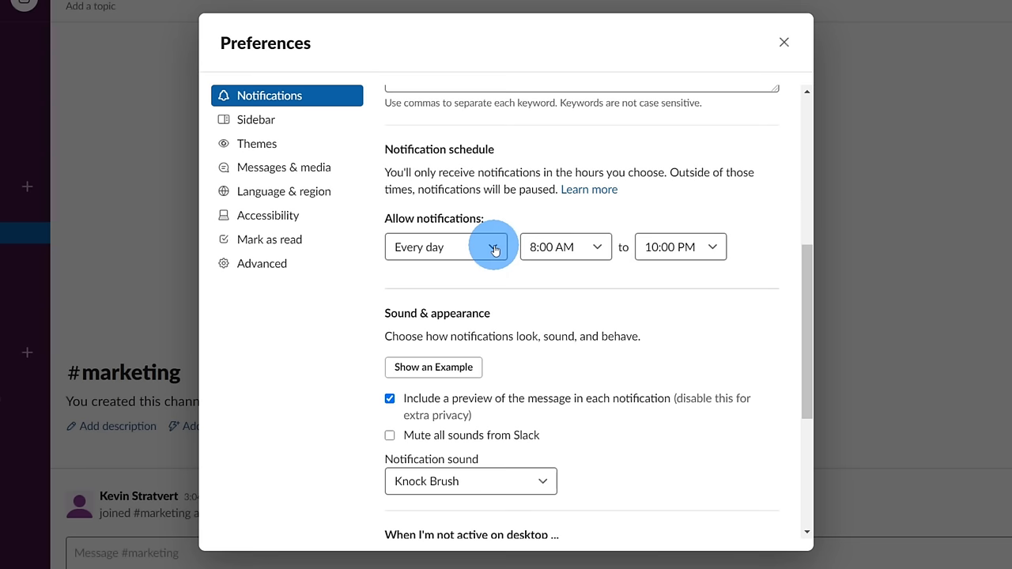
pyautogui.scroll(-3)
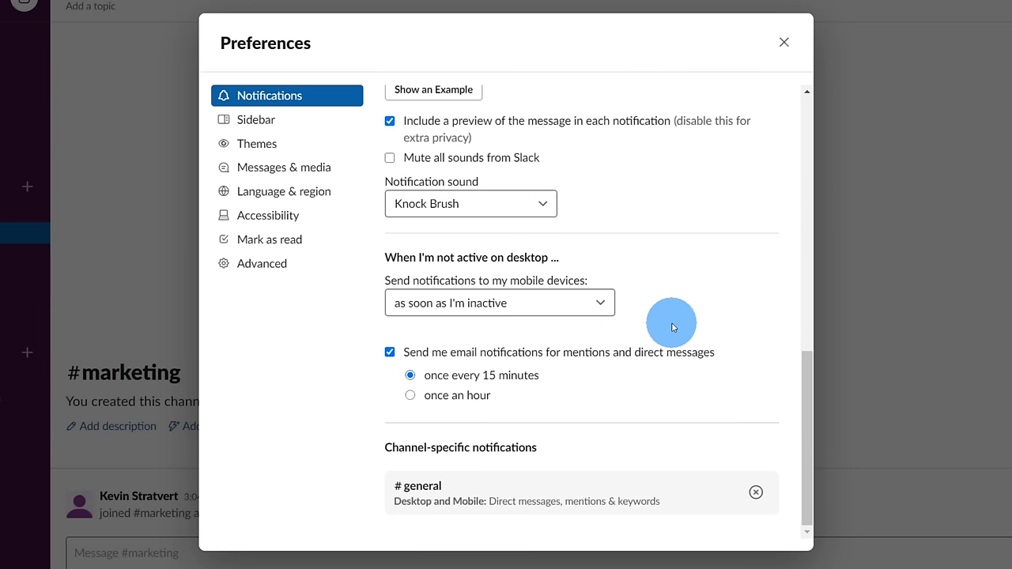
pyautogui.moveTo(619, 308)
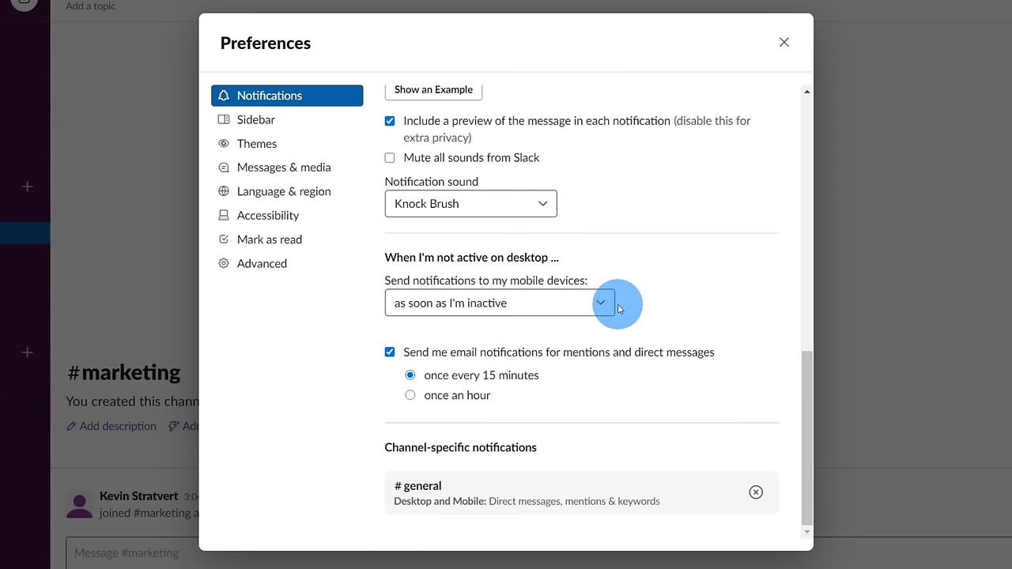
pyautogui.click(256, 120)
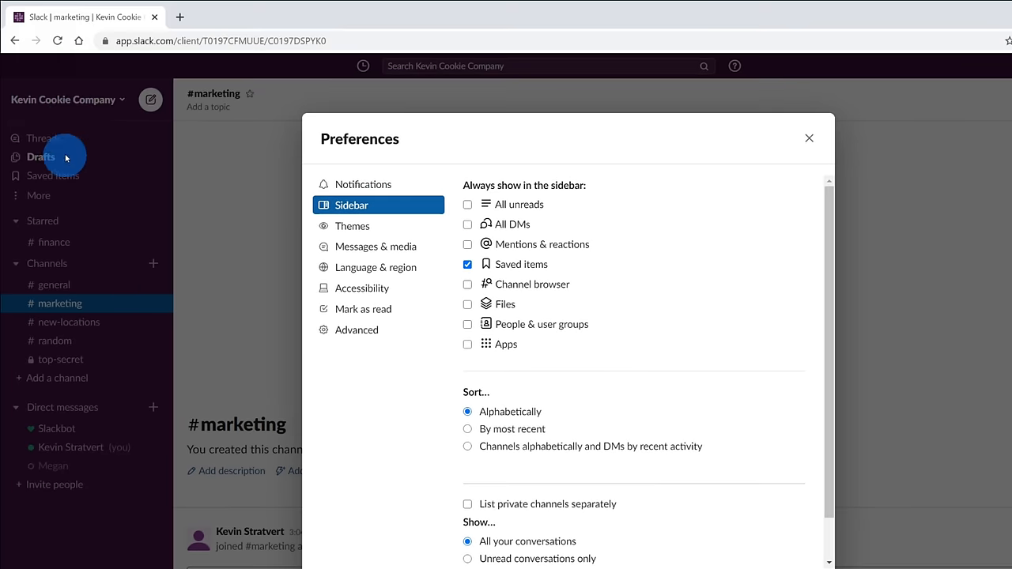
pyautogui.moveTo(71, 127)
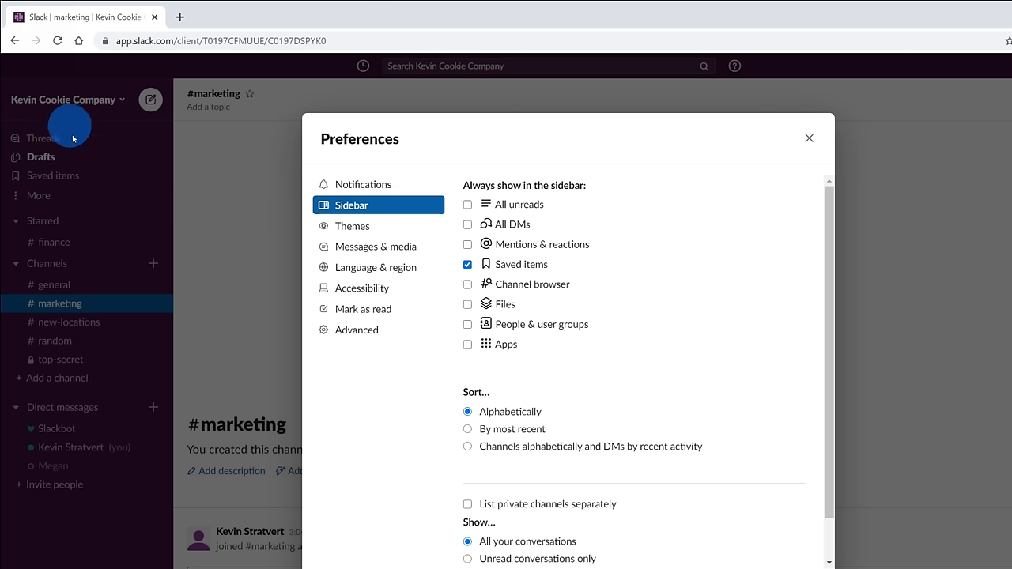
pyautogui.moveTo(467, 213)
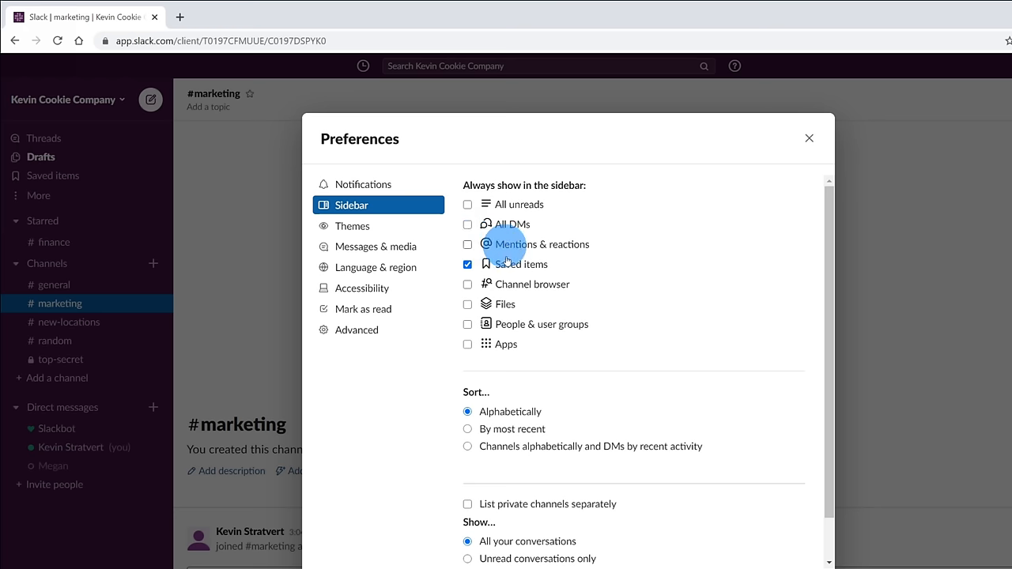
pyautogui.moveTo(499, 366)
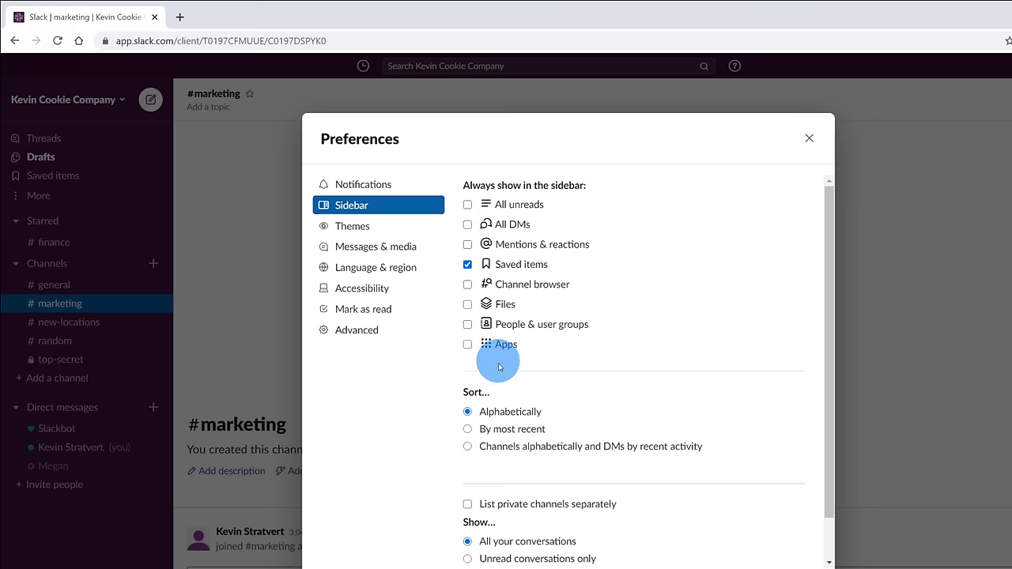
# Tick Apps under 'Always show in the sidebar'.
pyautogui.click(468, 343)
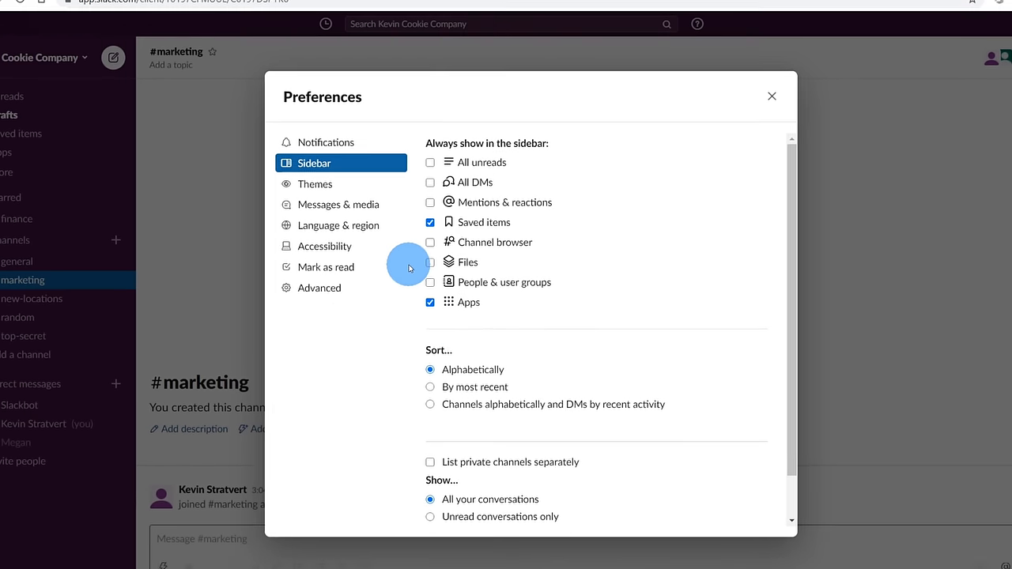
# Browse the Light/Dark and colour theme options, then close Preferences.
pyautogui.click(315, 183)
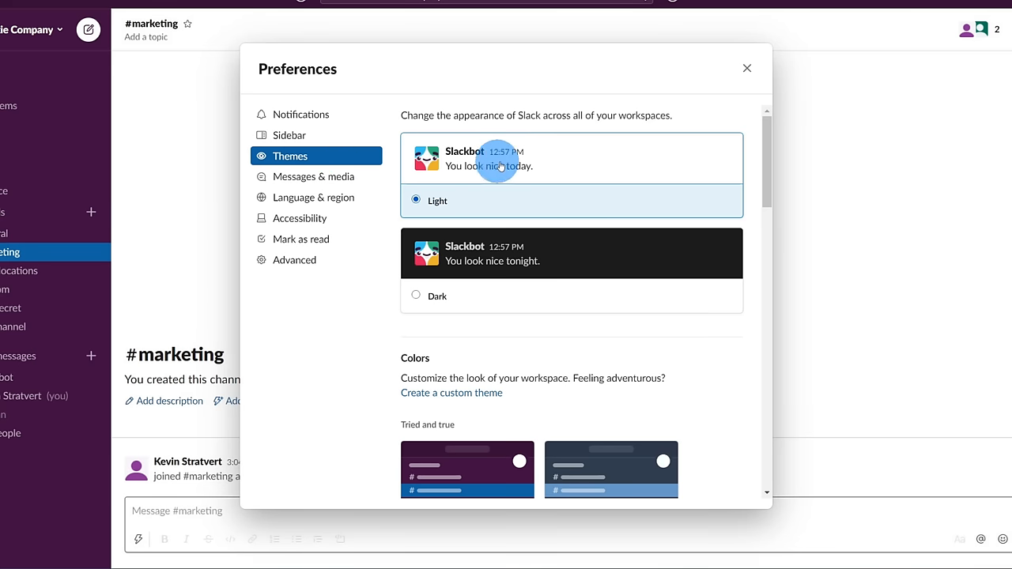
pyautogui.scroll(-3)
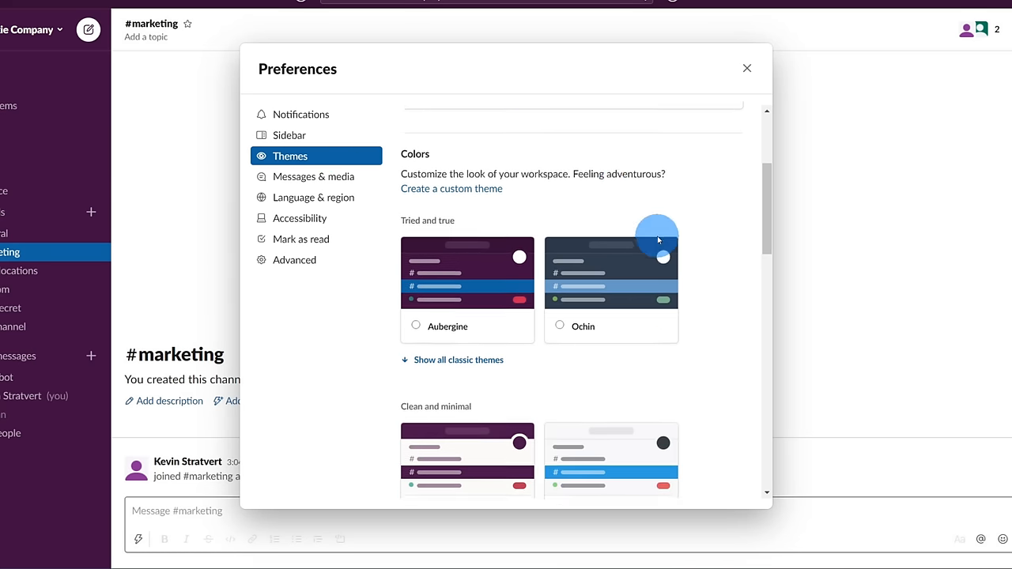
pyautogui.scroll(-3)
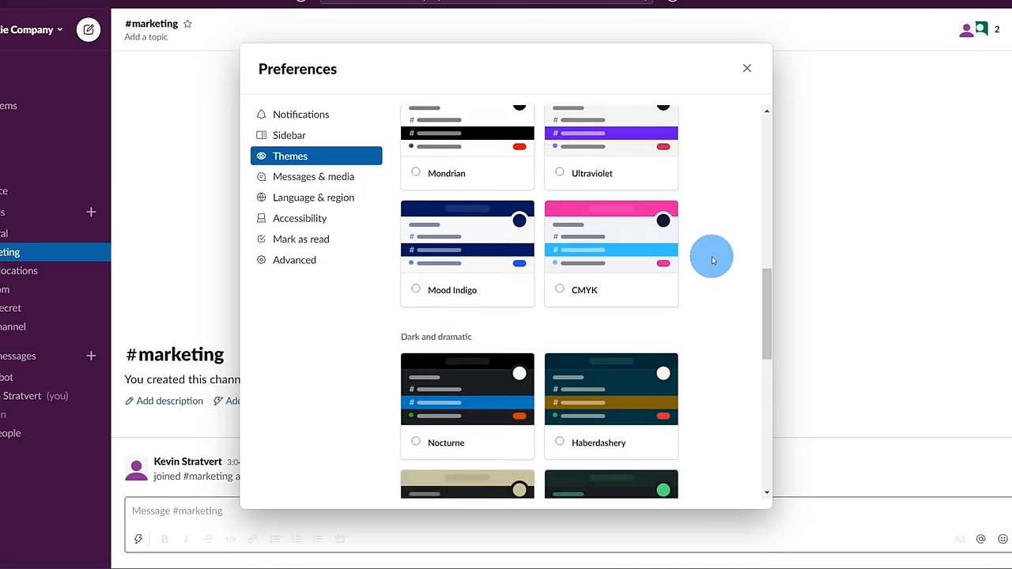
pyautogui.scroll(-3)
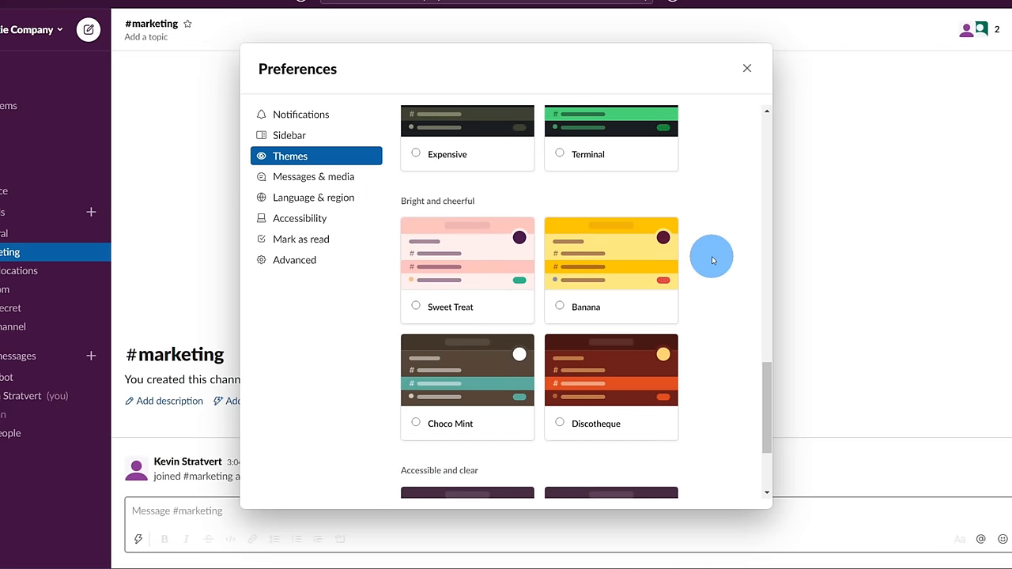
pyautogui.click(746, 68)
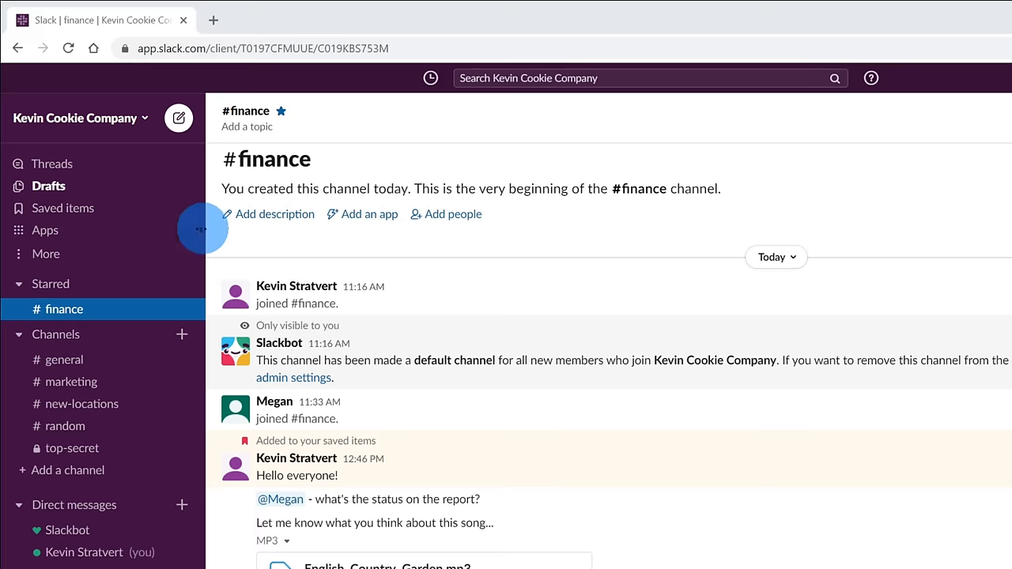
pyautogui.moveTo(162, 171)
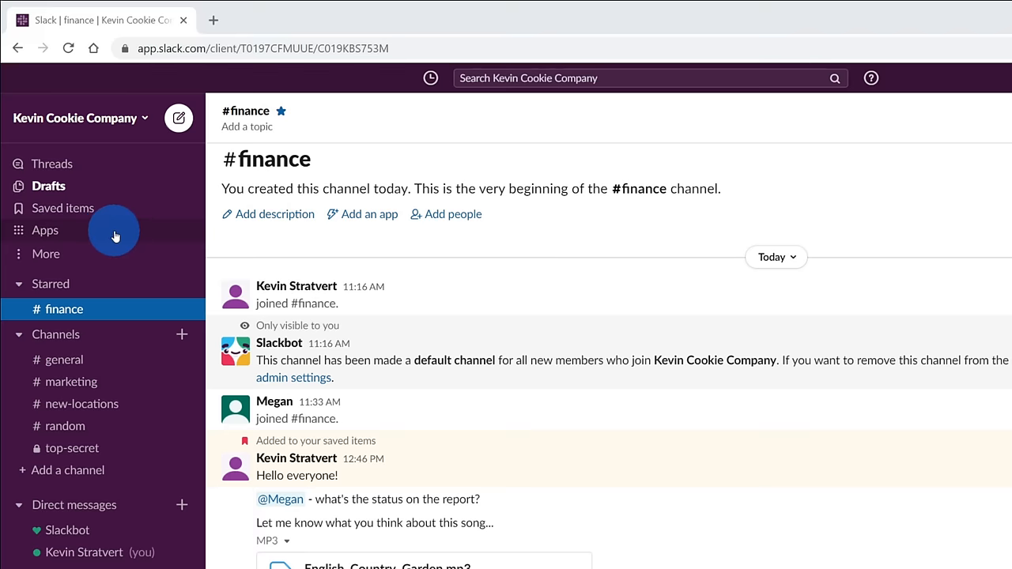
pyautogui.click(45, 254)
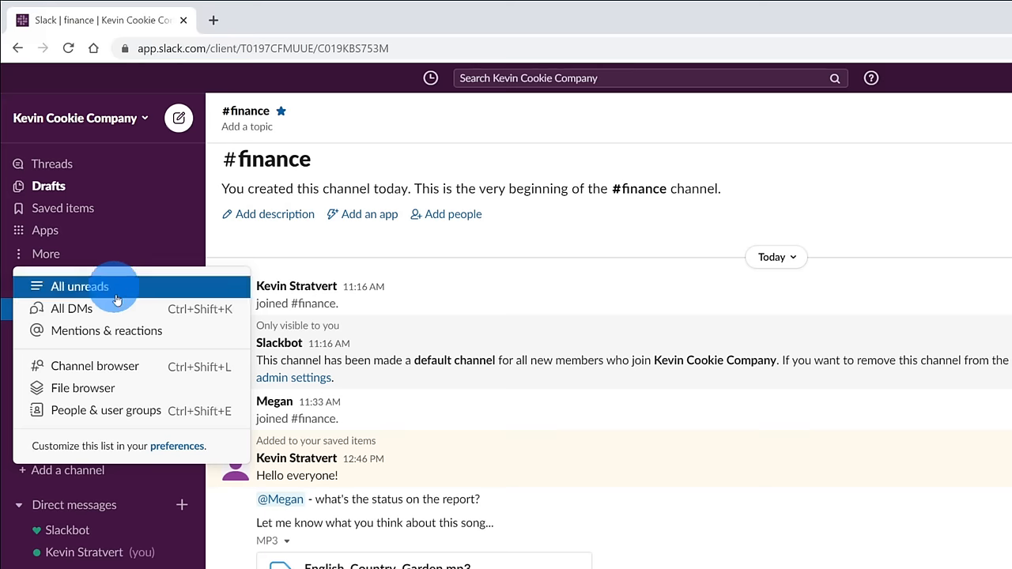
pyautogui.moveTo(164, 296)
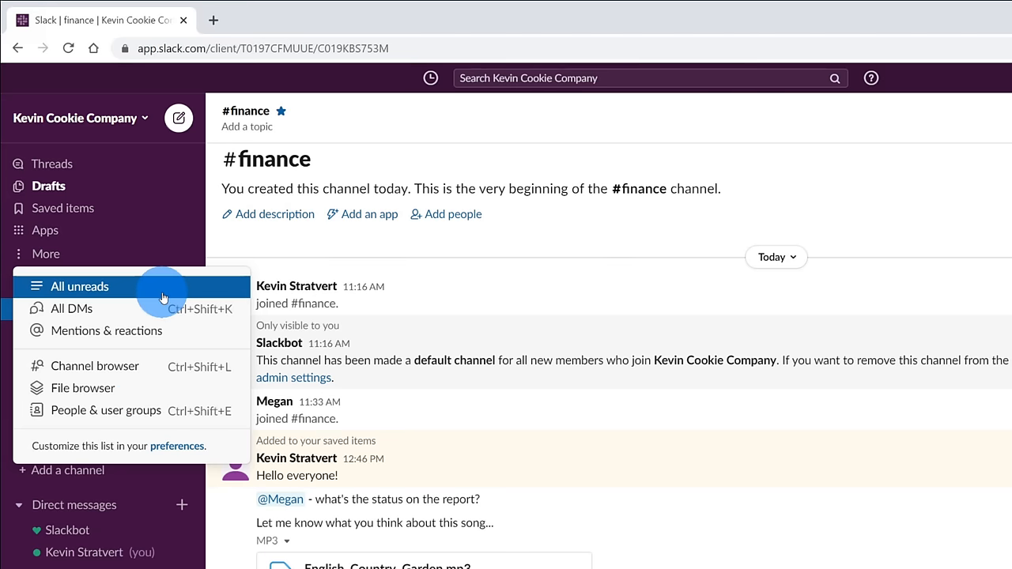
pyautogui.moveTo(181, 446)
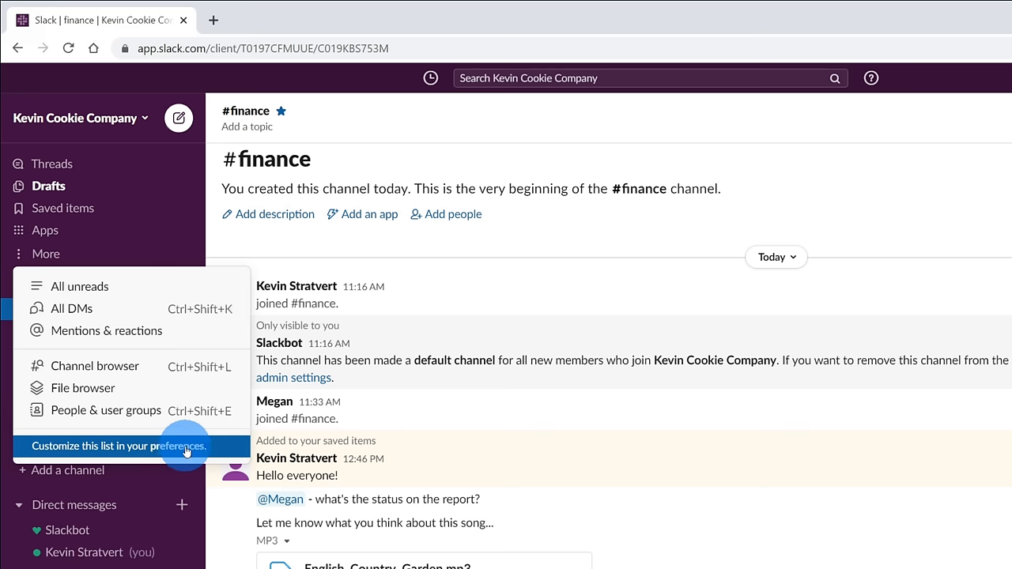
pyautogui.moveTo(86, 246)
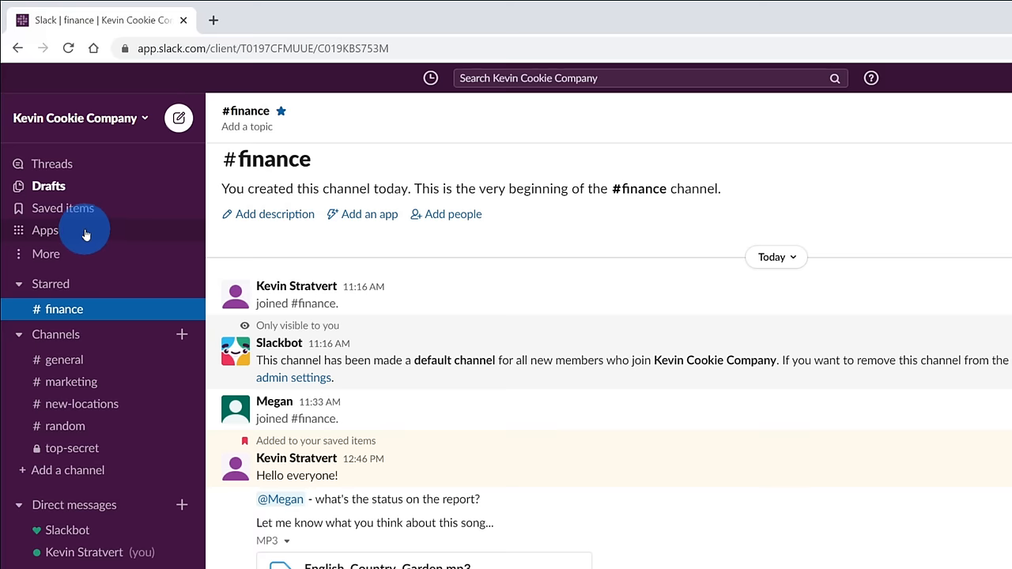
# Open Apps from the sidebar and focus the app search box.
pyautogui.click(45, 230)
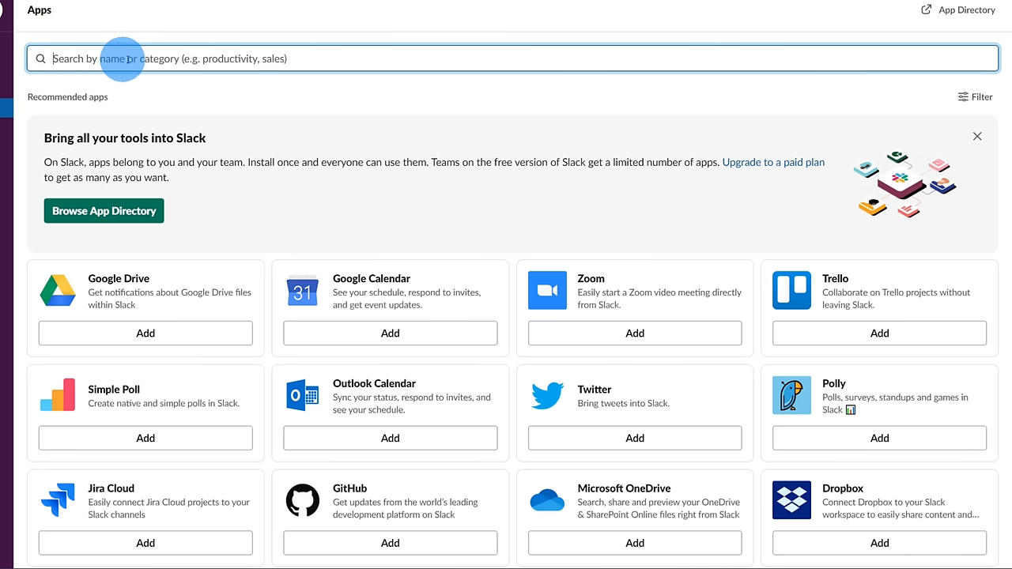
pyautogui.moveTo(298, 62)
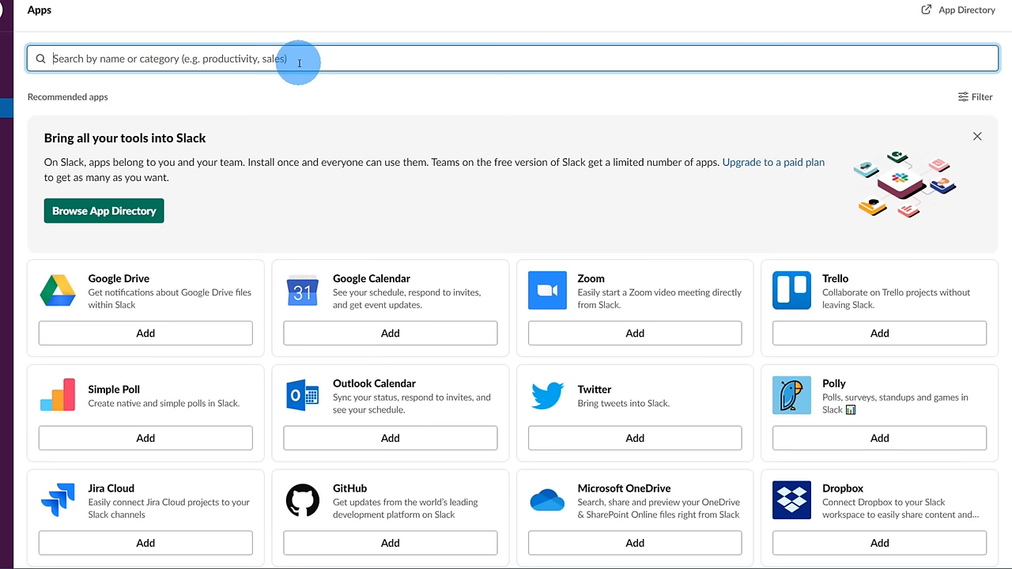
pyautogui.click(977, 136)
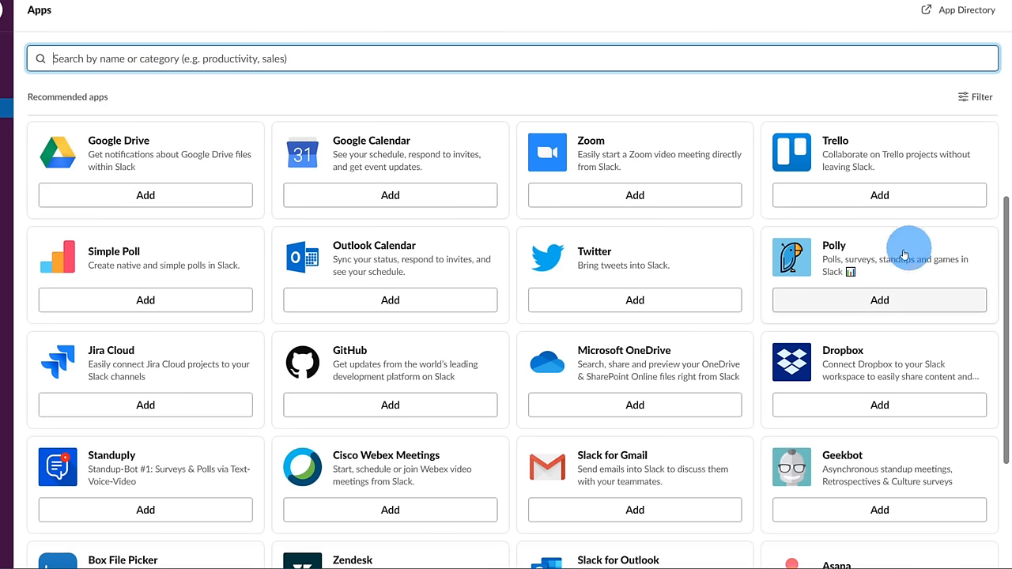
pyautogui.moveTo(104, 273)
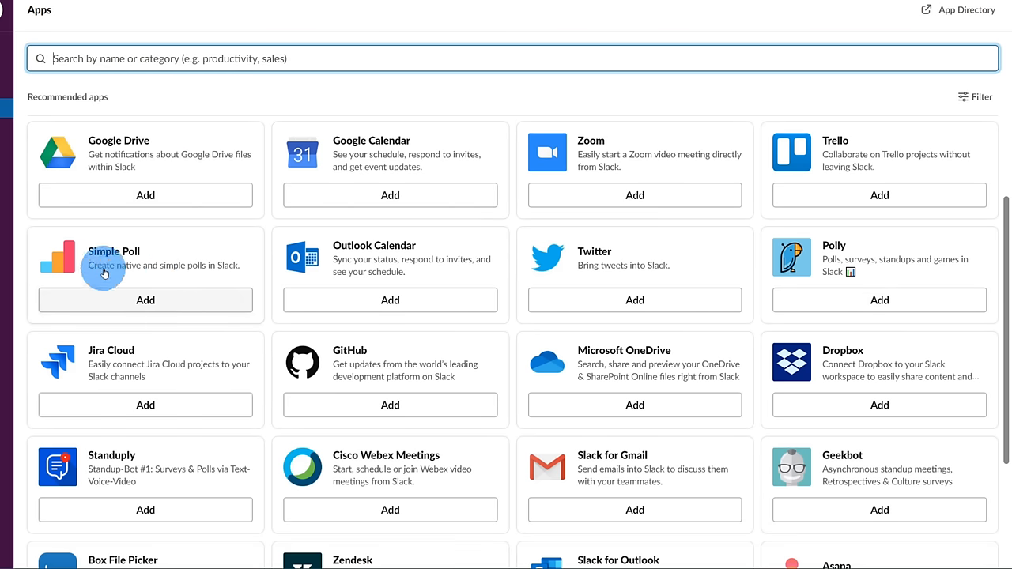
pyautogui.moveTo(218, 267)
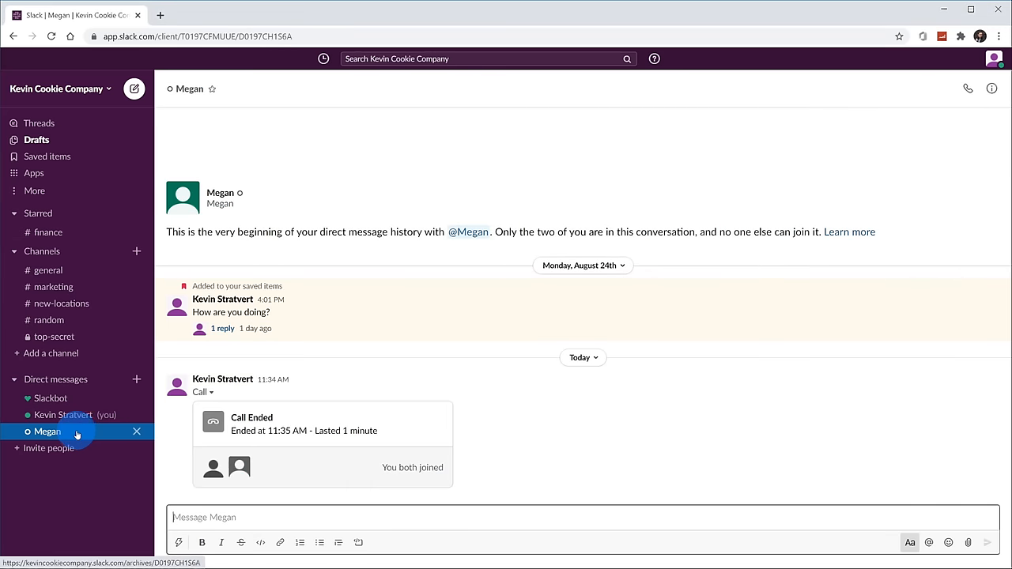
pyautogui.moveTo(502, 450)
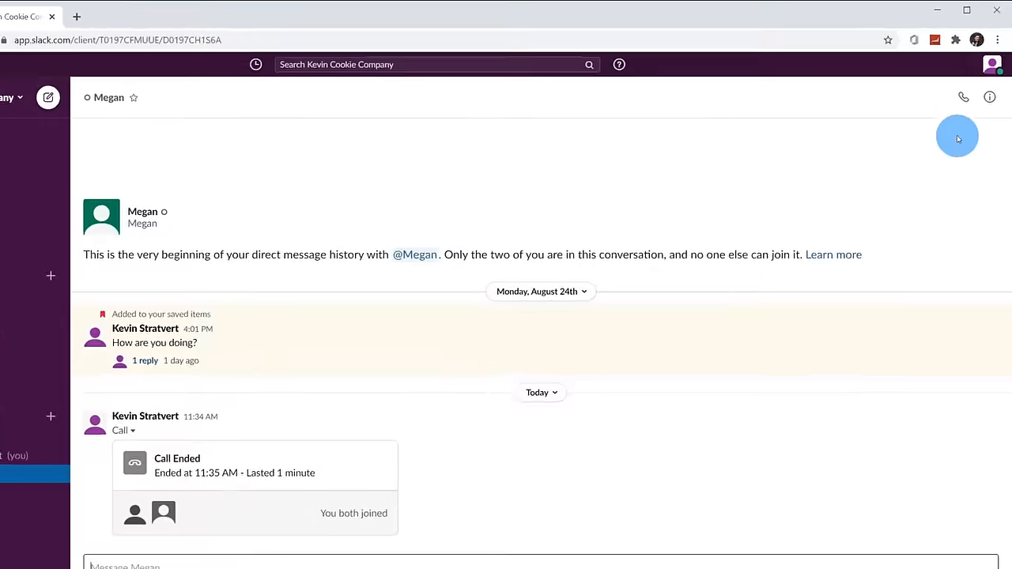
pyautogui.moveTo(957, 124)
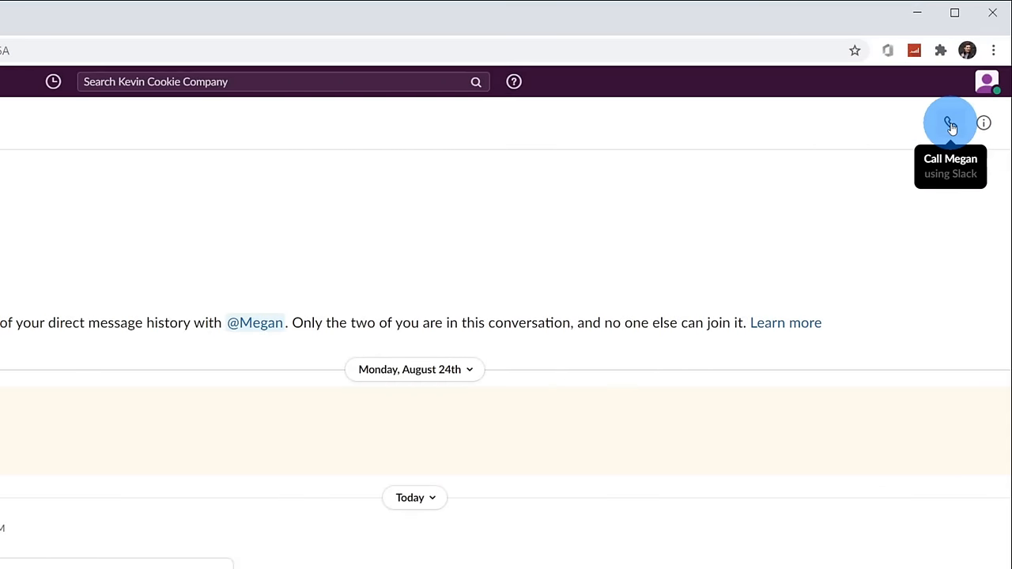
# Start a call with Megan from her direct message conversation.
pyautogui.click(950, 122)
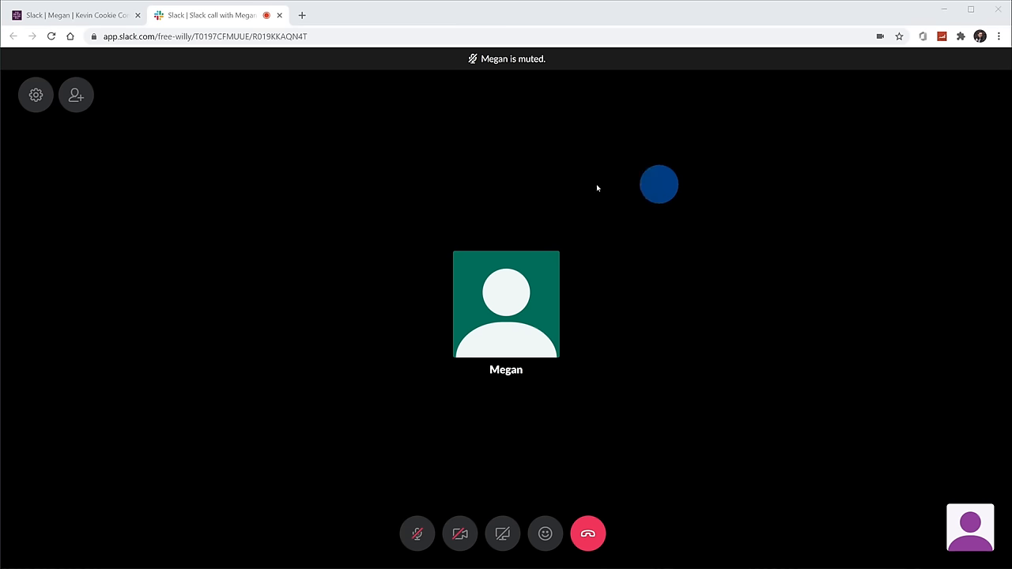
pyautogui.moveTo(418, 534)
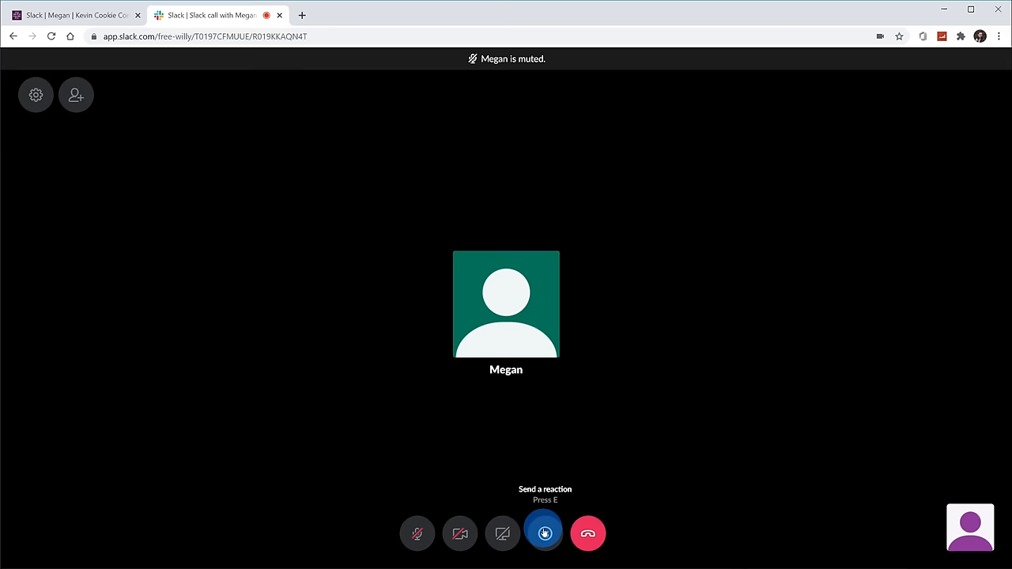
# Use the reaction button during the call, then leave the call with Megan.
pyautogui.click(545, 533)
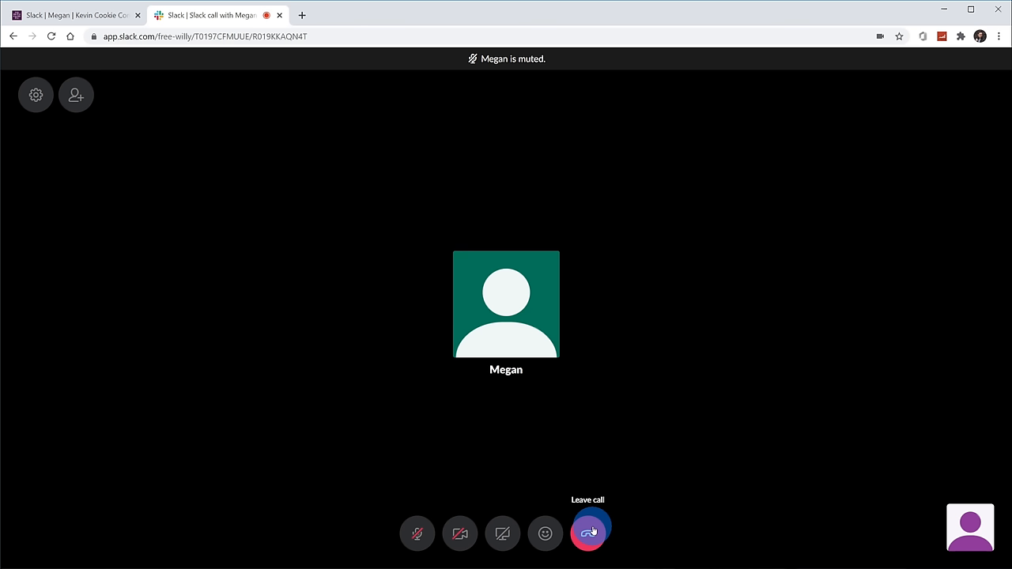
pyautogui.click(588, 531)
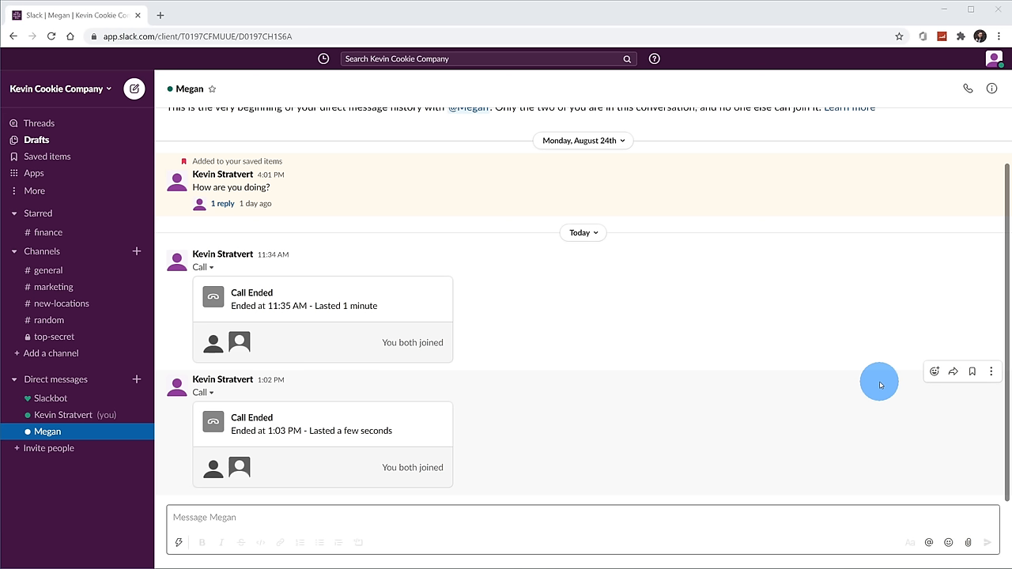
pyautogui.moveTo(803, 385)
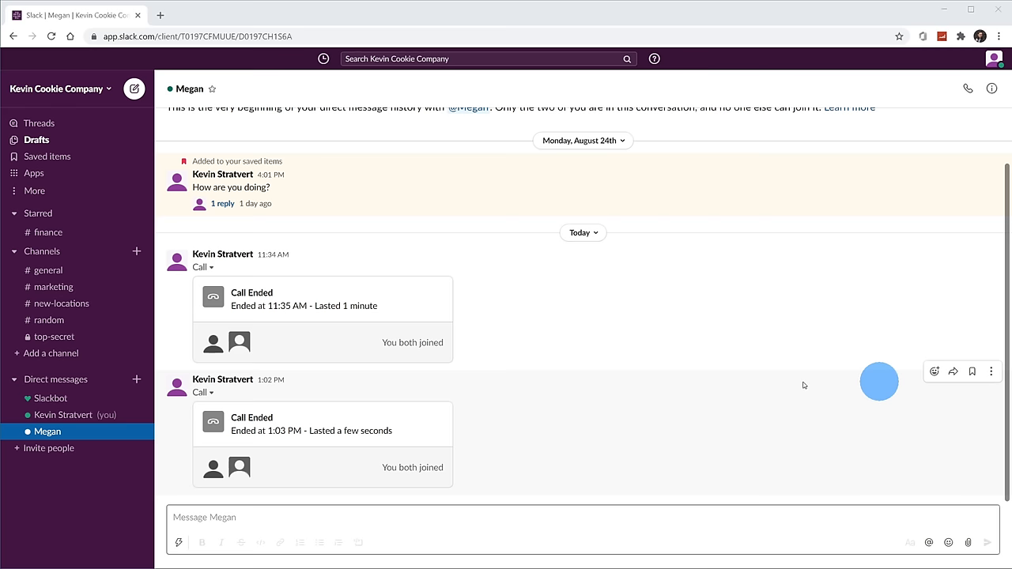